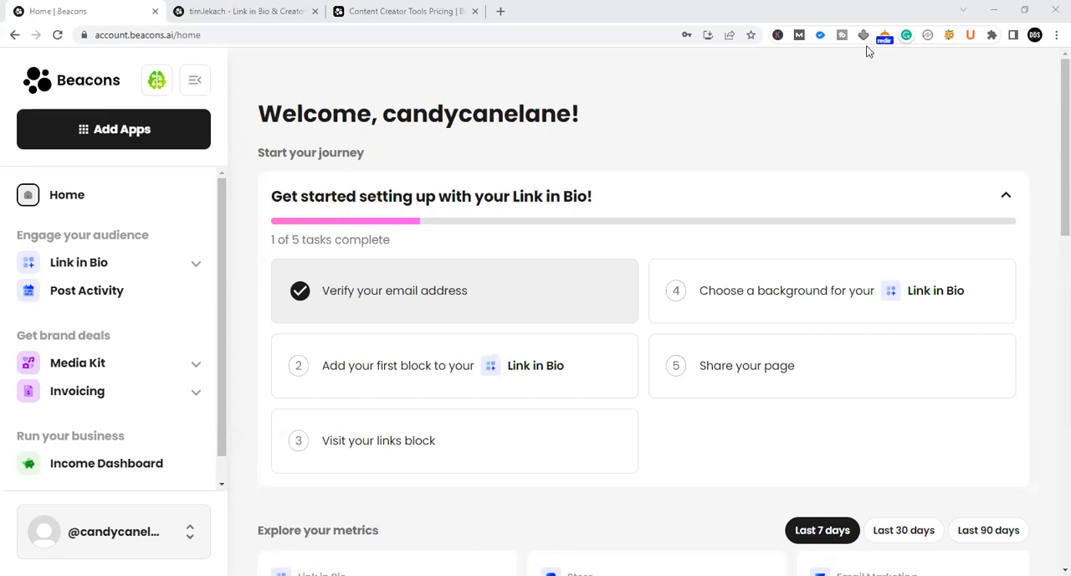
mouse_move(773, 49)
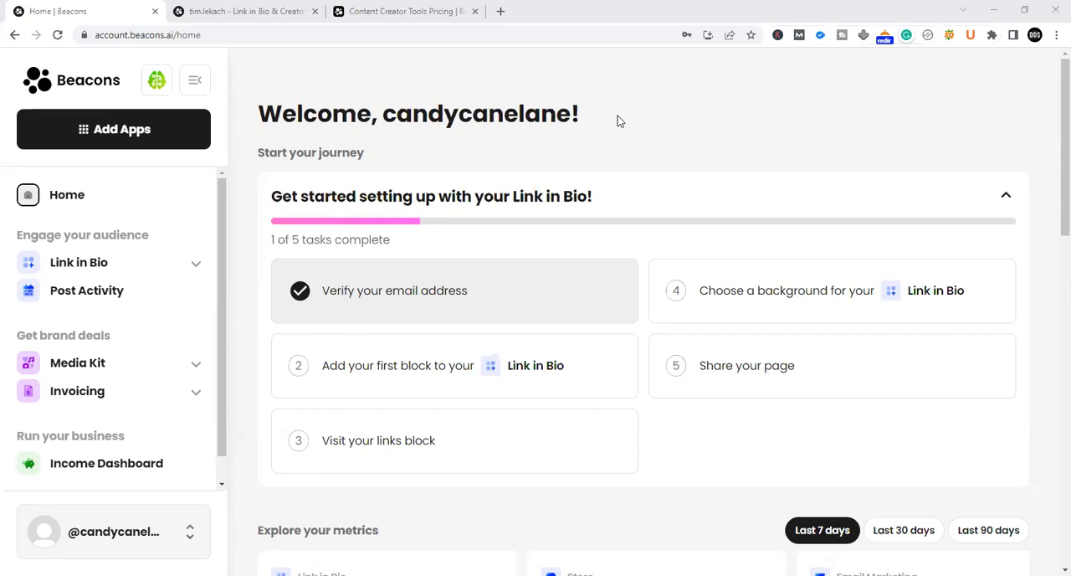
Step: Highlight and clear the welcome heading on the account home several times
triple_click(418, 113)
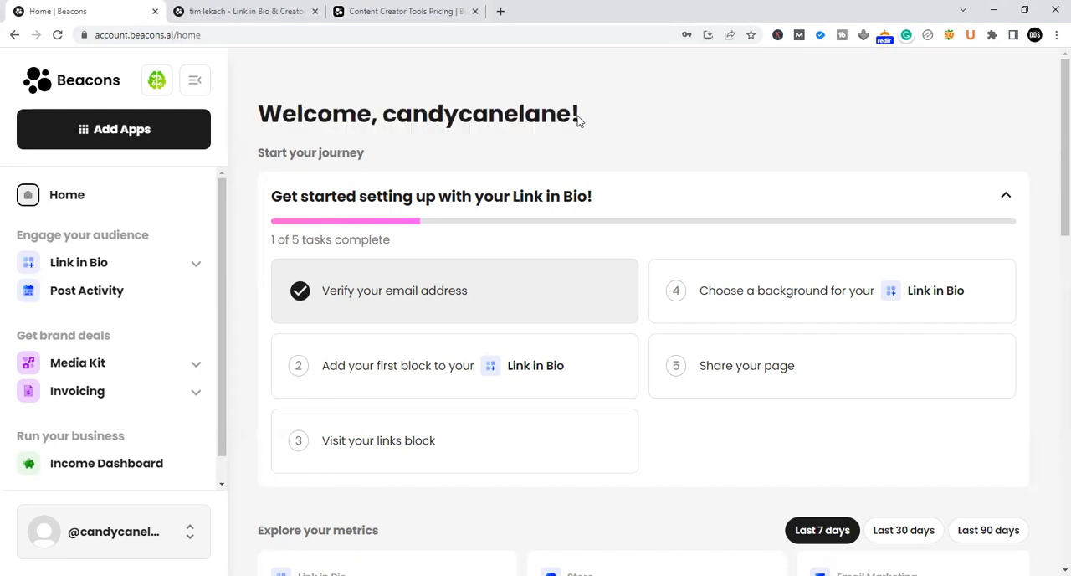
drag(260, 114, 580, 114)
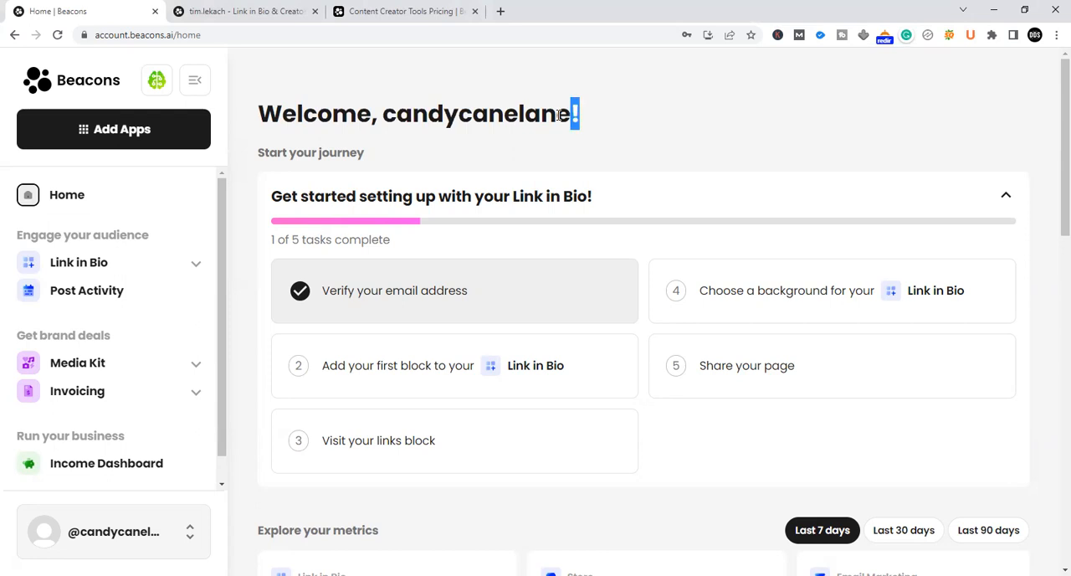
triple_click(418, 113)
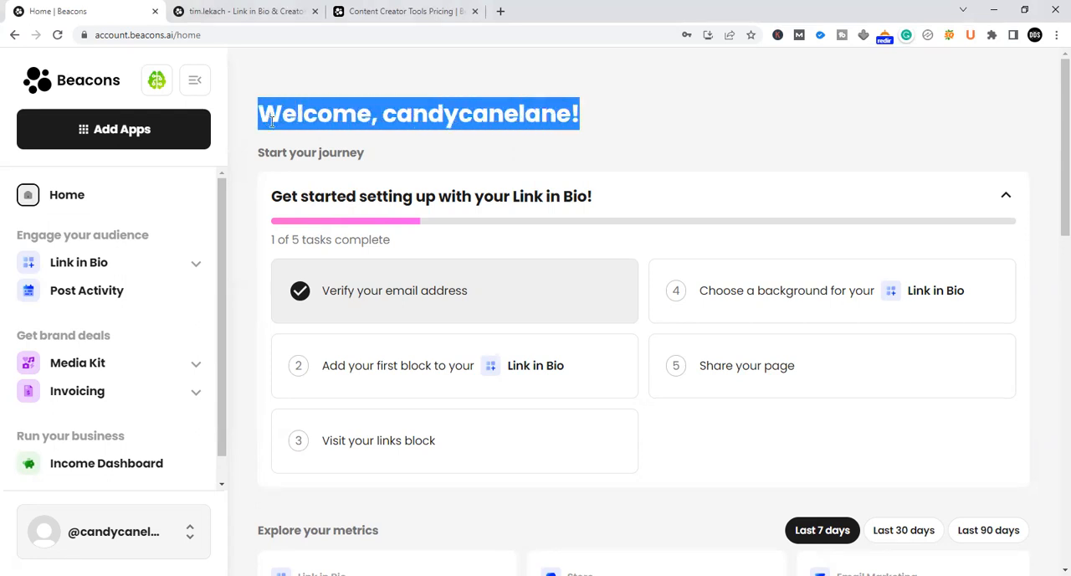
click(585, 115)
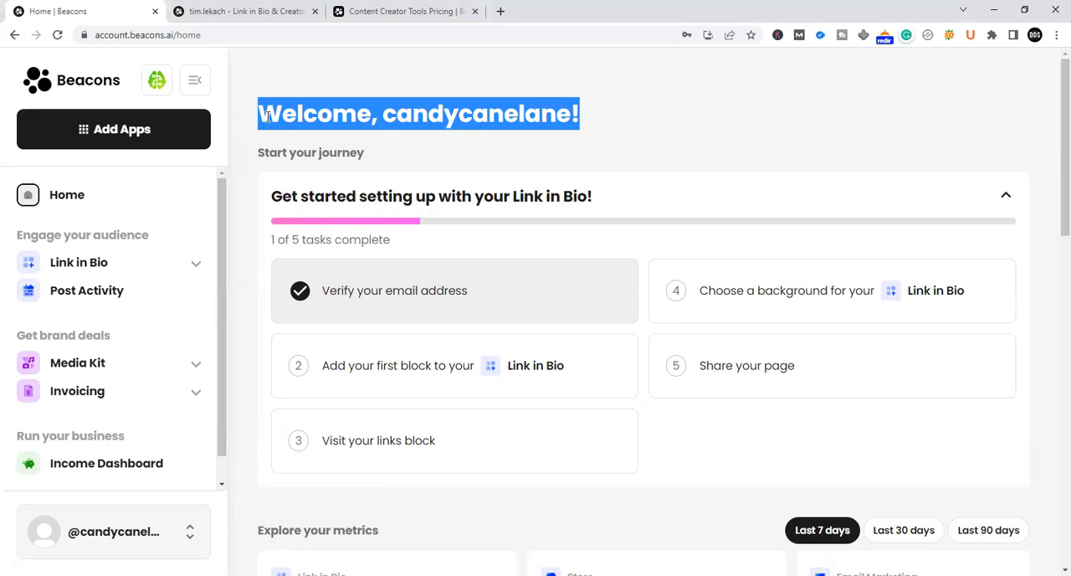
mouse_move(542, 111)
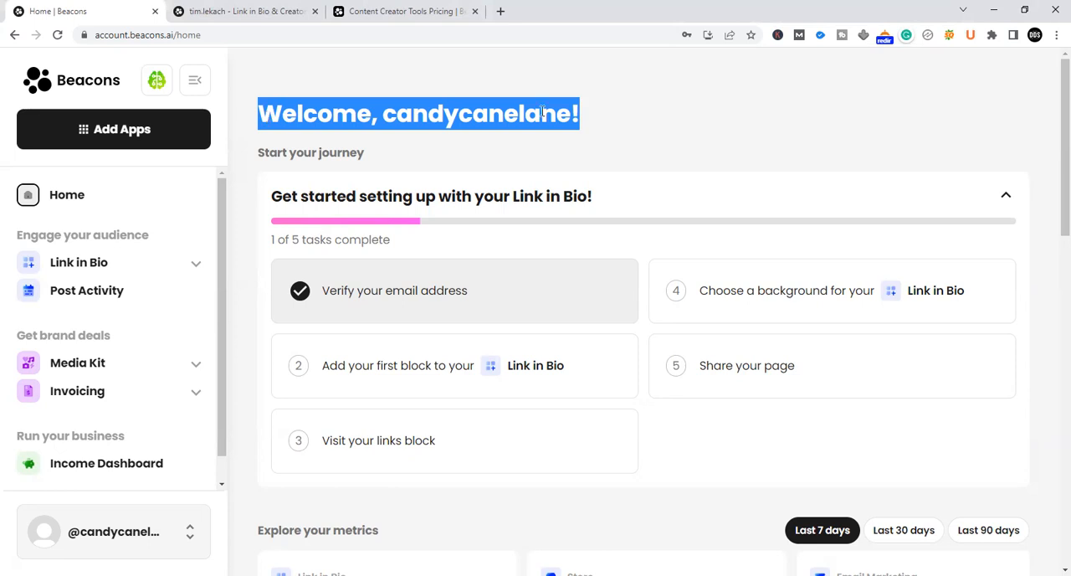
click(581, 113)
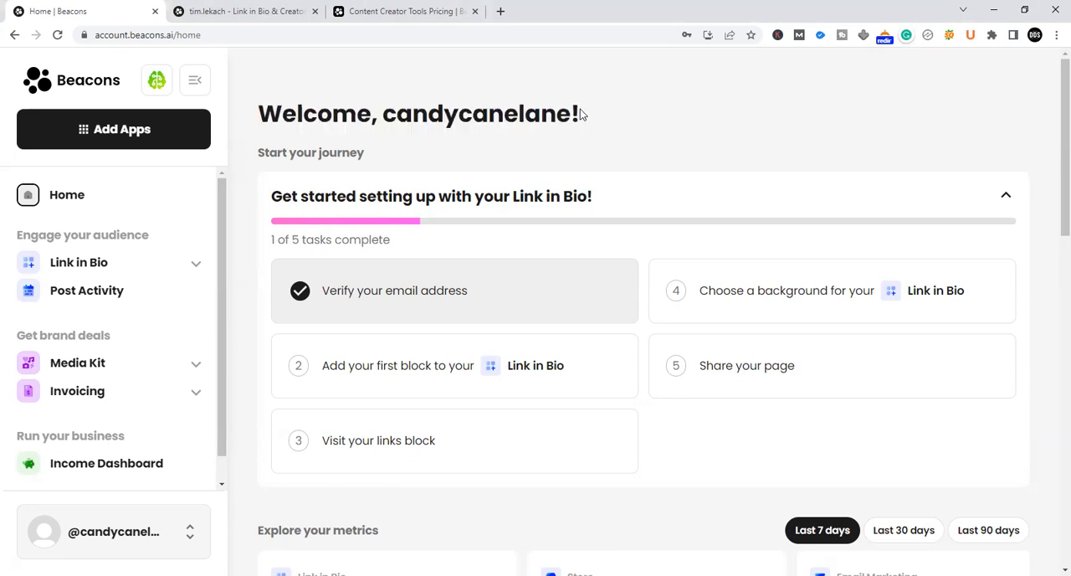
triple_click(418, 114)
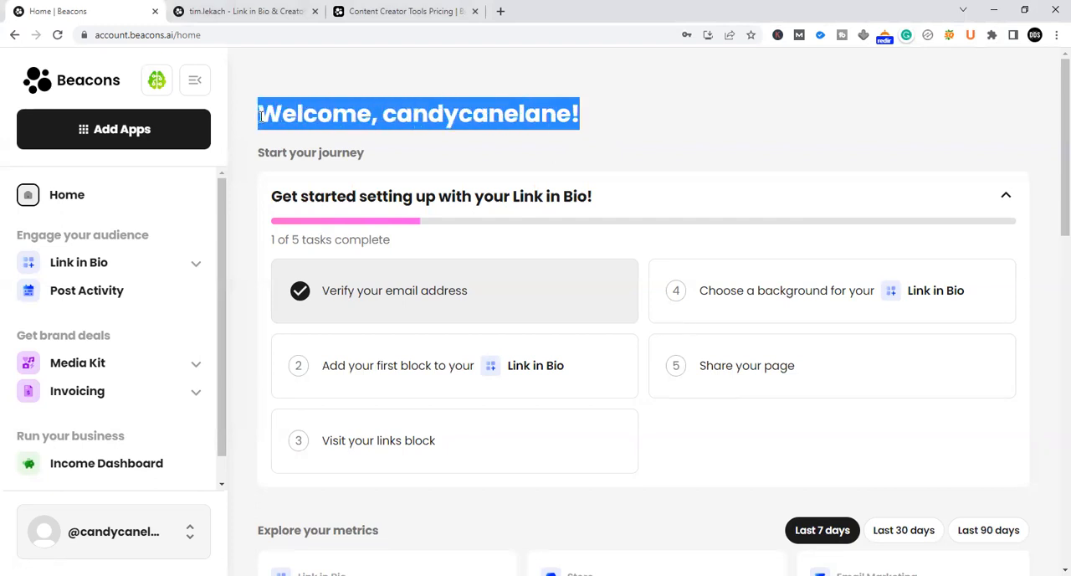
click(354, 98)
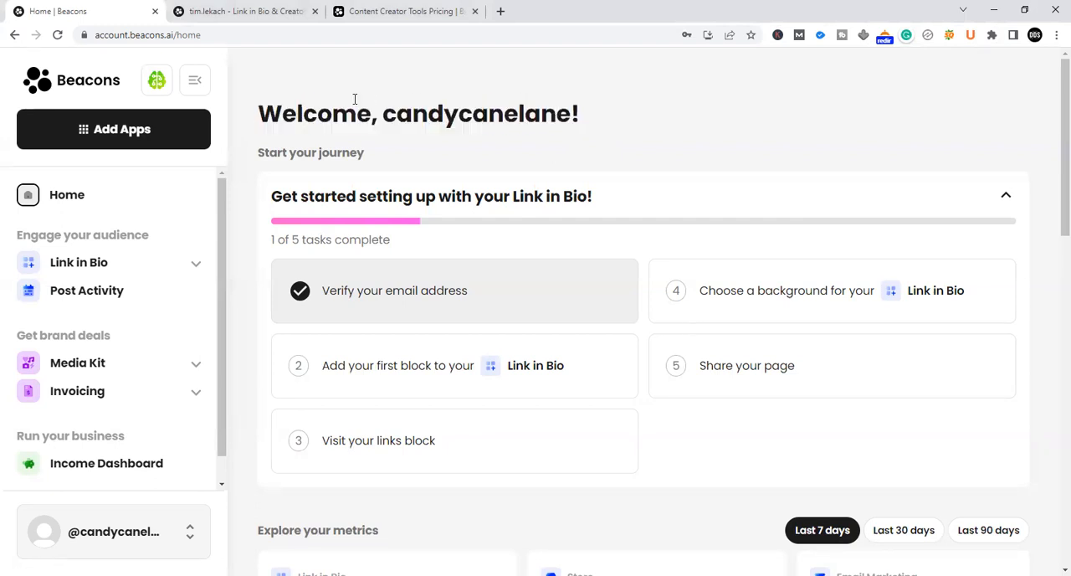
scroll(down, 3)
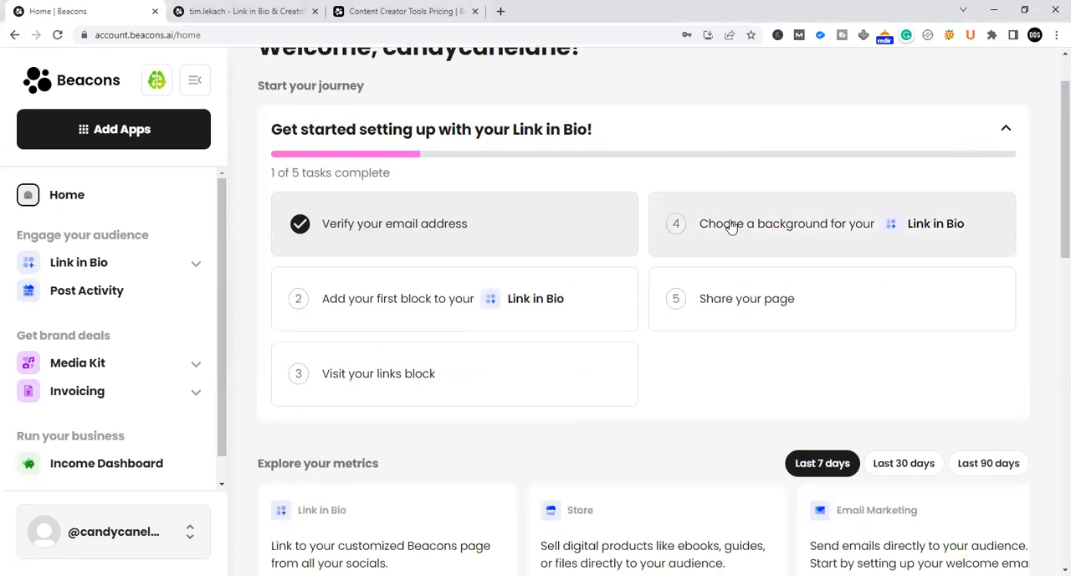
scroll(down, 3)
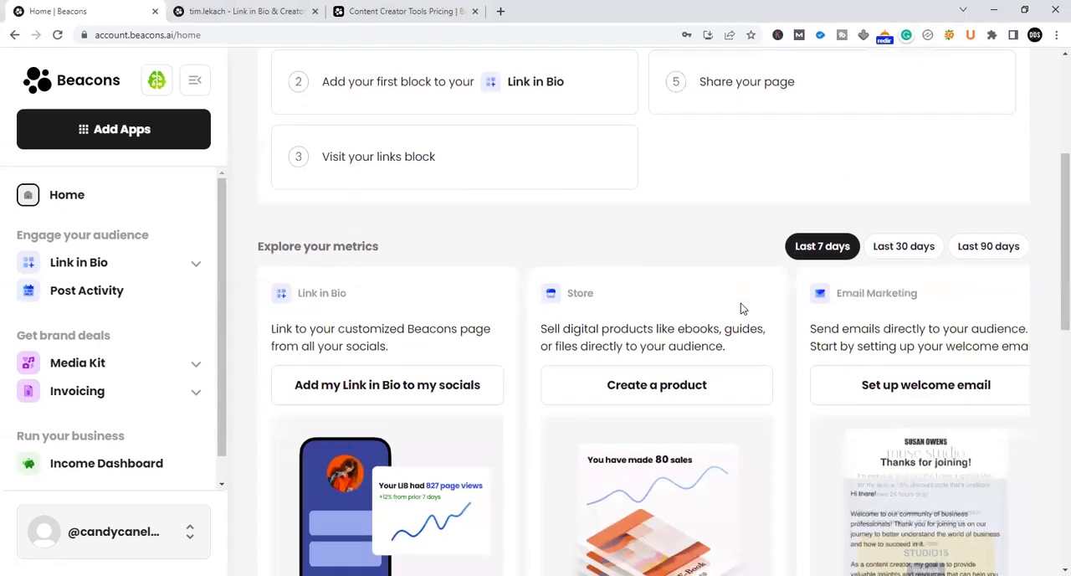
scroll(down, 3)
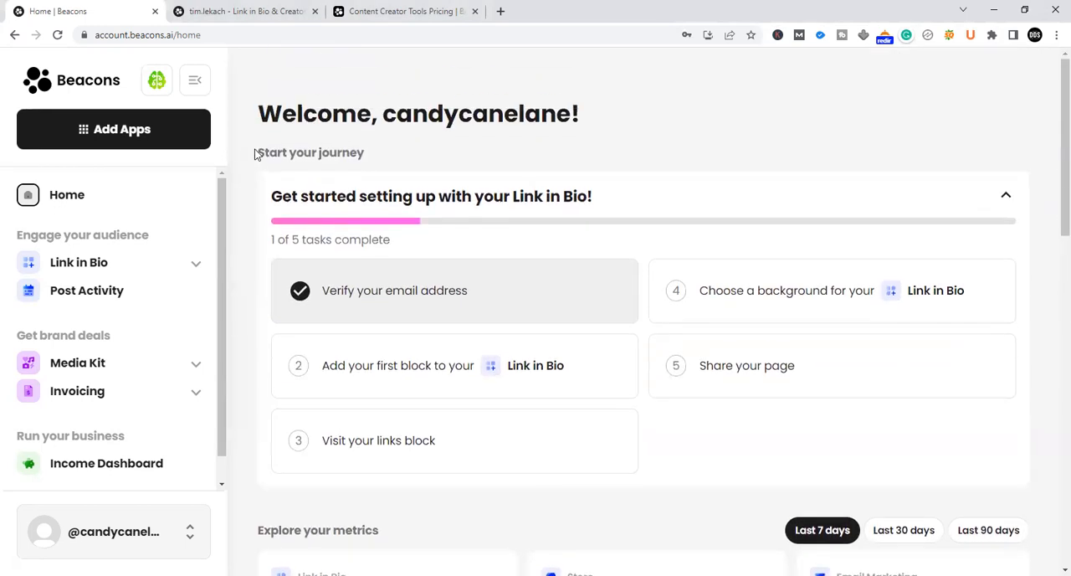
mouse_move(317, 126)
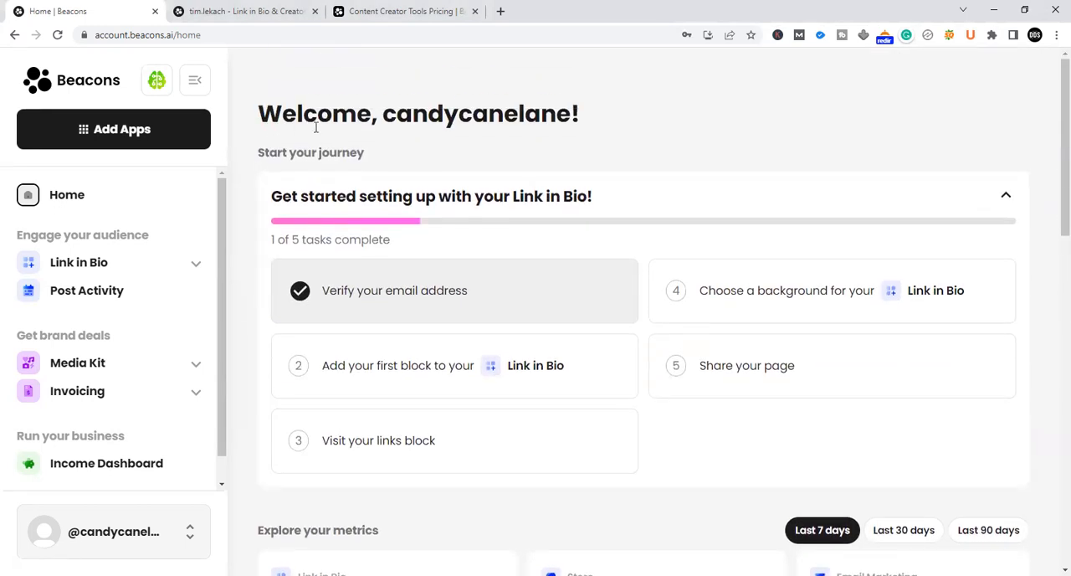
double_click(549, 114)
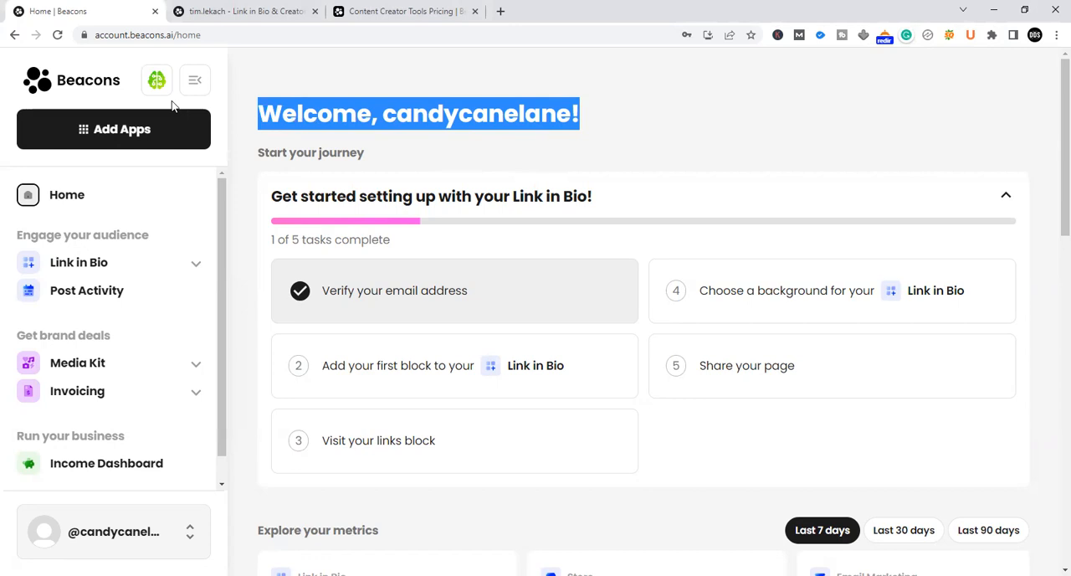
mouse_move(598, 109)
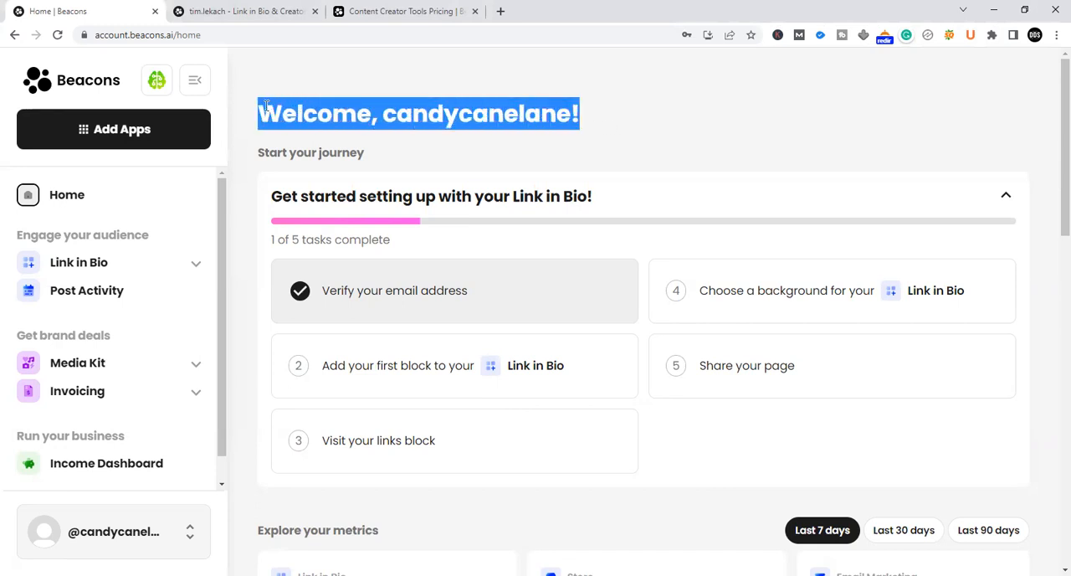
click(540, 123)
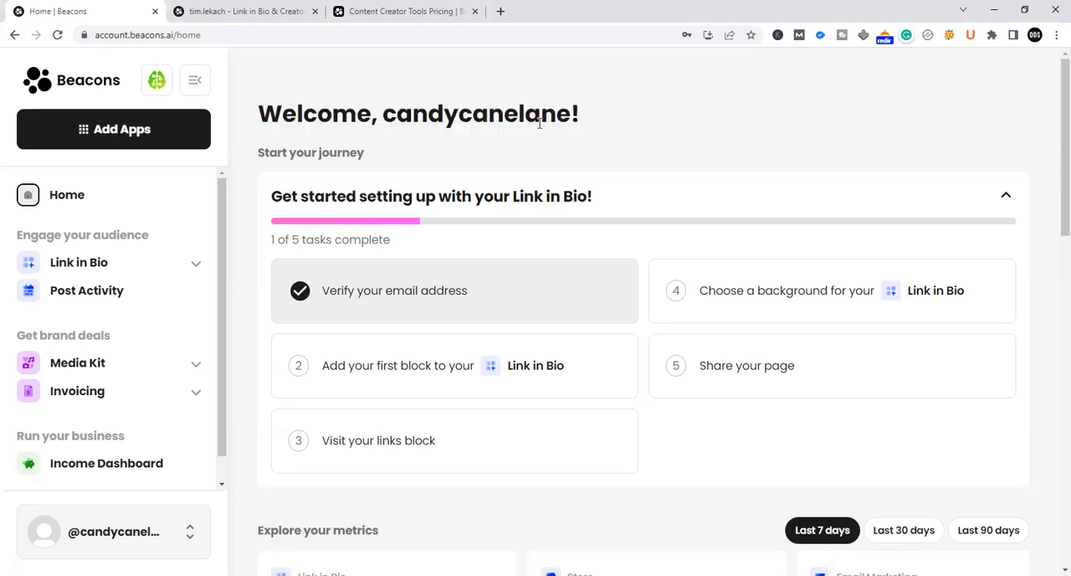
mouse_move(582, 128)
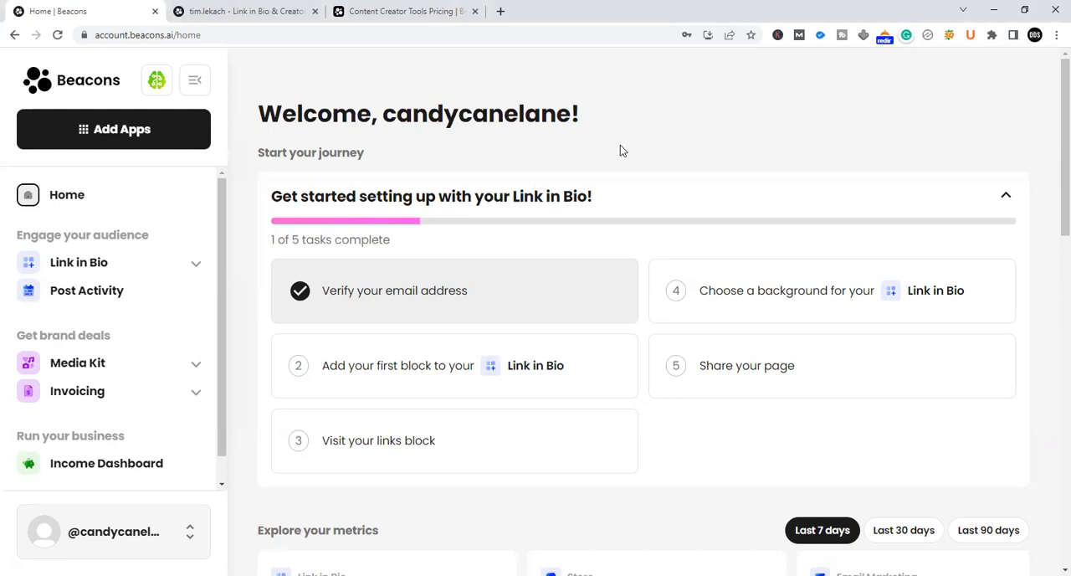
mouse_move(383, 135)
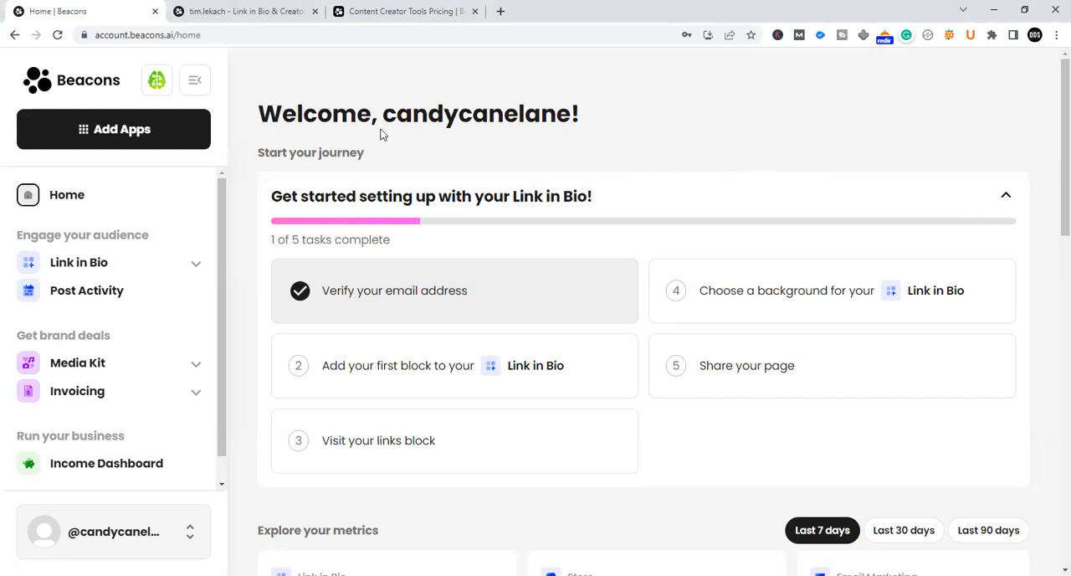
mouse_move(249, 191)
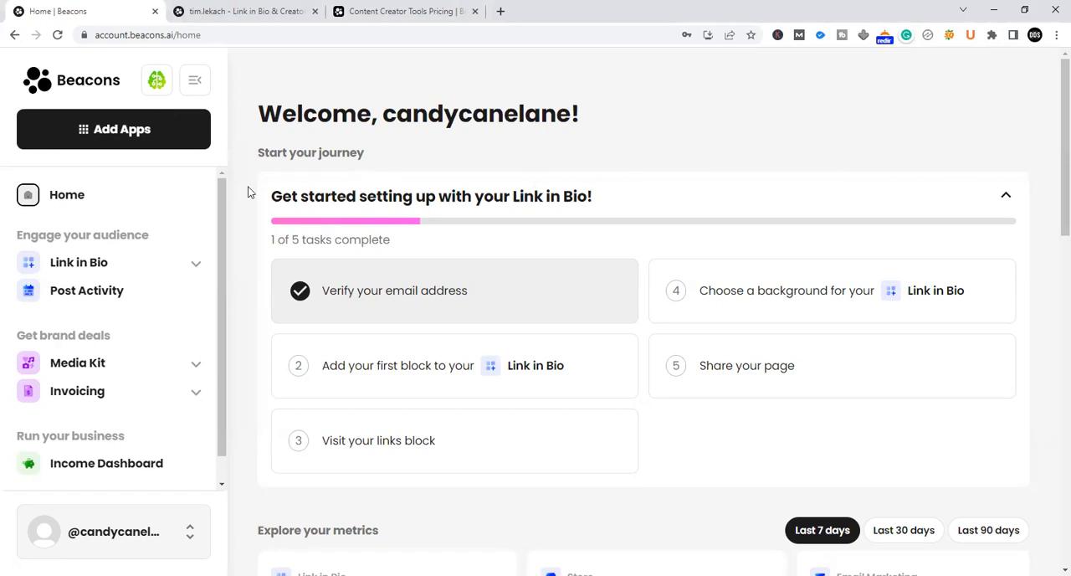
mouse_move(82, 201)
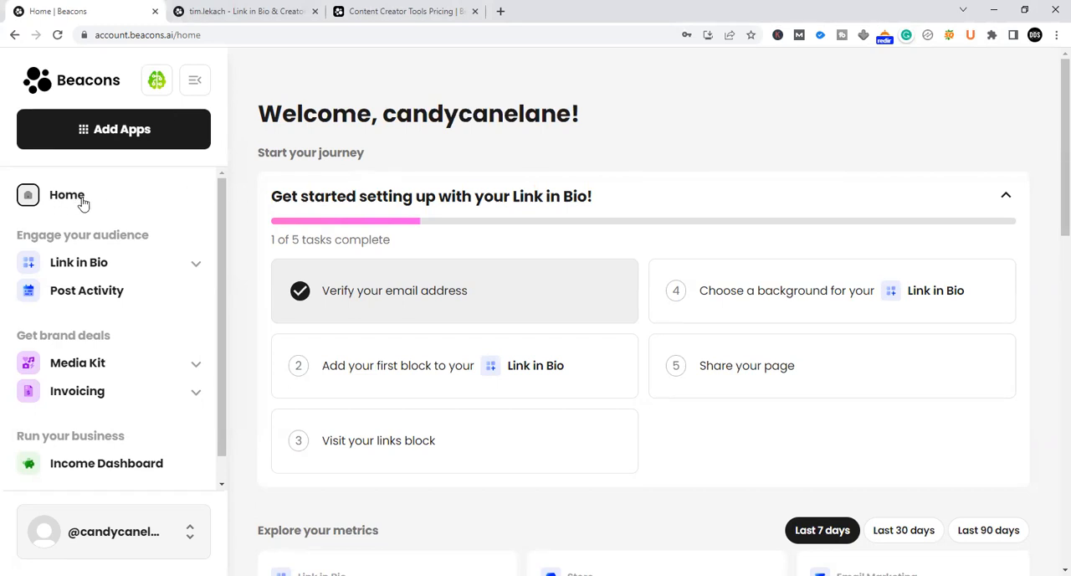
mouse_move(232, 214)
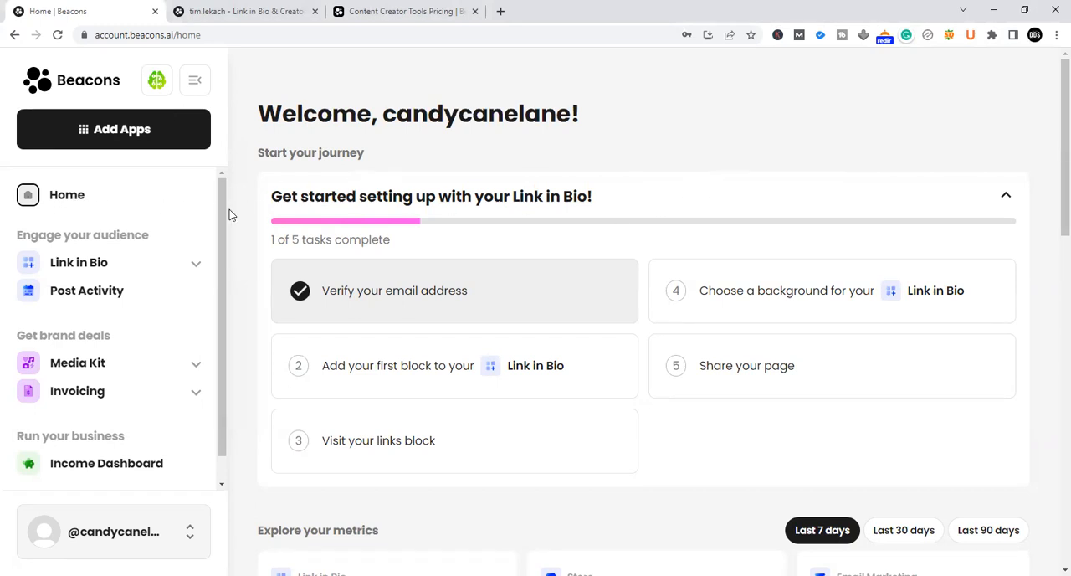
Step: Scroll down to the 'Take action now' cards and 'Learn from expert advice' articles
scroll(down, 3)
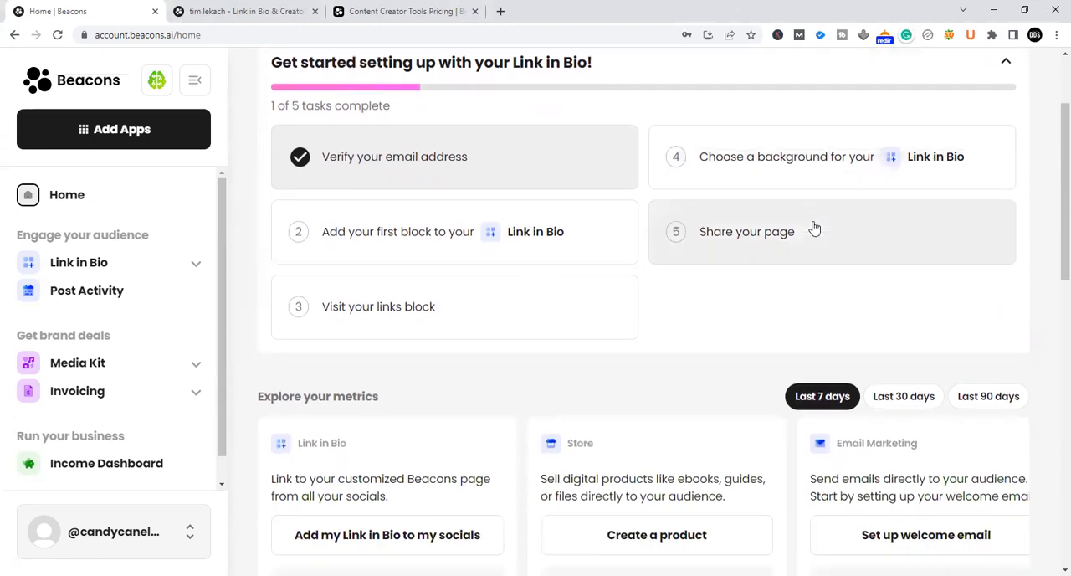
scroll(down, 3)
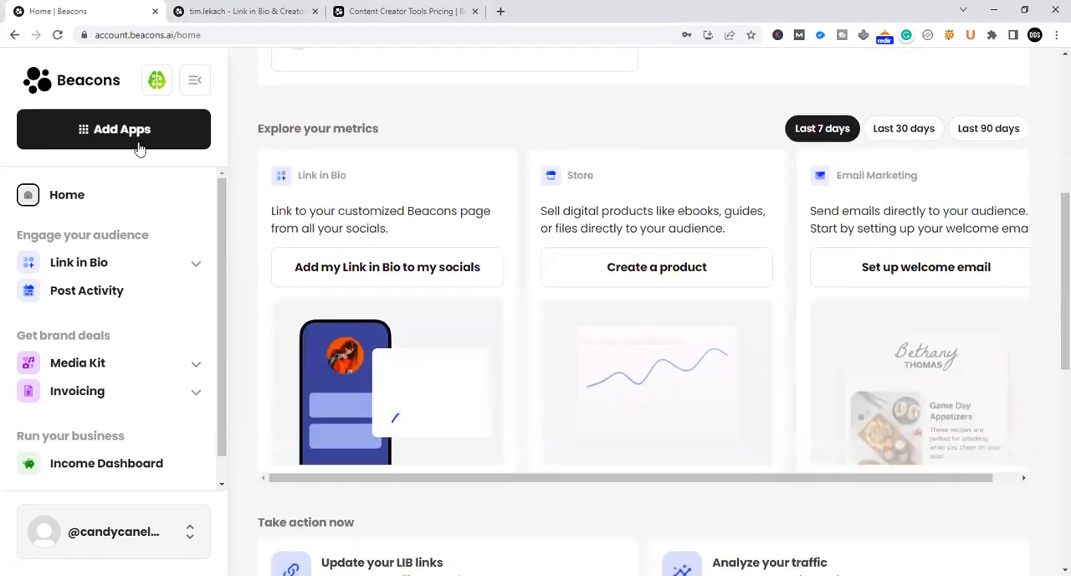
scroll(down, 3)
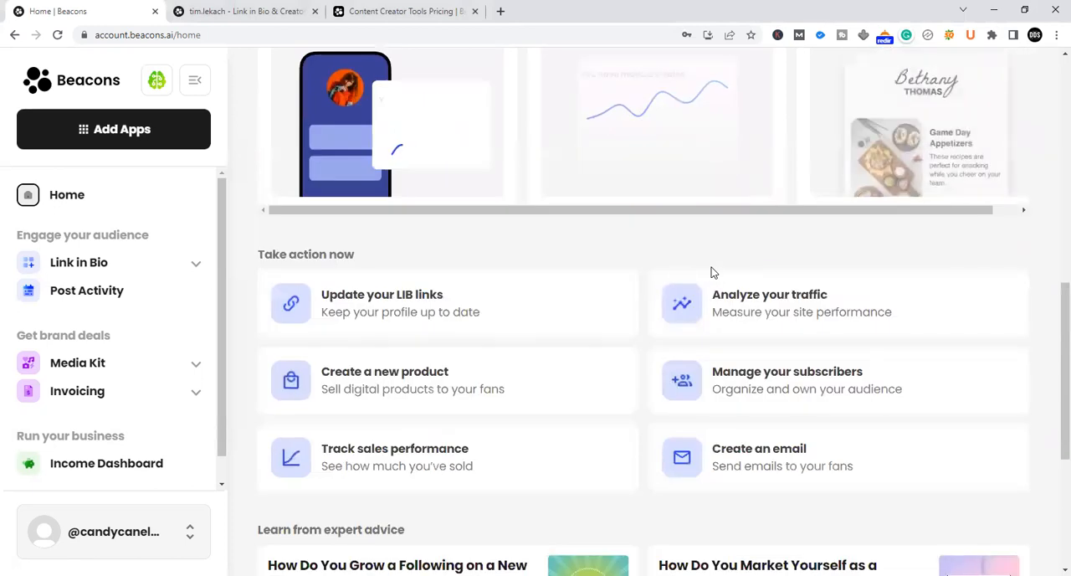
scroll(down, 3)
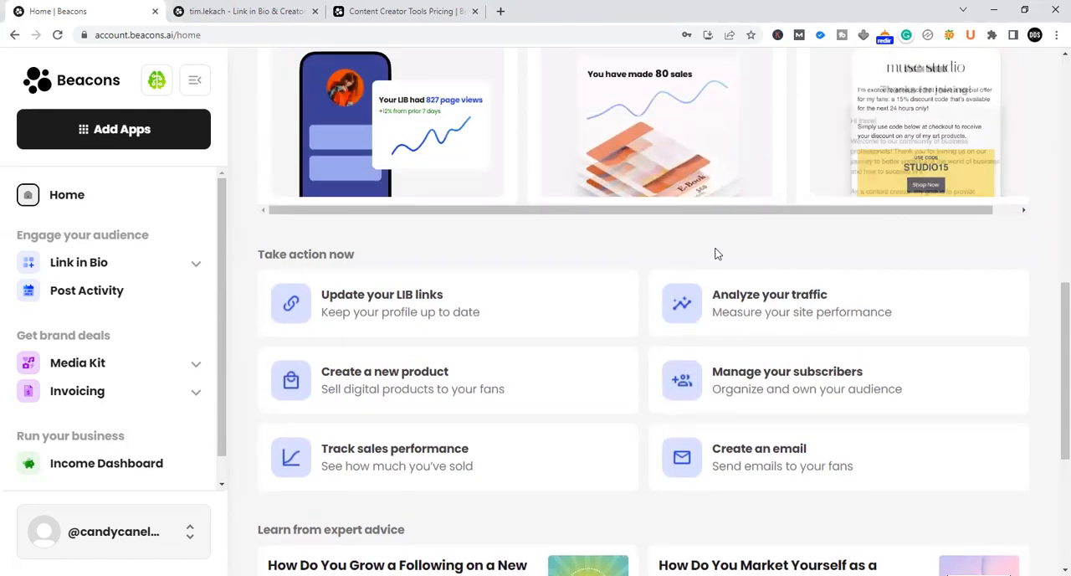
scroll(down, 3)
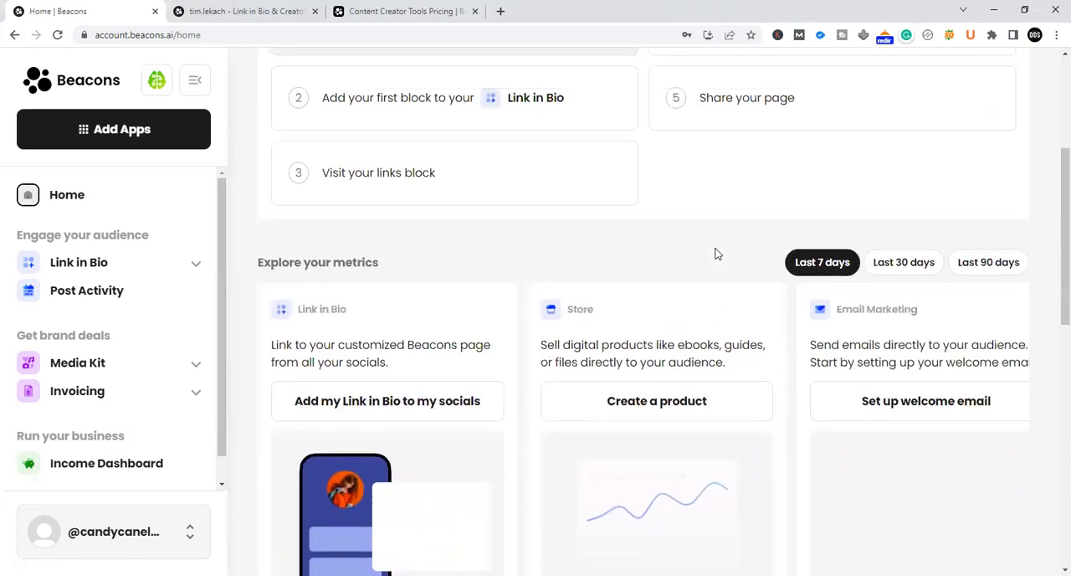
scroll(down, 3)
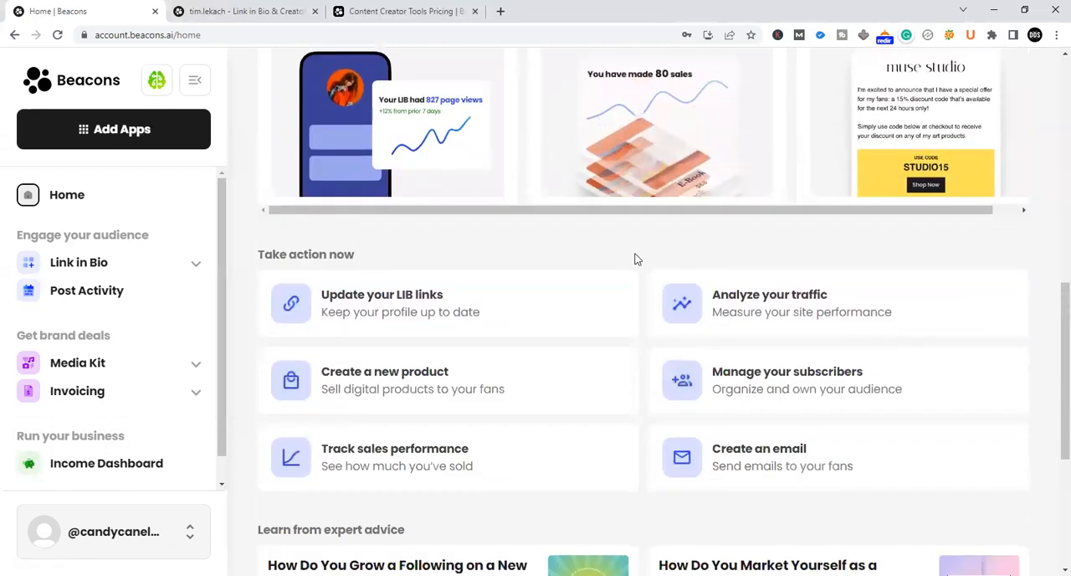
scroll(down, 3)
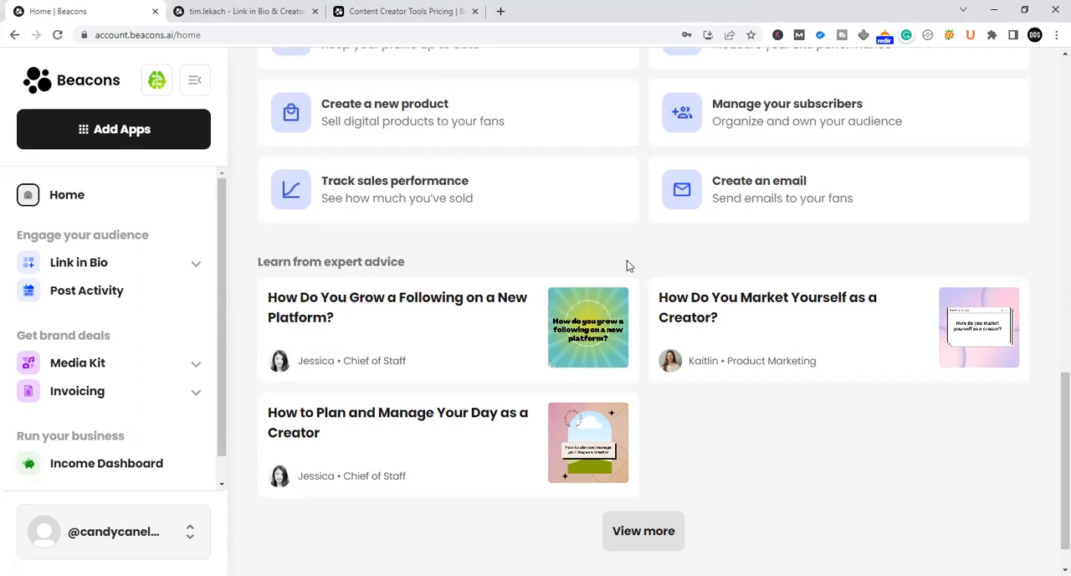
Step: Preview an expert advice article and close its popup
scroll(down, 3)
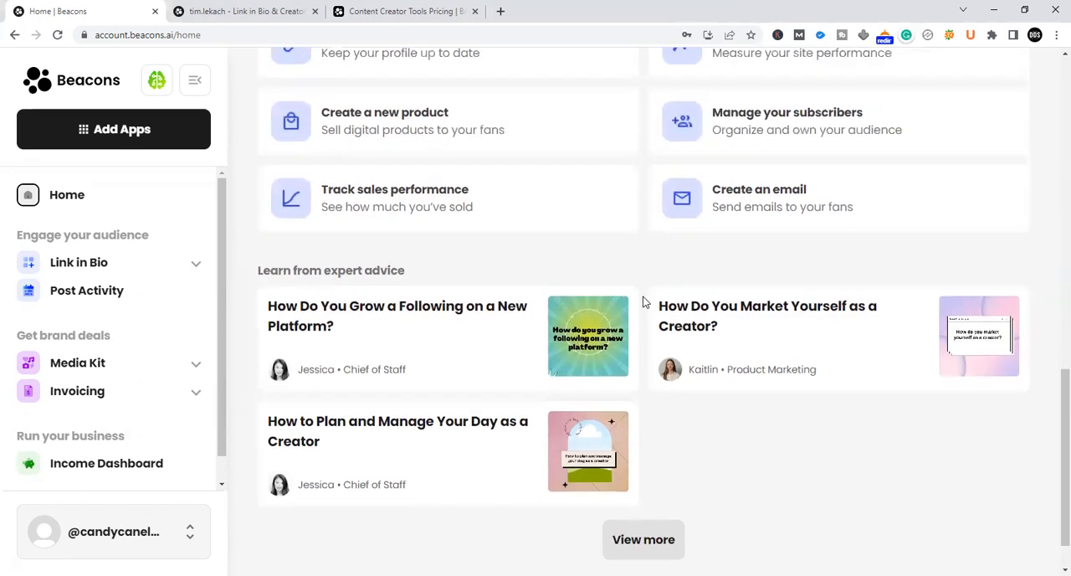
scroll(down, 3)
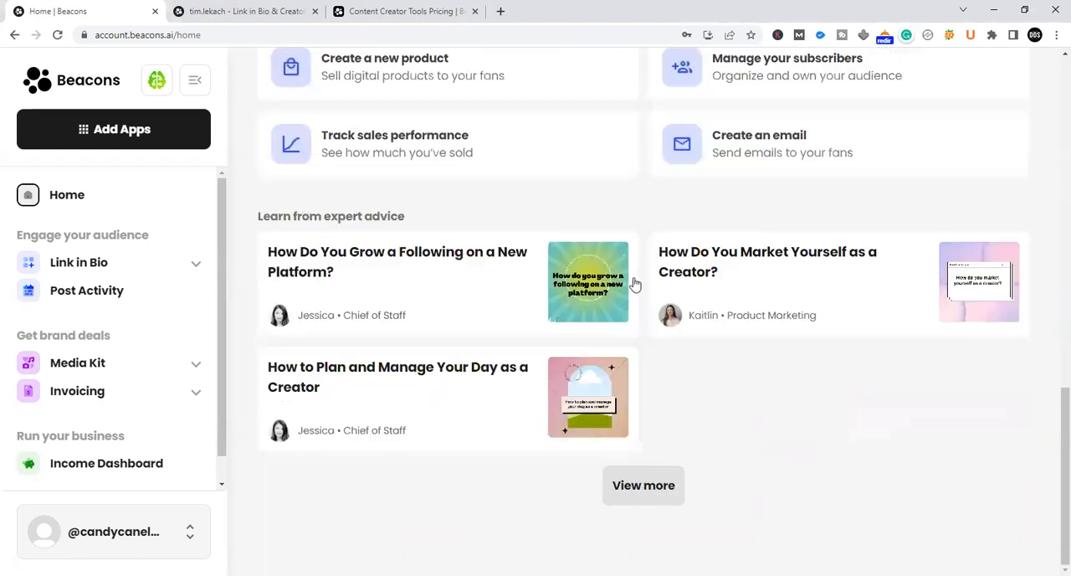
mouse_move(379, 280)
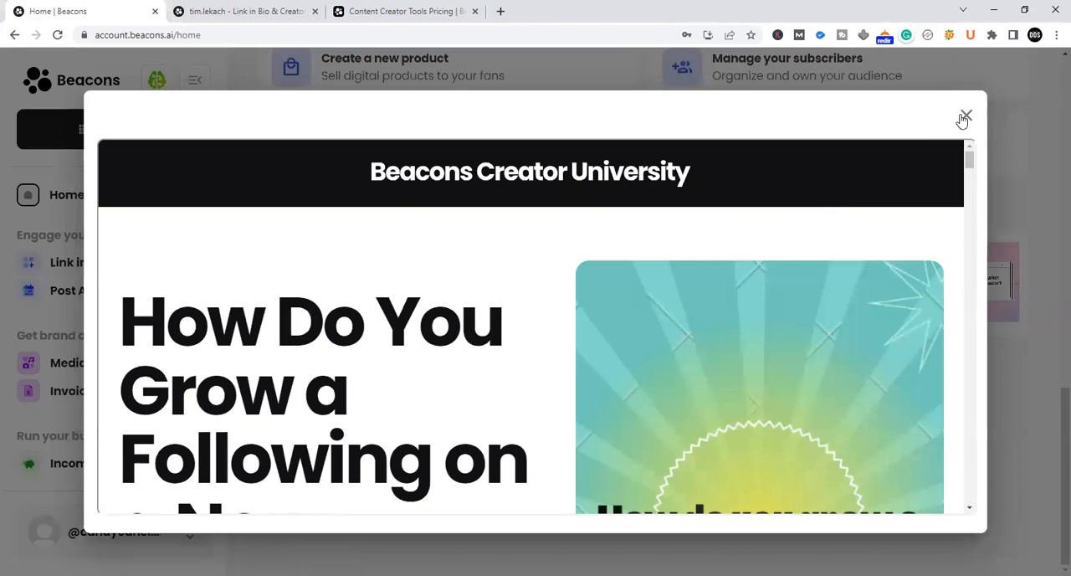
click(964, 115)
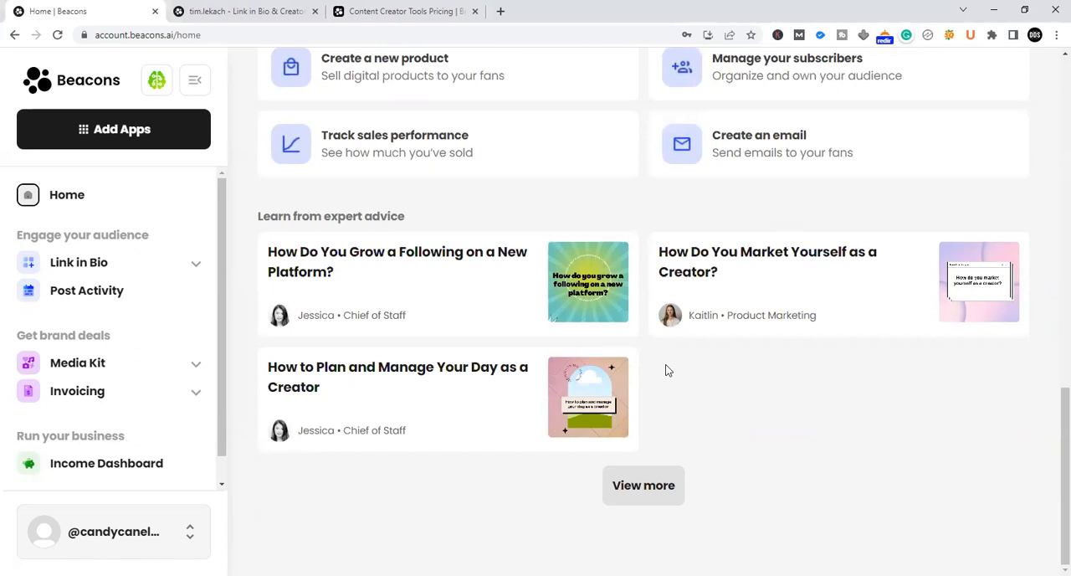
mouse_move(431, 292)
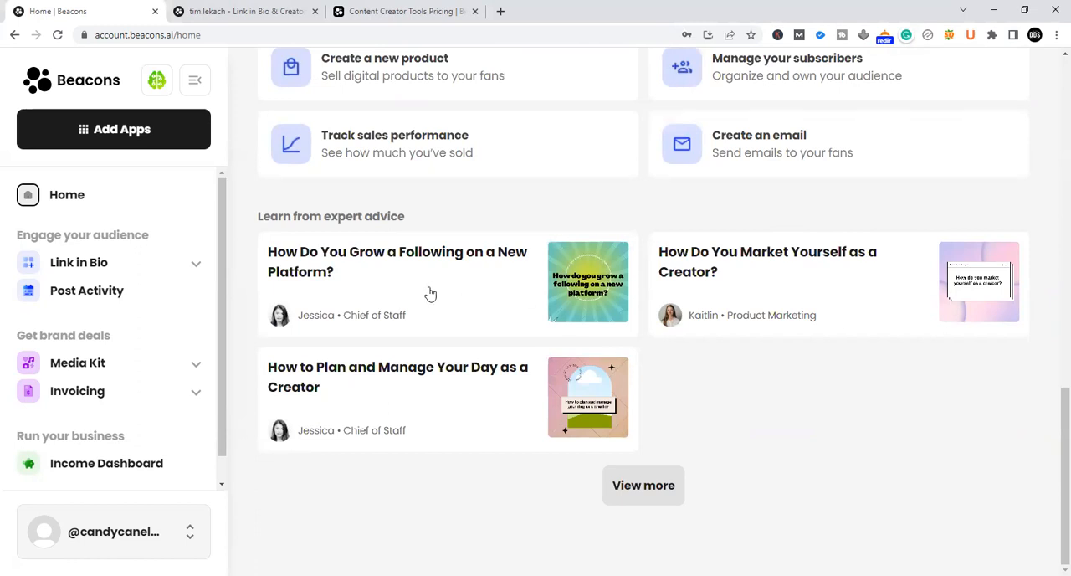
mouse_move(474, 393)
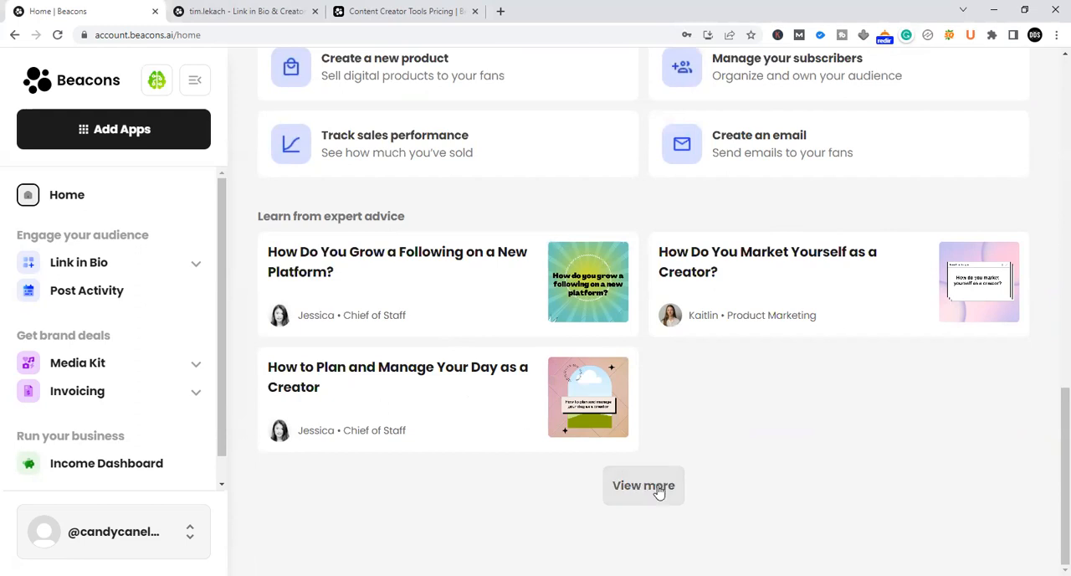
Step: Load more expert advice articles with View more and browse the expanded list
click(644, 485)
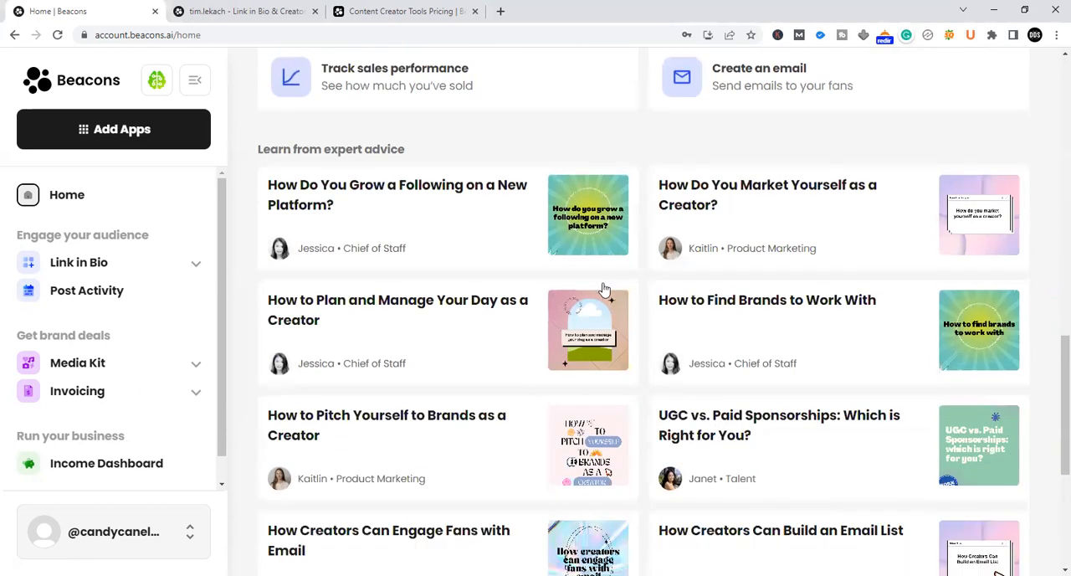
scroll(down, 3)
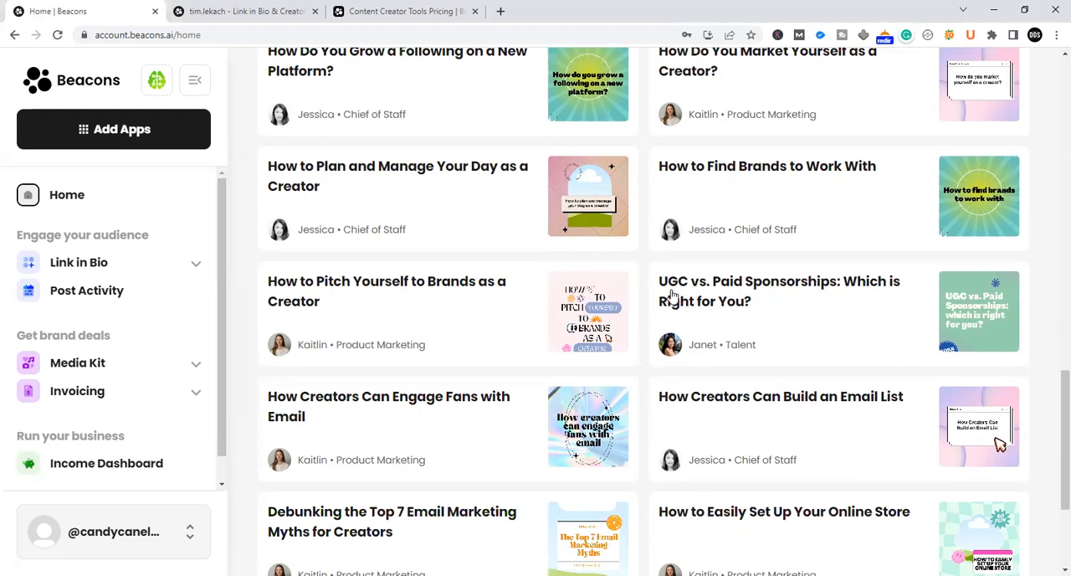
scroll(down, 3)
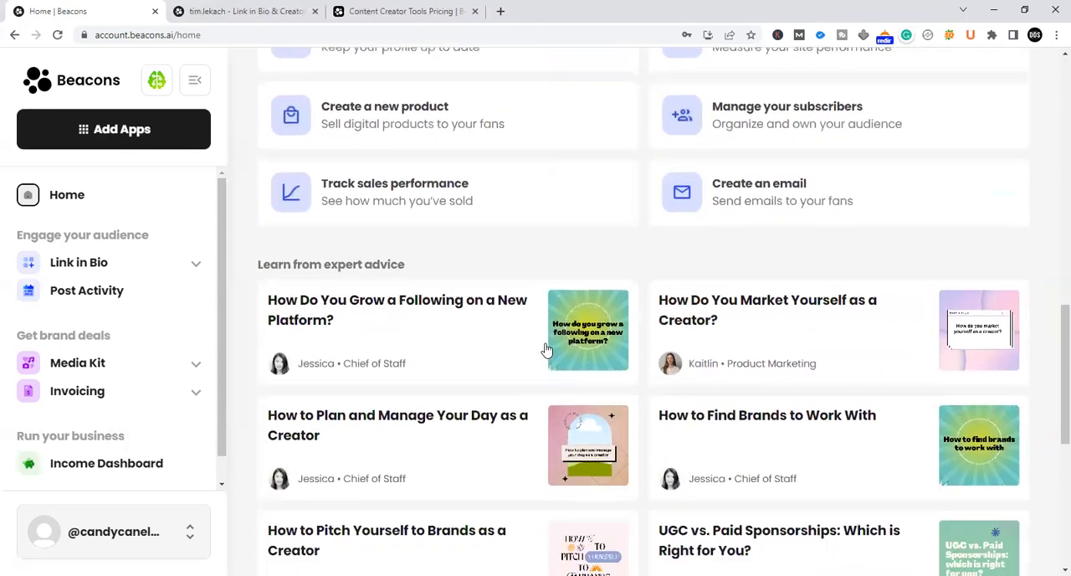
scroll(down, 3)
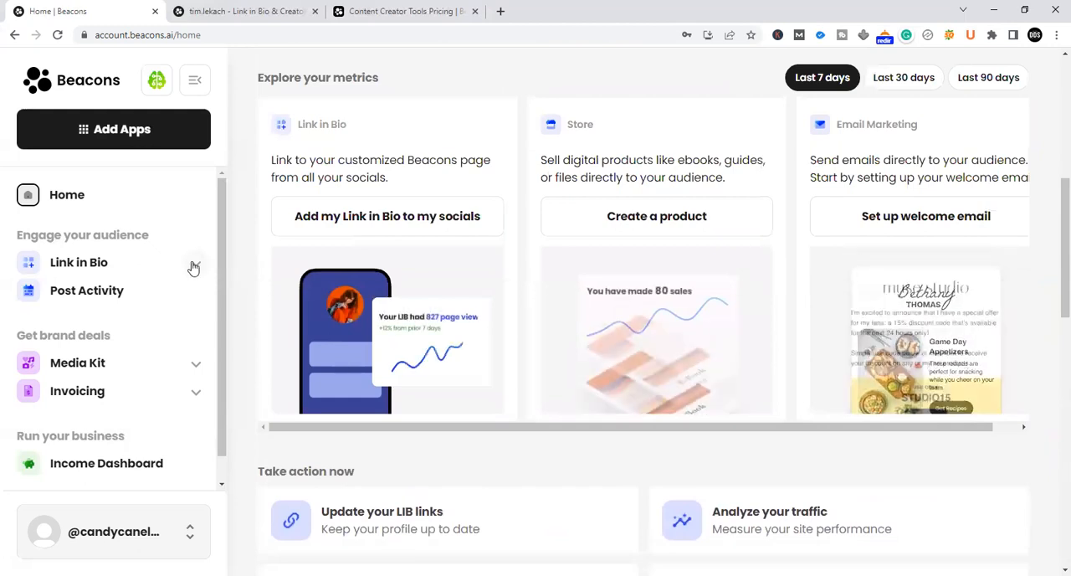
Step: Open My Pages under Link in Bio to show the home page's blocks and preview
click(79, 262)
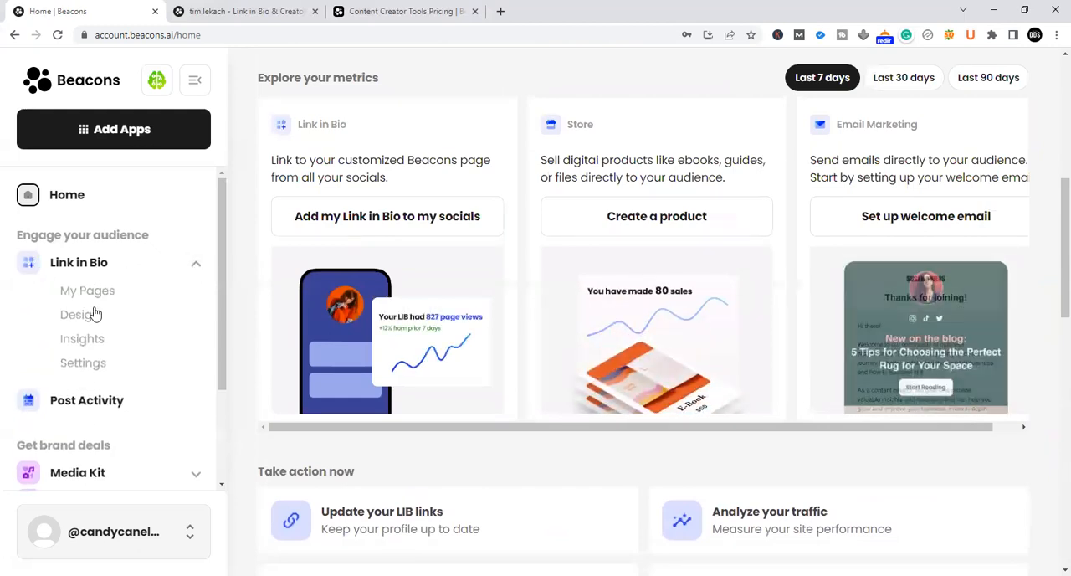
click(87, 290)
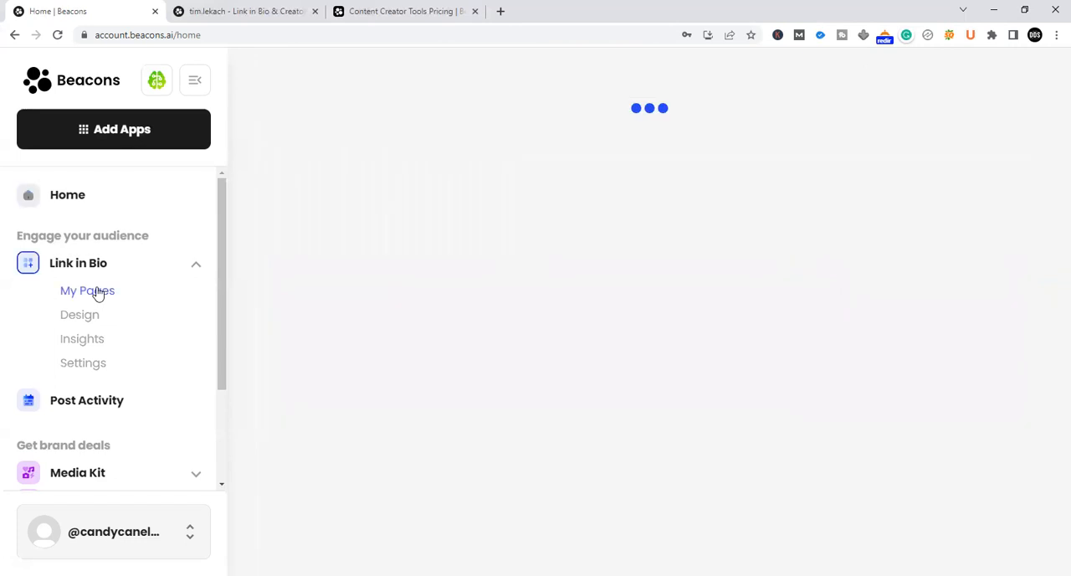
click(87, 290)
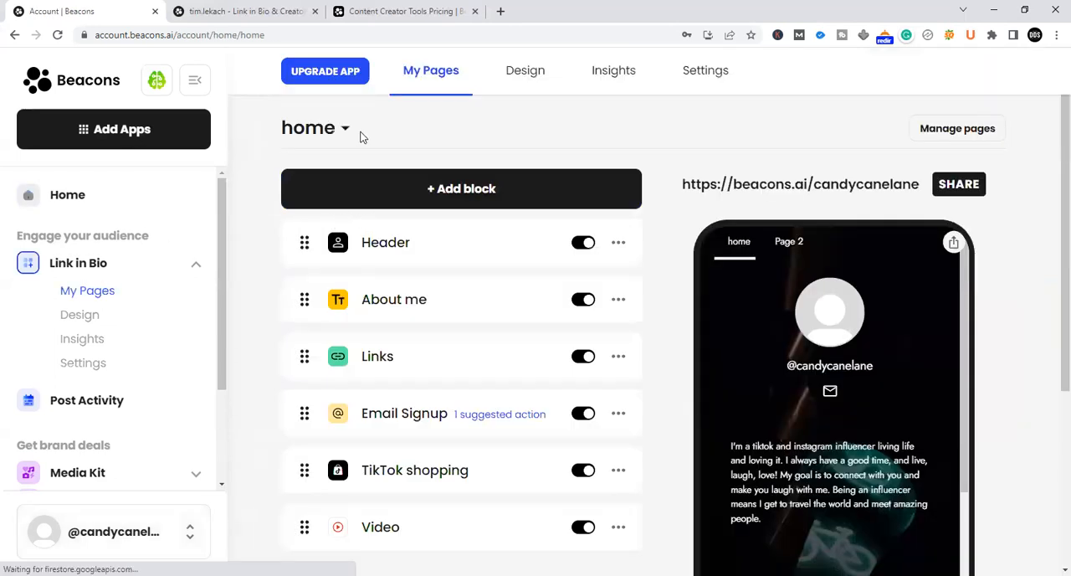
mouse_move(754, 240)
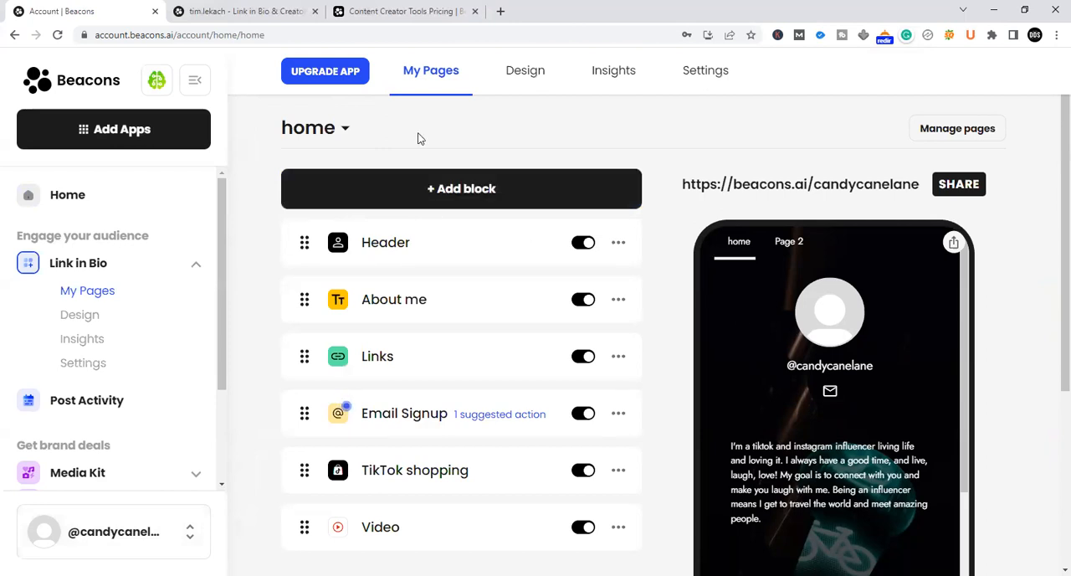
mouse_move(502, 134)
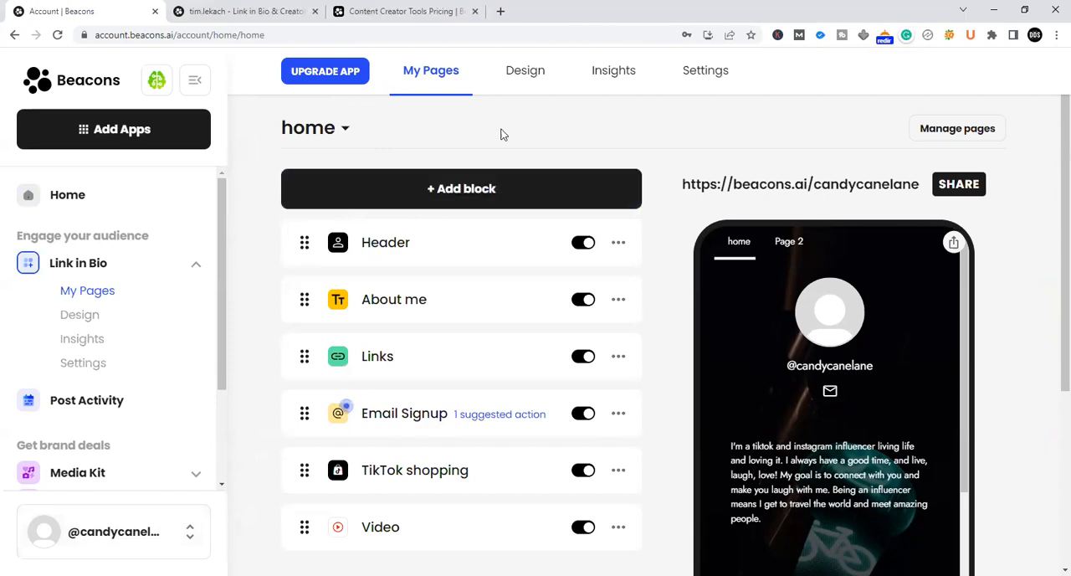
mouse_move(480, 116)
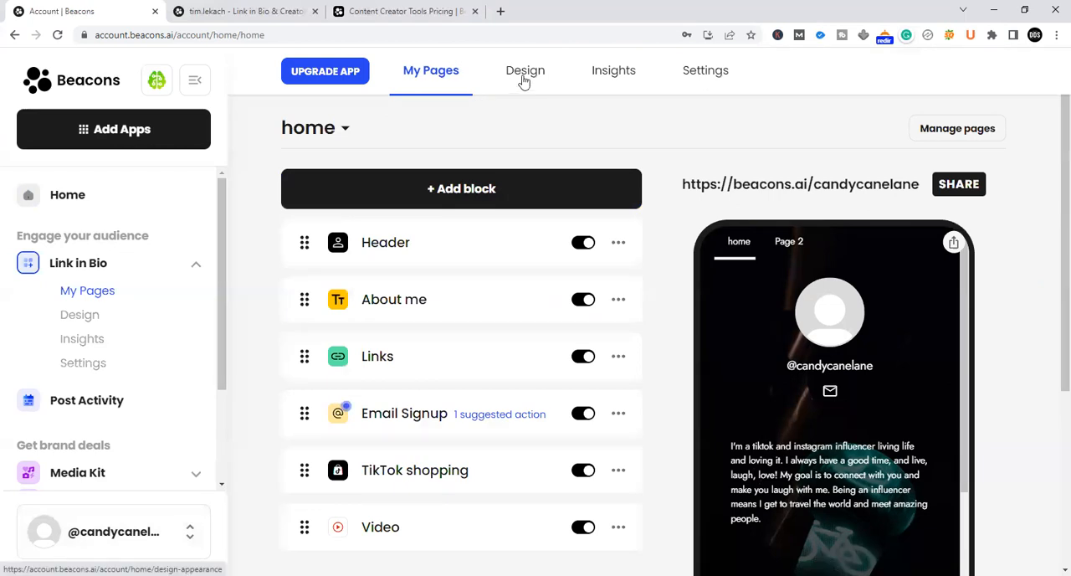
click(524, 70)
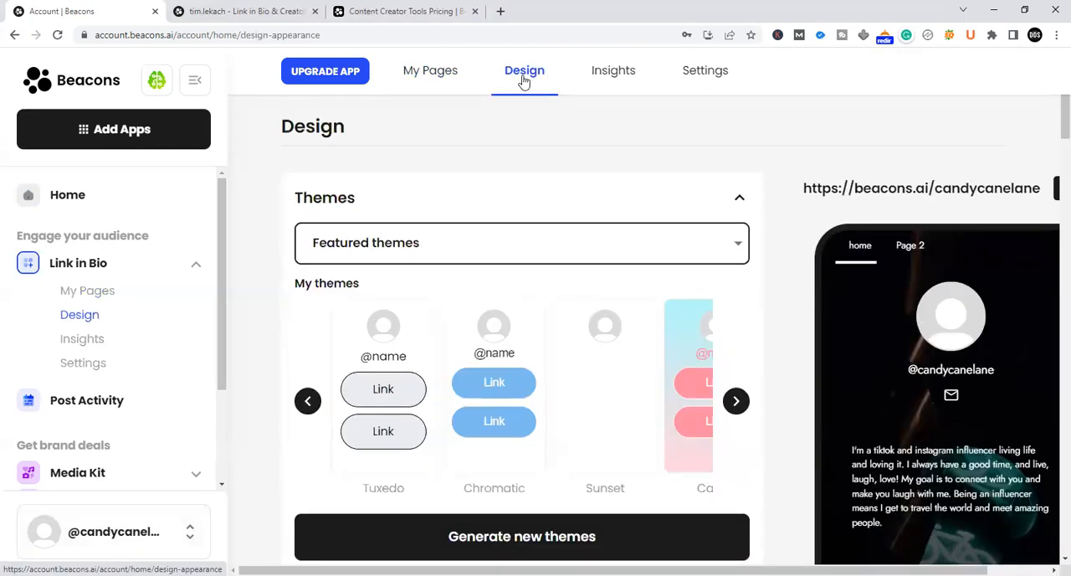
click(614, 70)
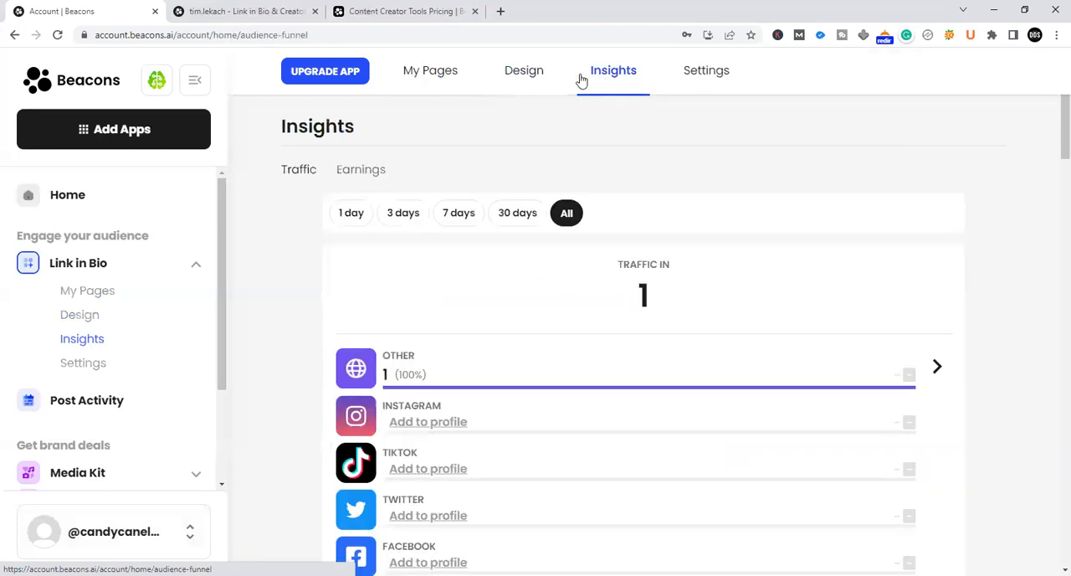
click(430, 71)
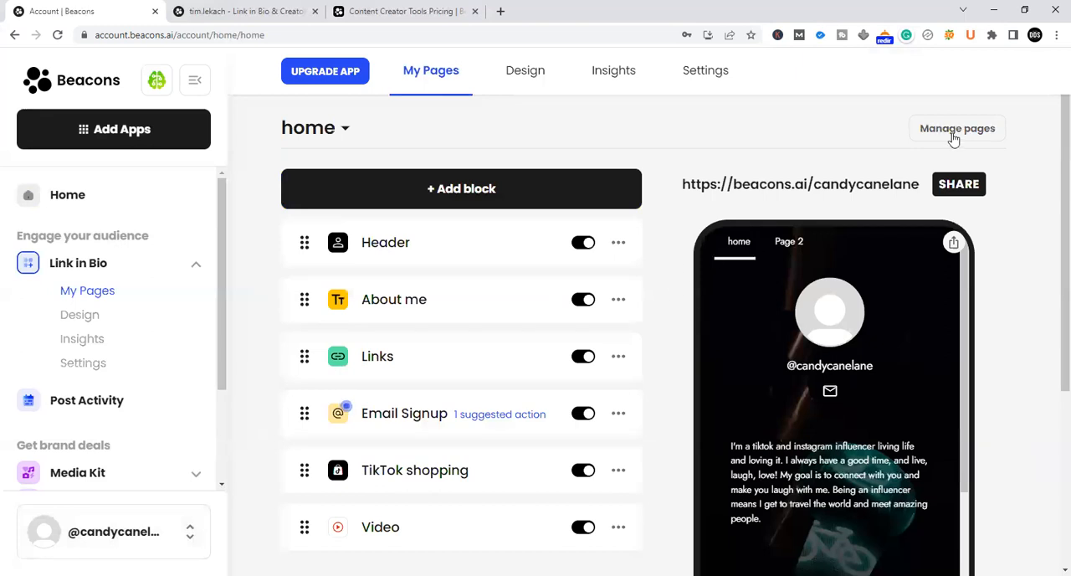
Step: Open Manage pages to see the home page and Page 2 cards
click(956, 128)
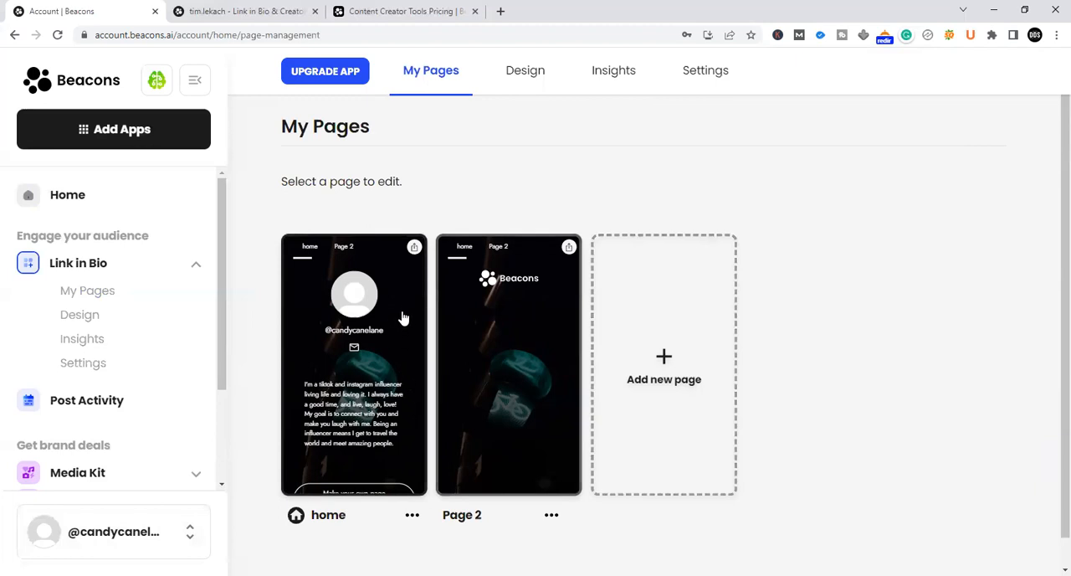
mouse_move(341, 268)
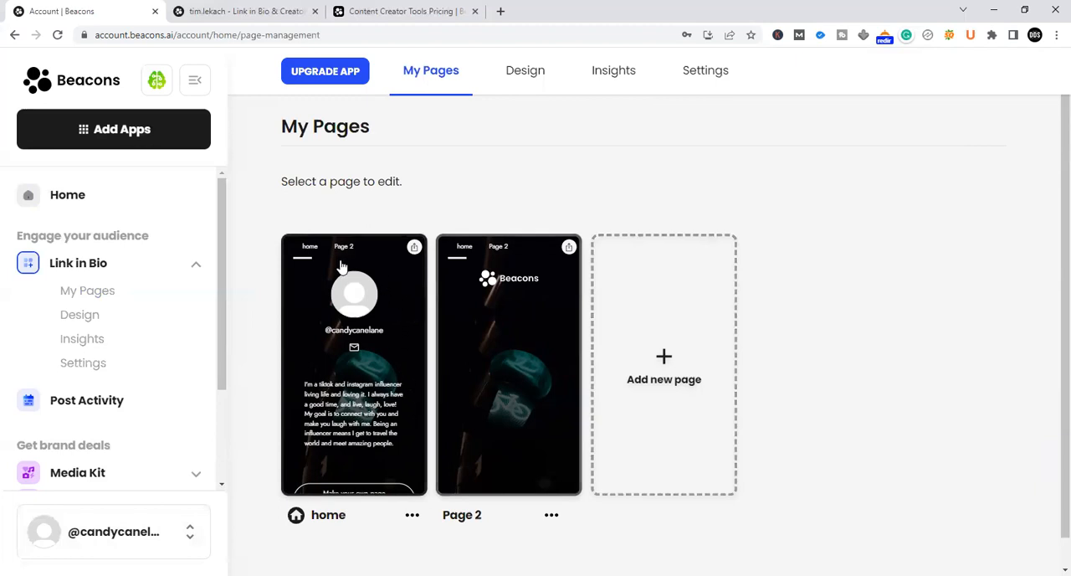
mouse_move(331, 333)
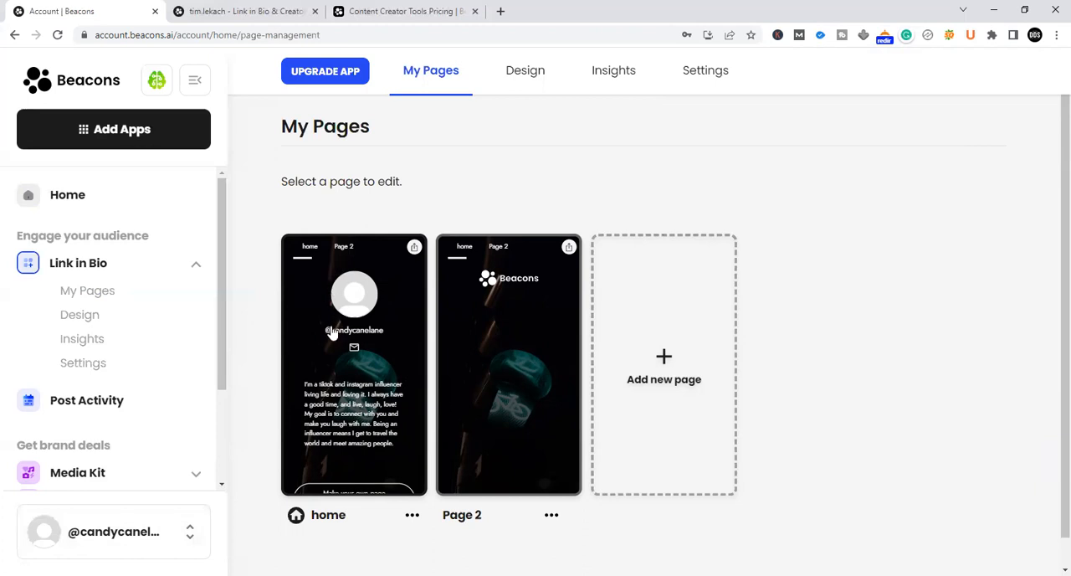
mouse_move(340, 337)
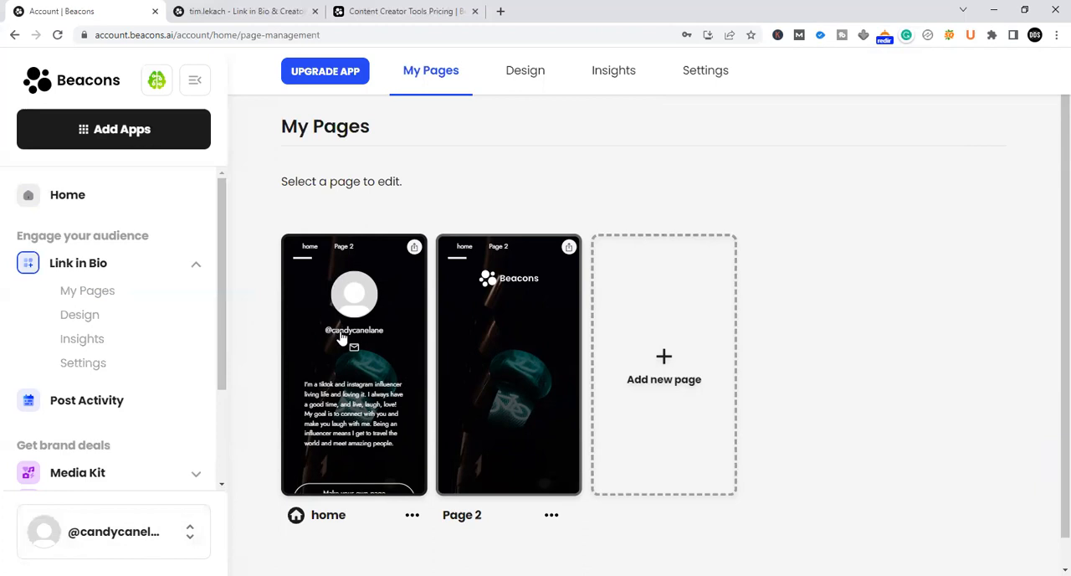
mouse_move(360, 357)
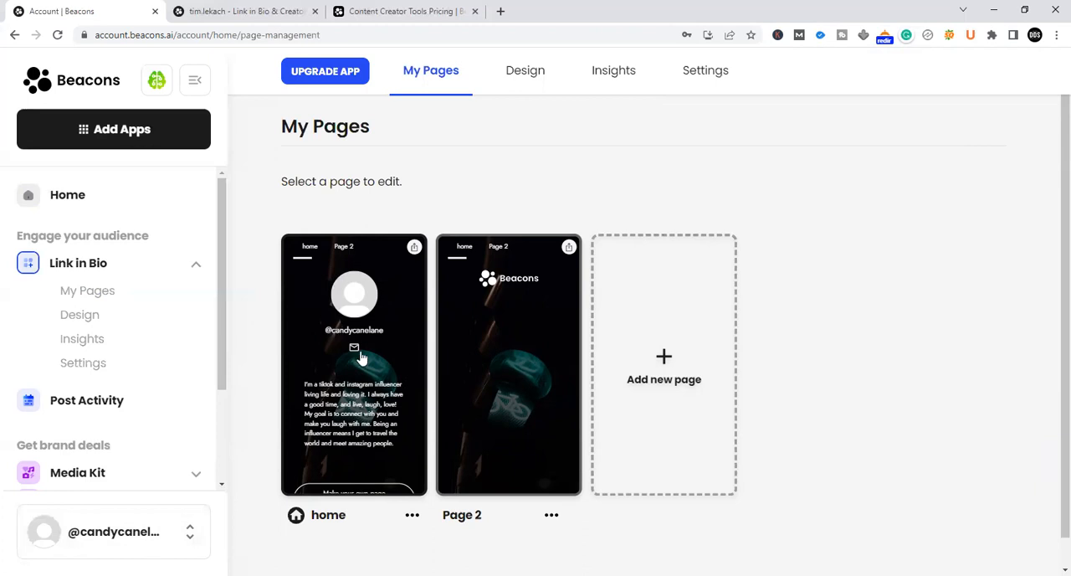
mouse_move(368, 377)
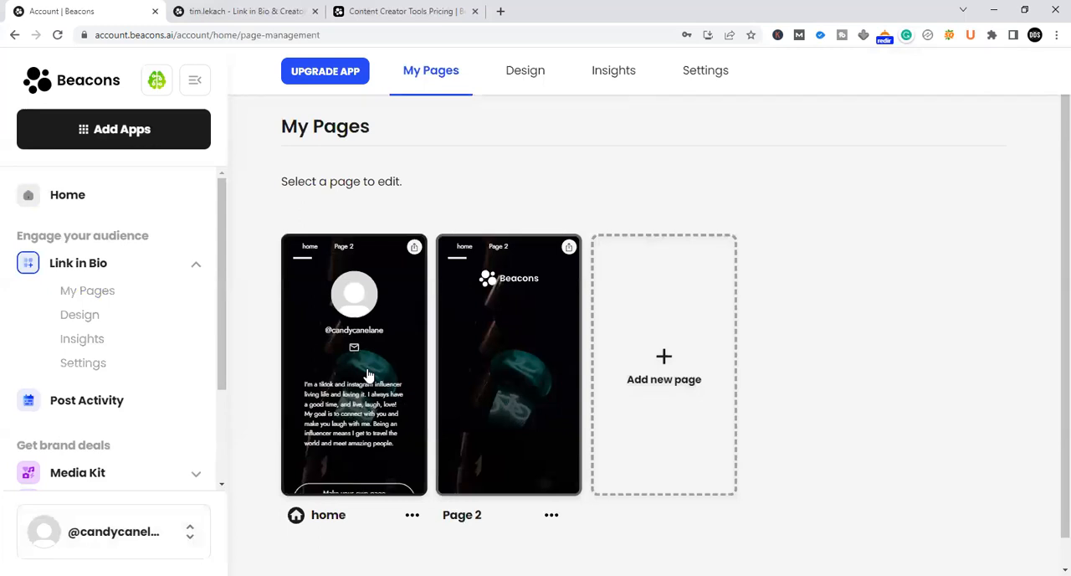
mouse_move(457, 353)
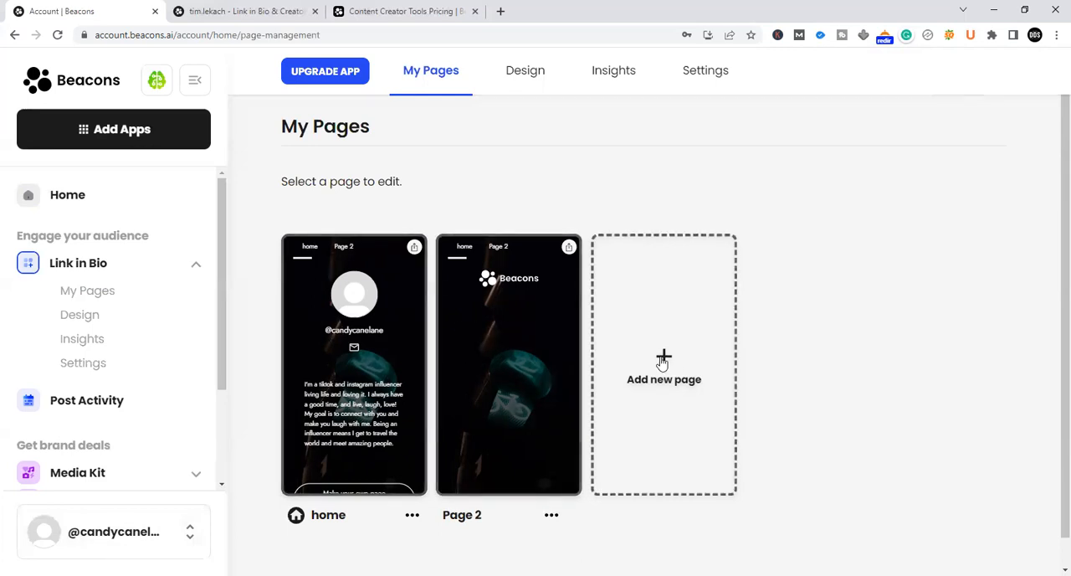
mouse_move(667, 354)
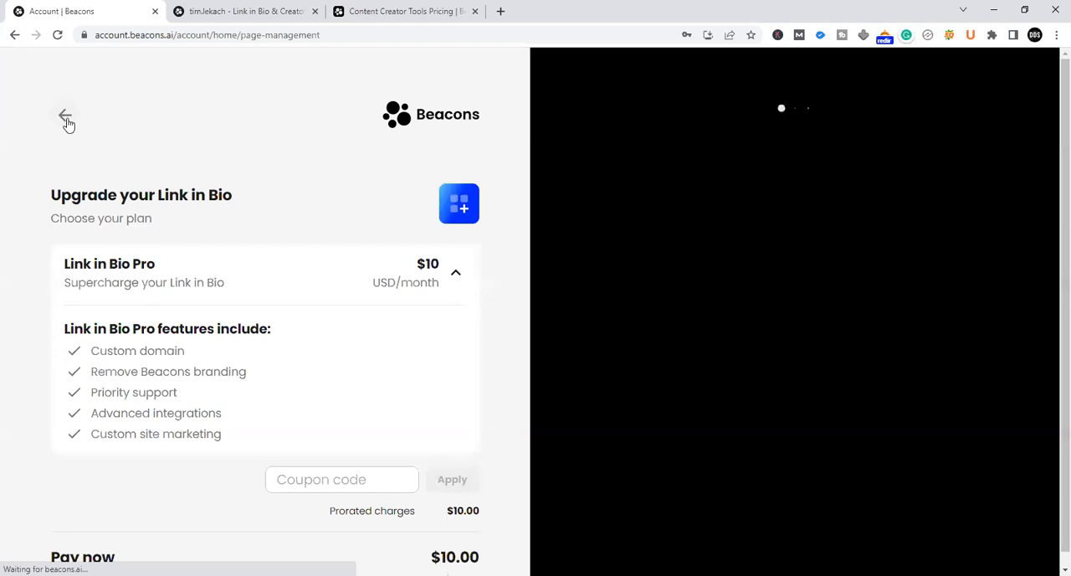
Step: Leave the upgrade offer and open Link in Bio Settings with the custom domain section
click(67, 115)
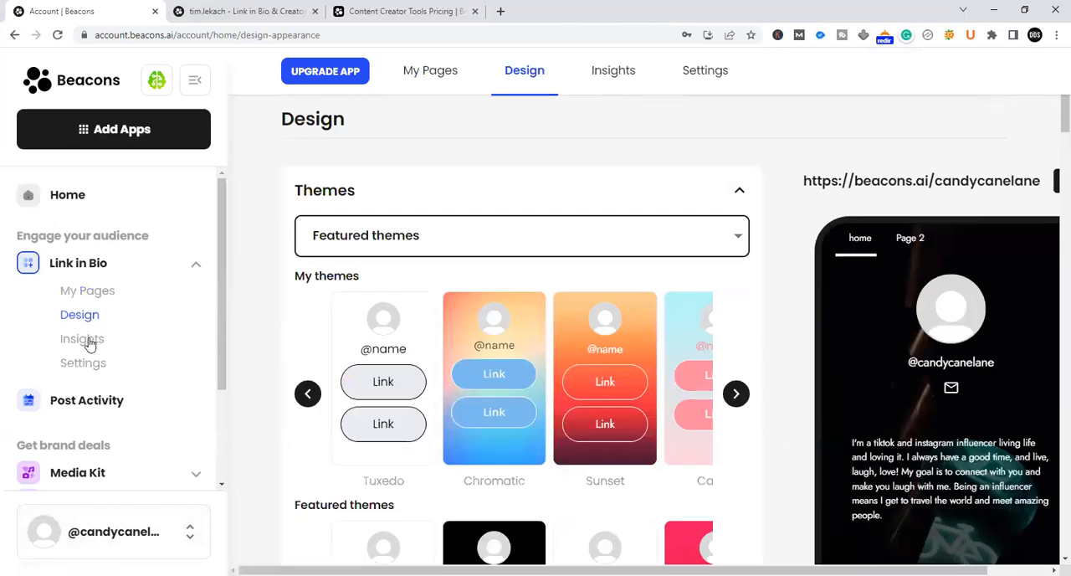
click(705, 70)
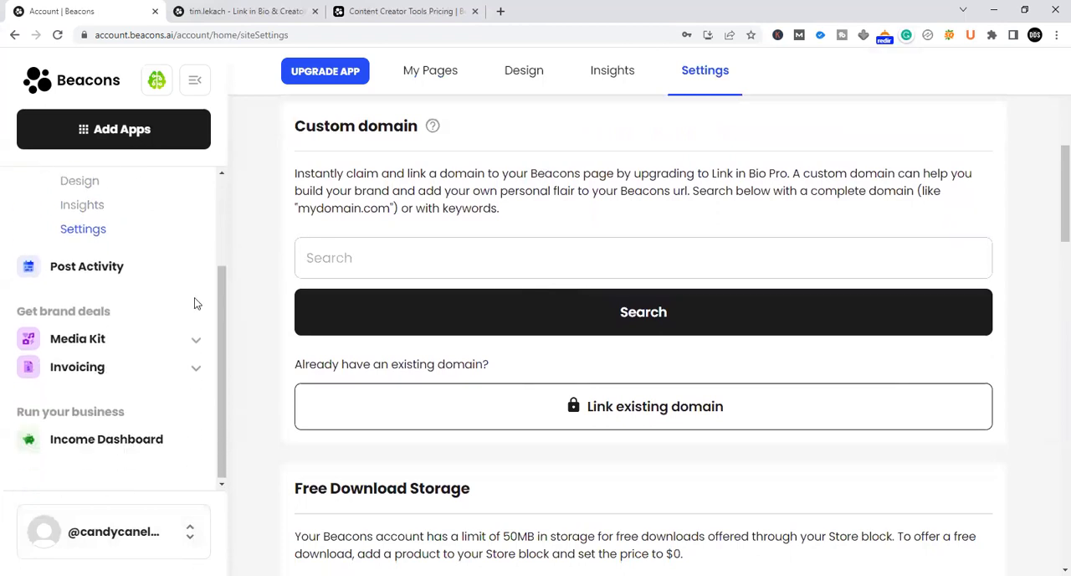
Step: Open the Income Dashboard and scroll through its creator finance tools overview
click(106, 438)
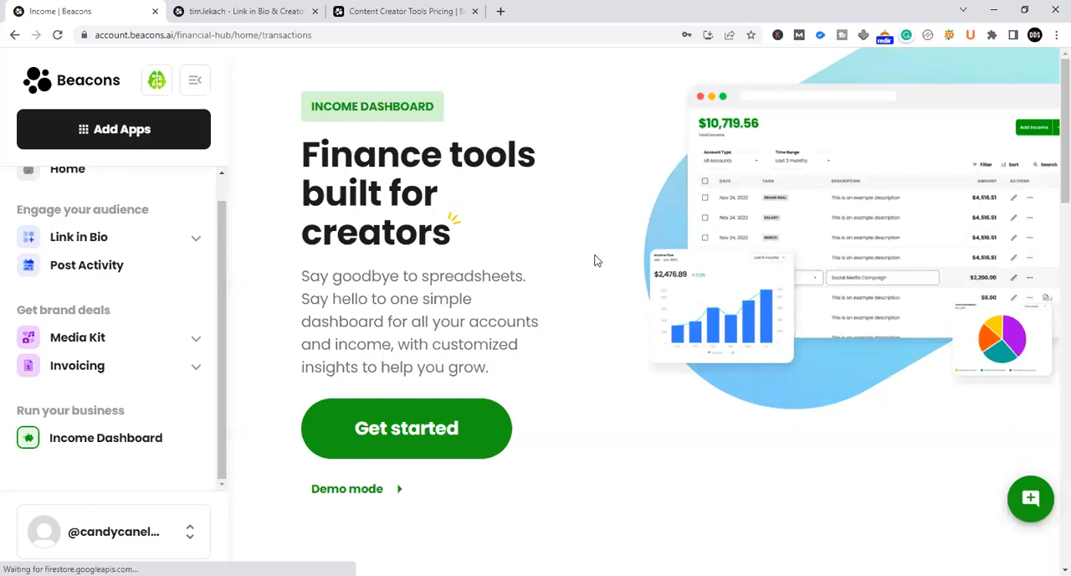
scroll(down, 3)
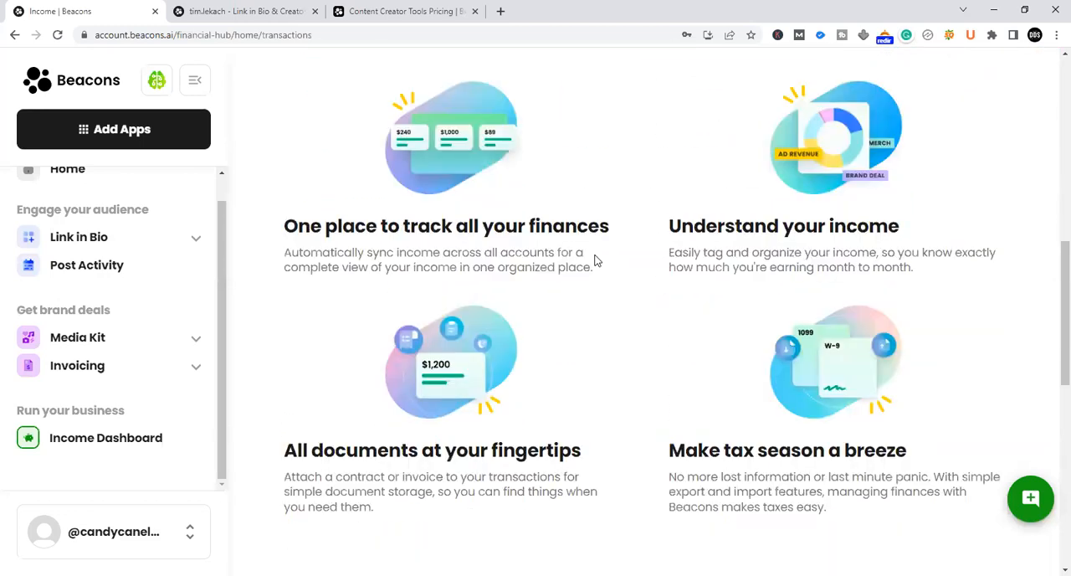
scroll(down, 3)
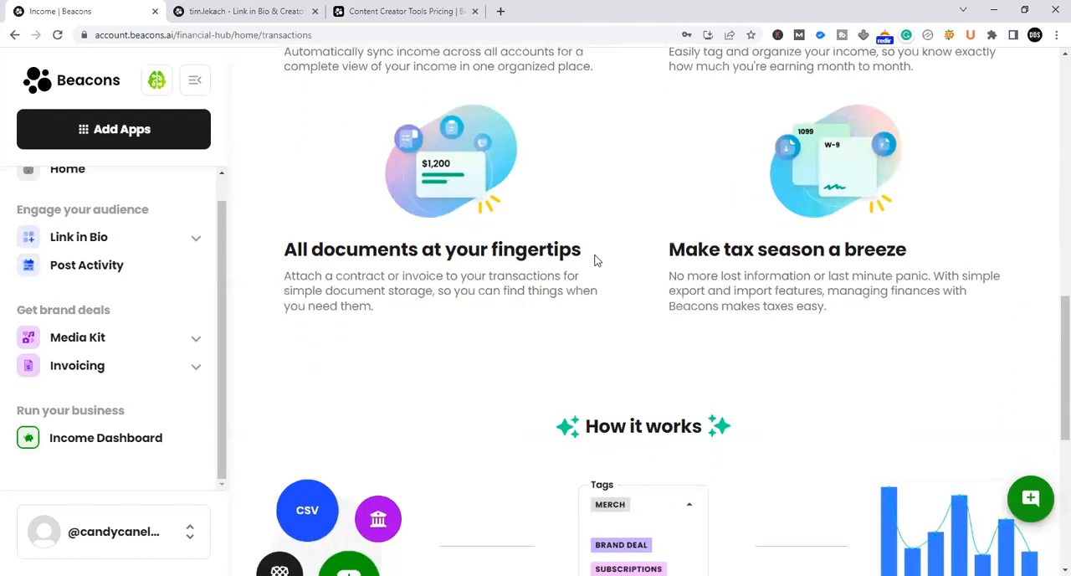
scroll(down, 3)
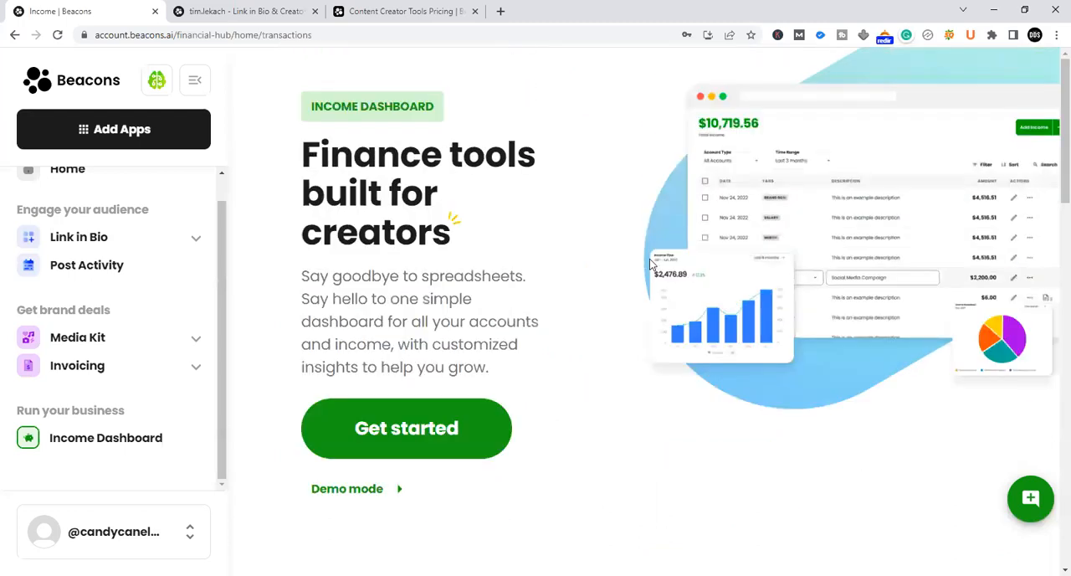
mouse_move(113, 374)
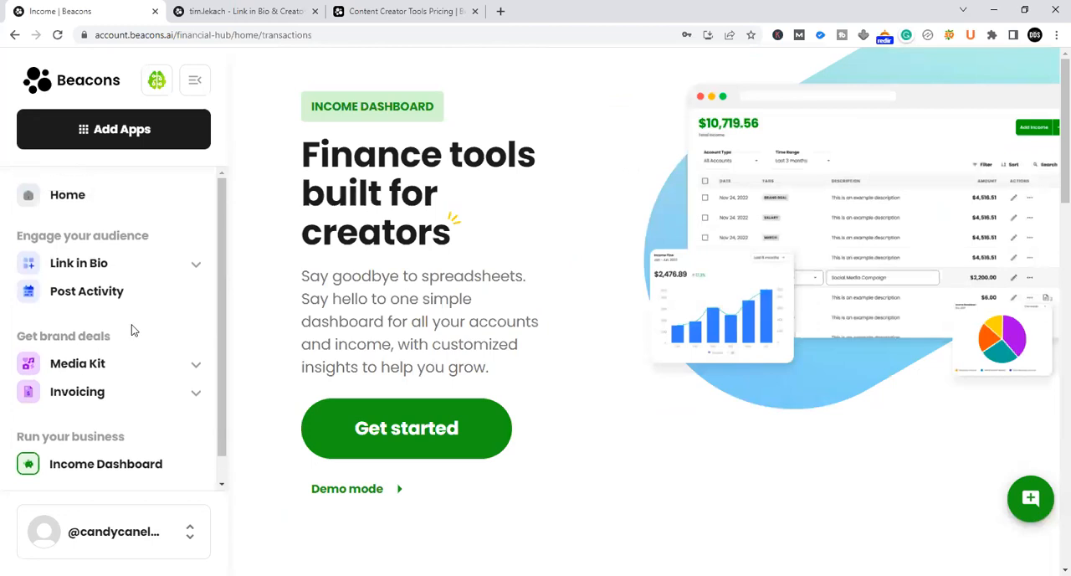
mouse_move(67, 194)
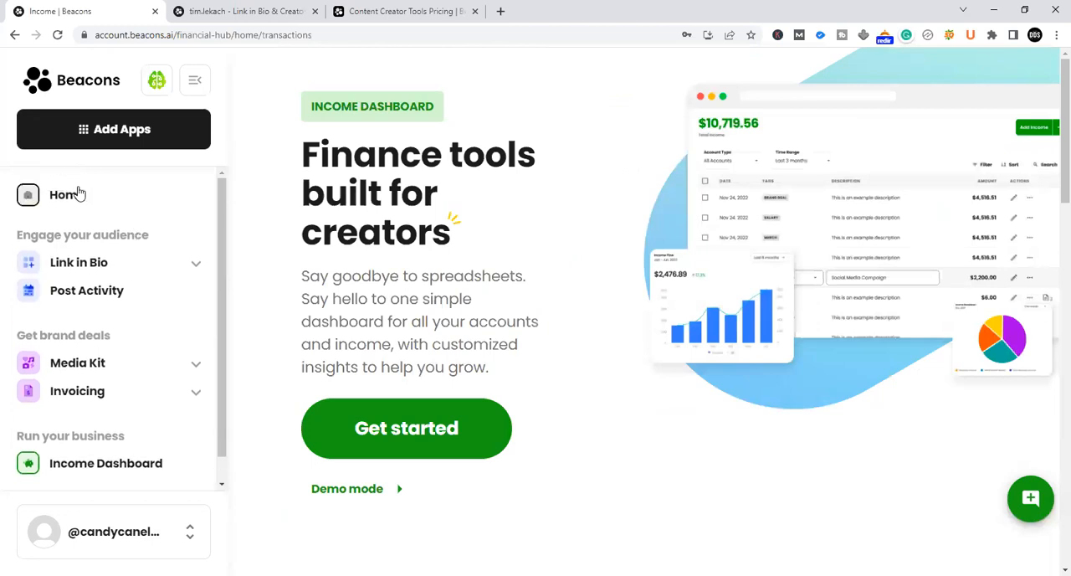
Step: Go back to Home and scroll through the dashboard's metrics and actions
click(67, 194)
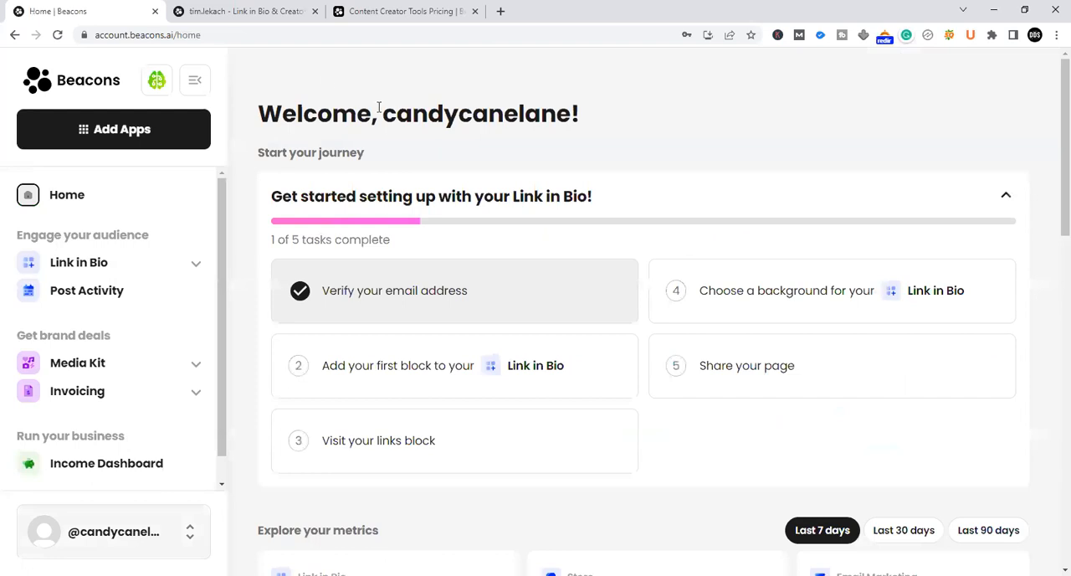
mouse_move(974, 132)
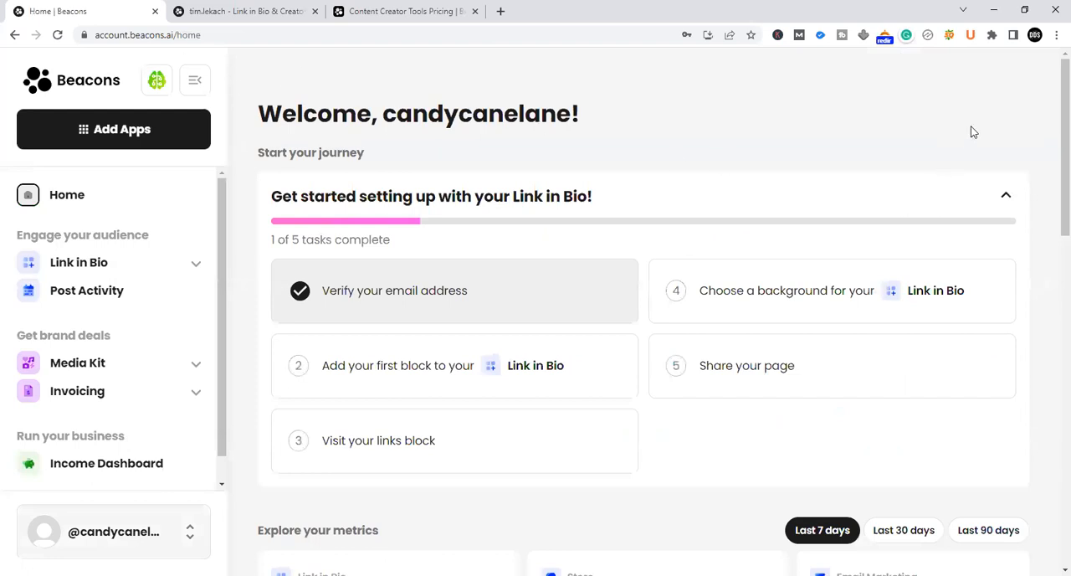
mouse_move(611, 83)
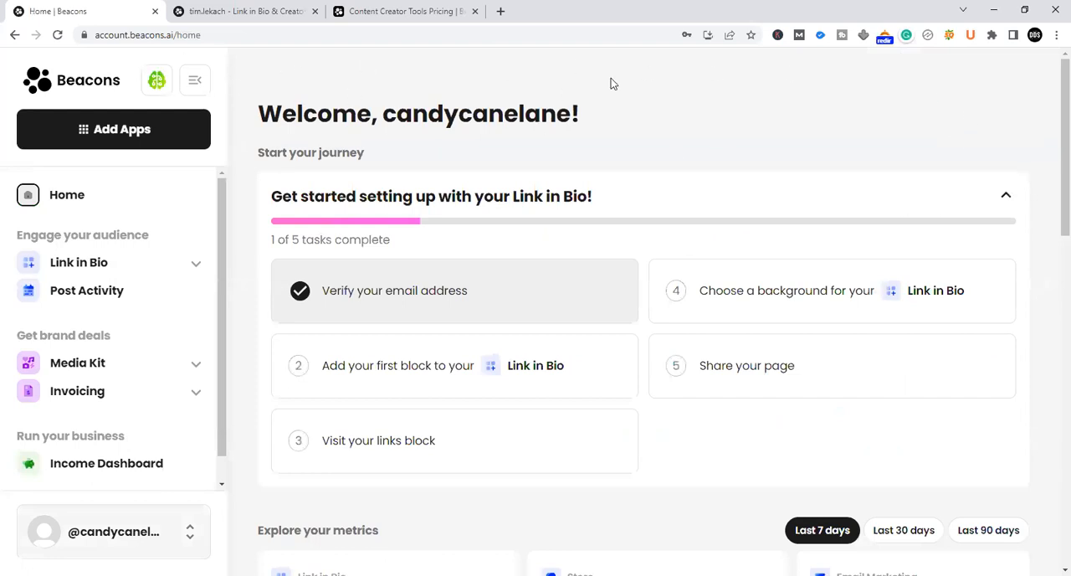
mouse_move(656, 361)
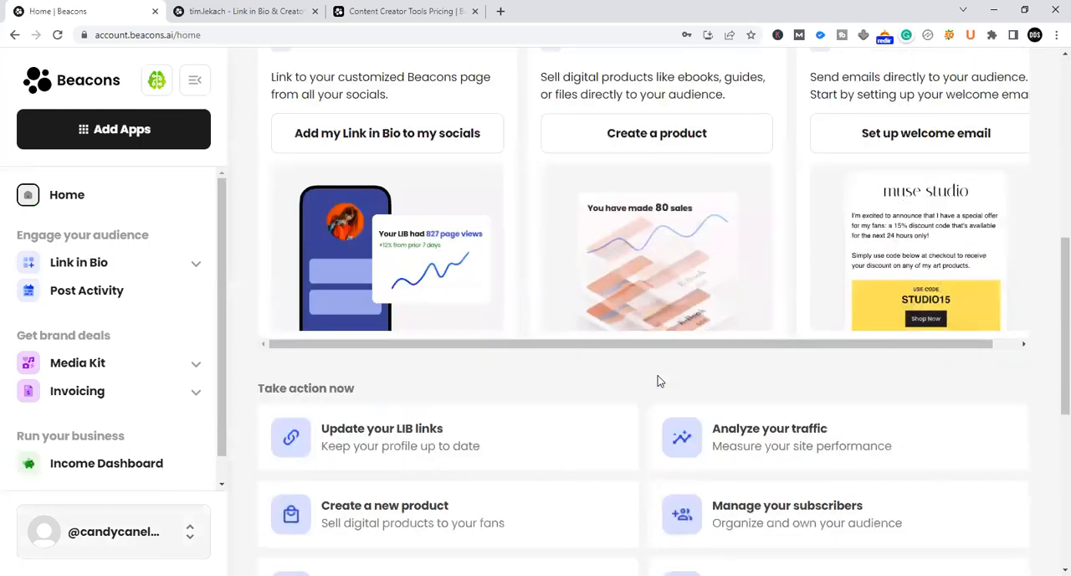
scroll(down, 3)
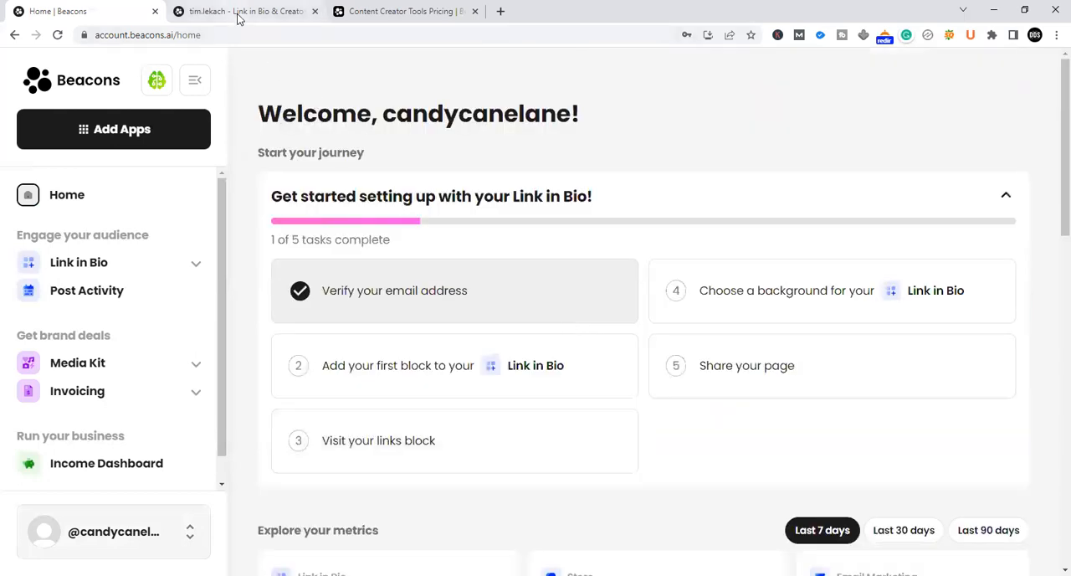
Step: Switch to the public Link in Bio tab and scroll through its links
click(243, 10)
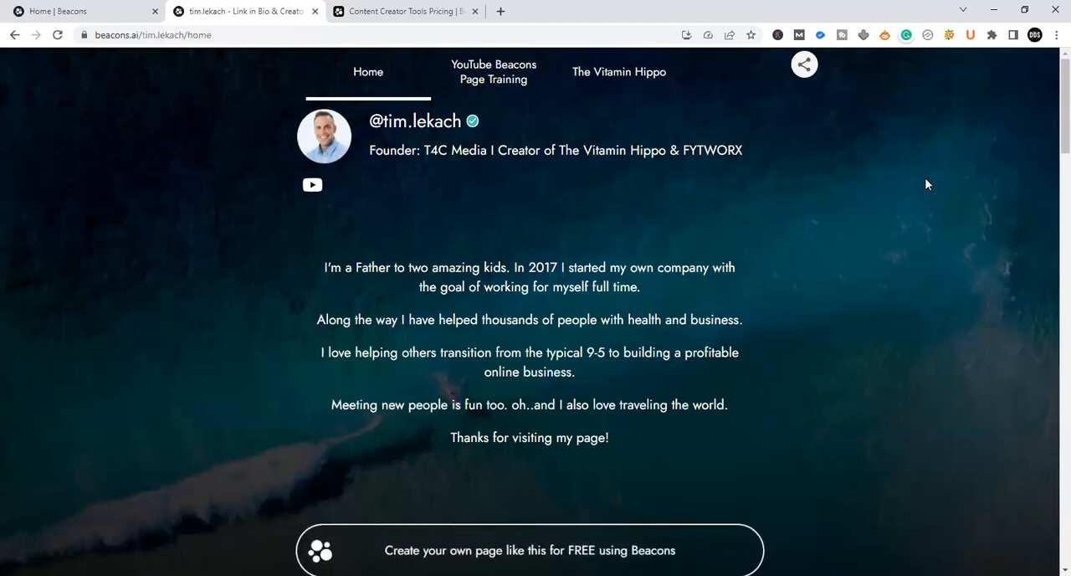
scroll(down, 3)
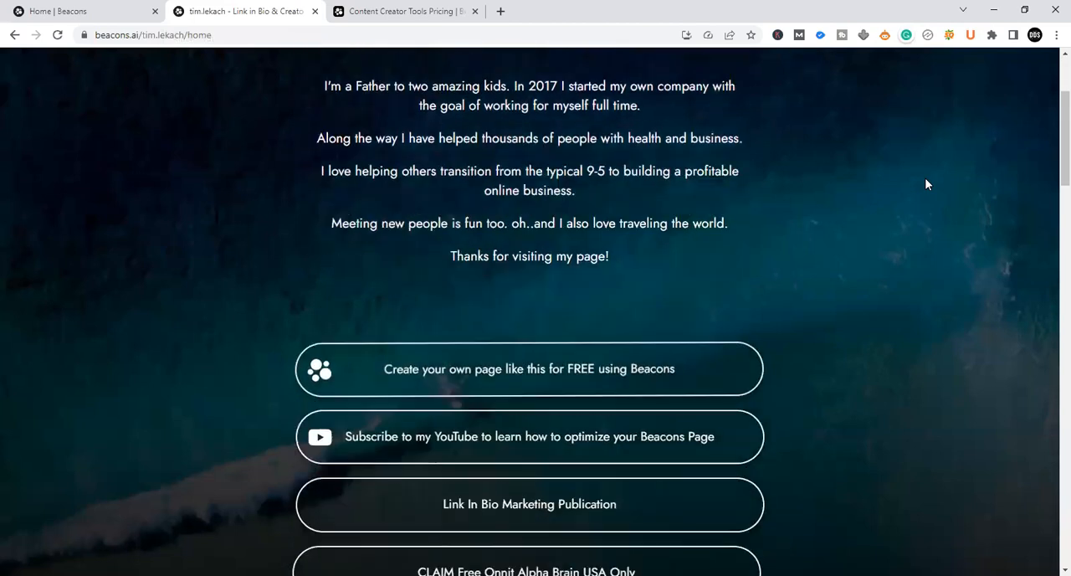
scroll(down, 3)
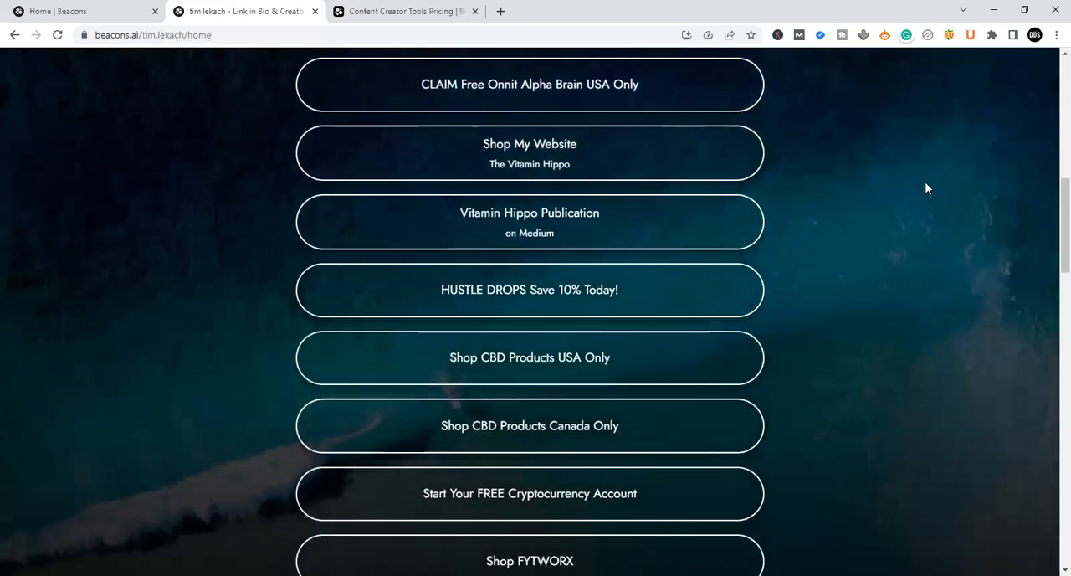
scroll(down, 3)
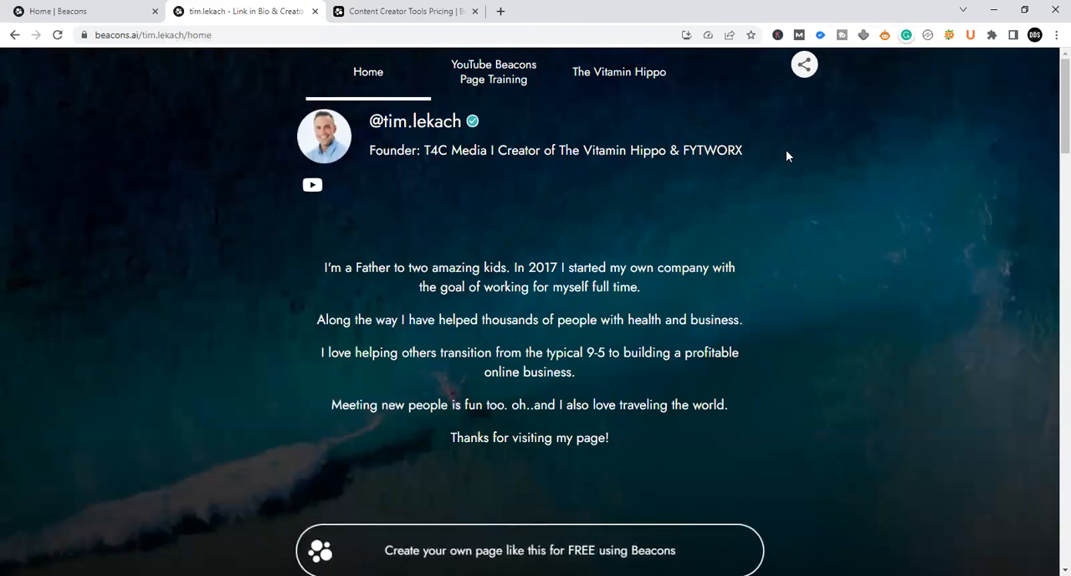
Step: Highlight and clear parts of the creator's tagline under the handle
triple_click(555, 150)
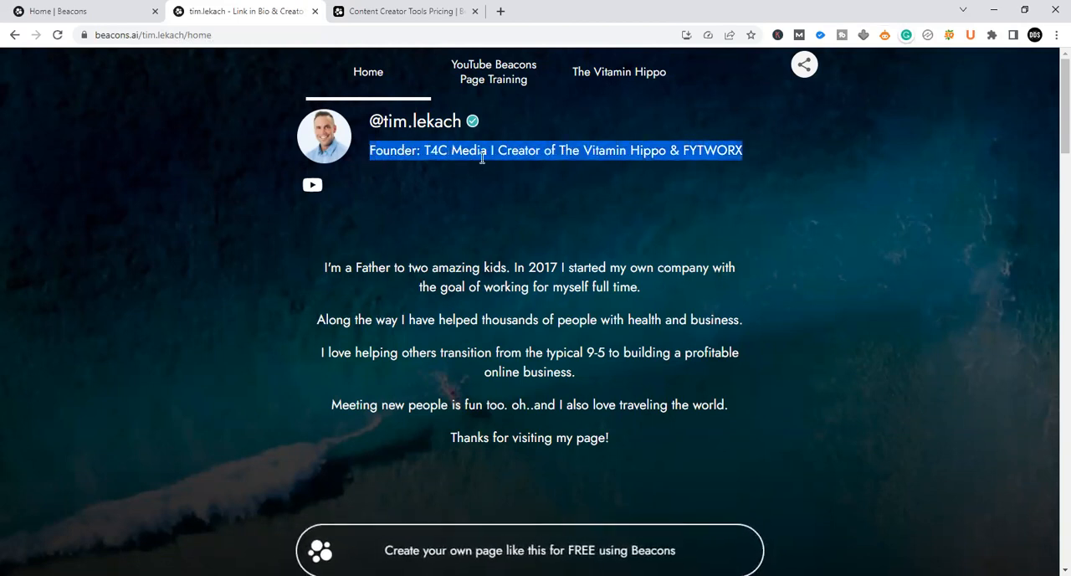
click(747, 161)
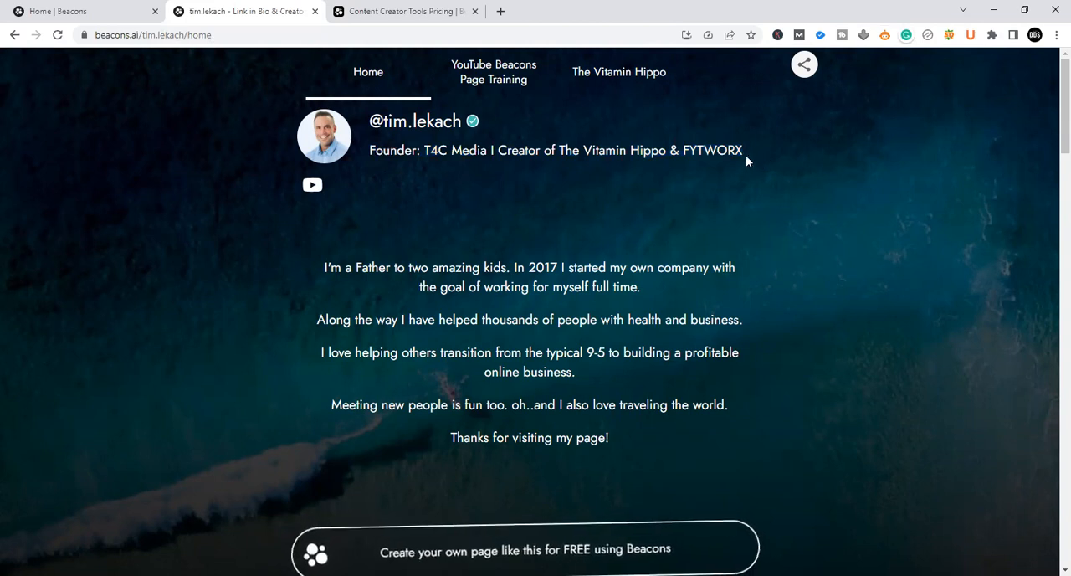
drag(577, 149, 753, 150)
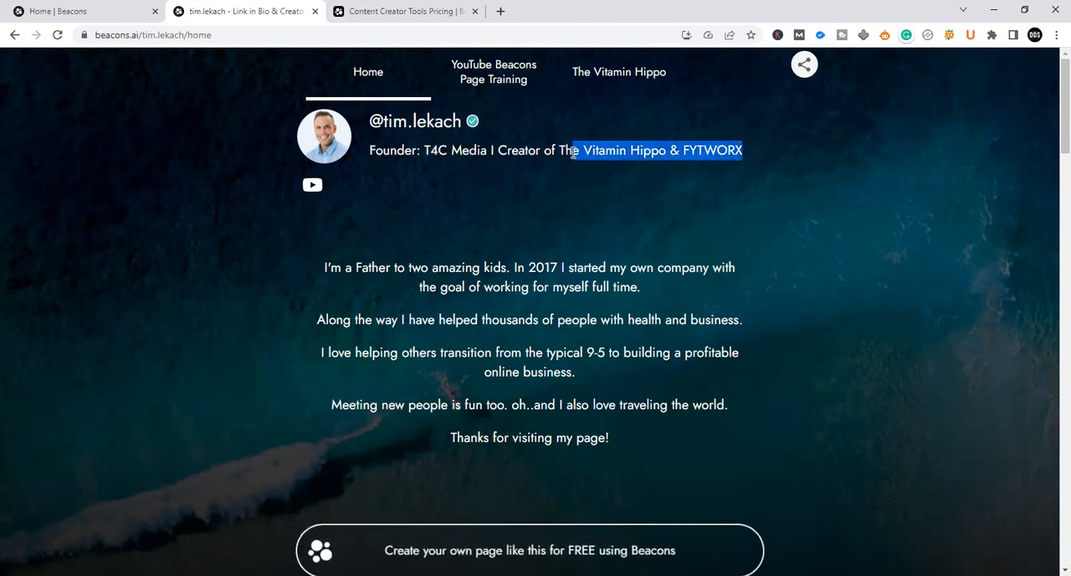
click(653, 151)
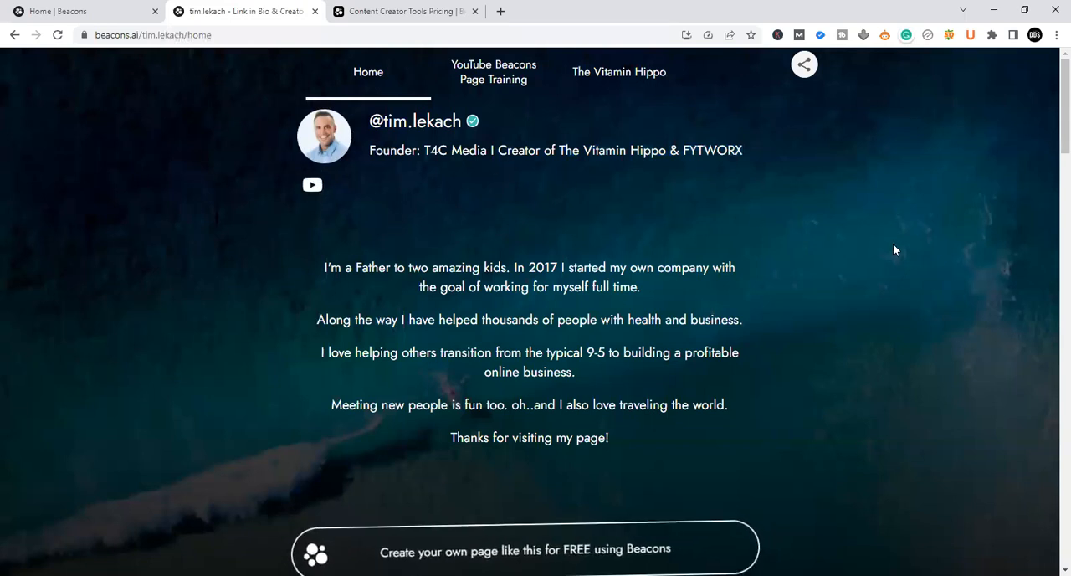
scroll(down, 3)
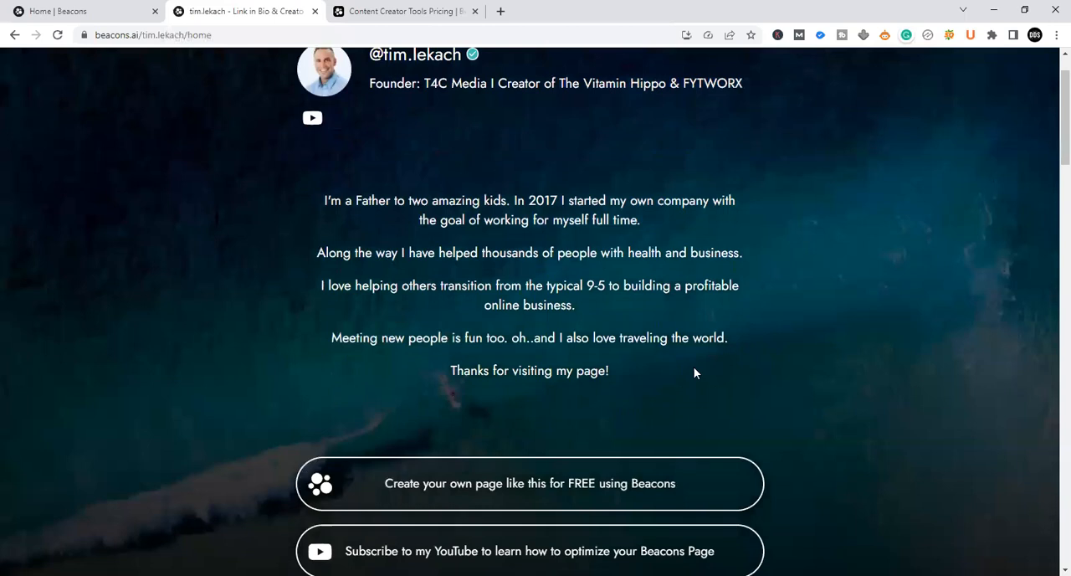
drag(325, 200, 609, 370)
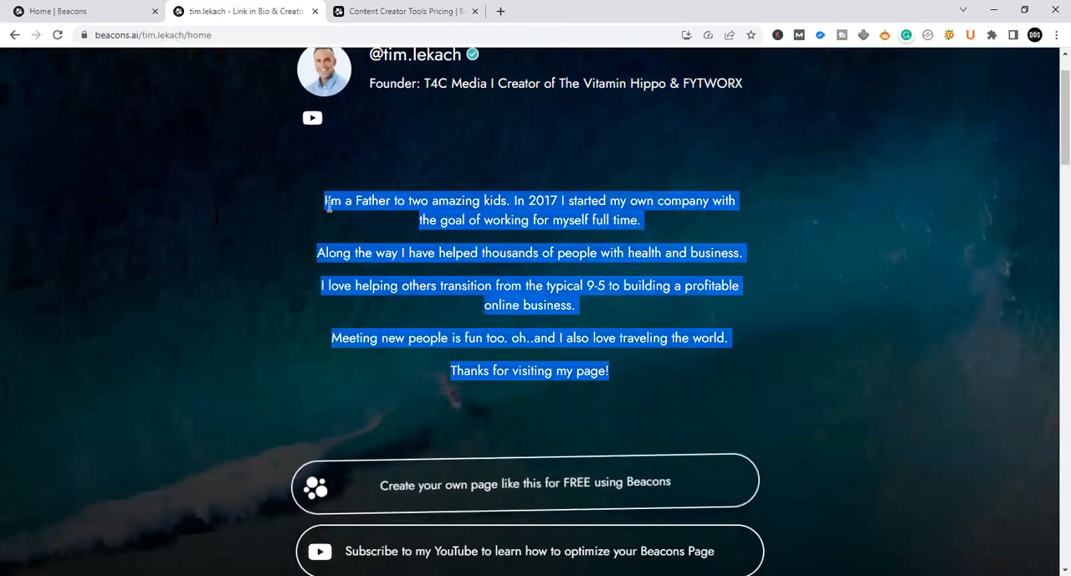
scroll(down, 3)
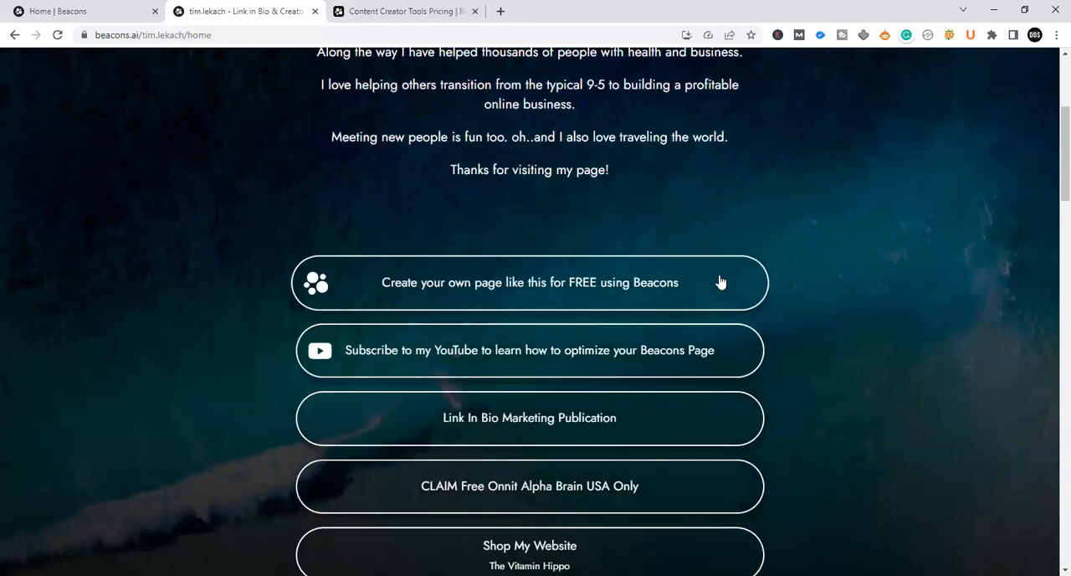
scroll(down, 3)
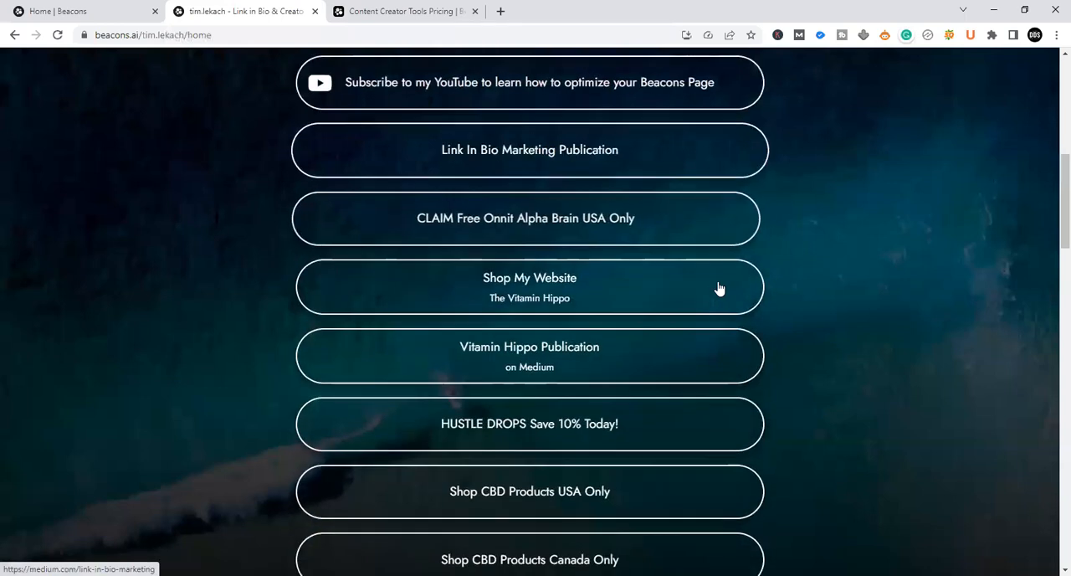
scroll(down, 3)
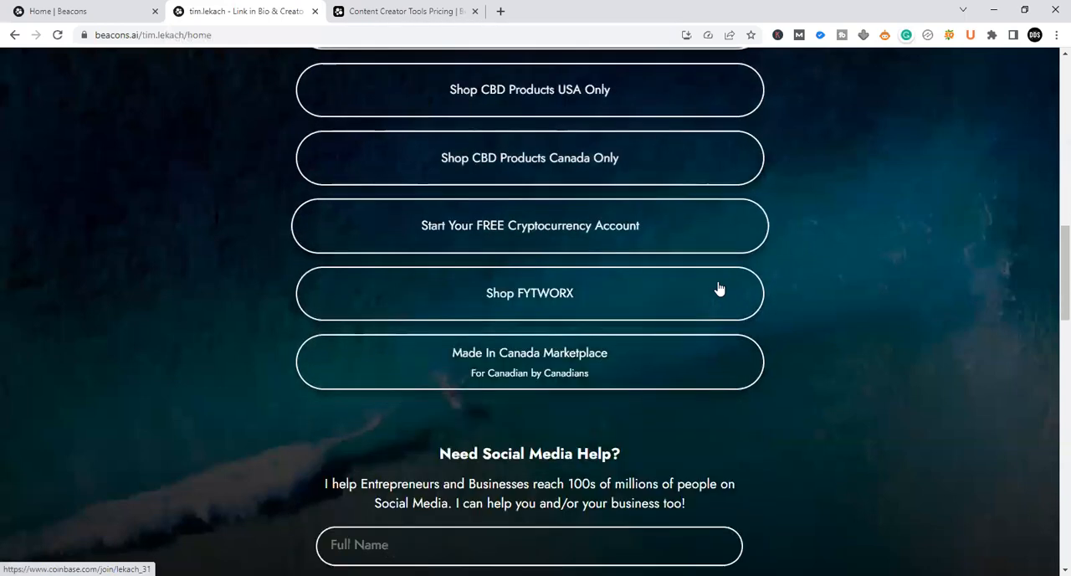
scroll(down, 3)
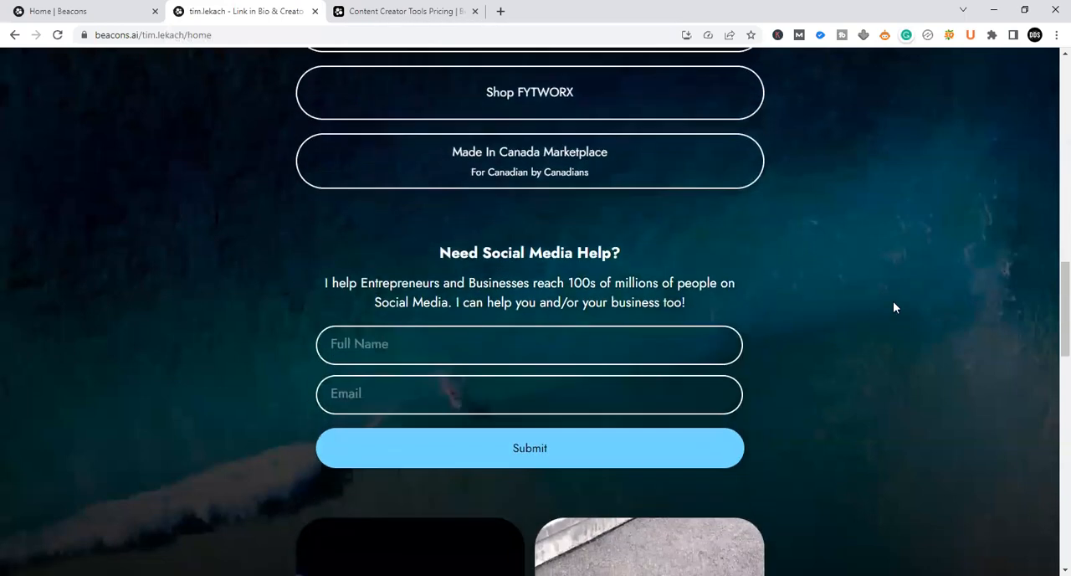
scroll(down, 3)
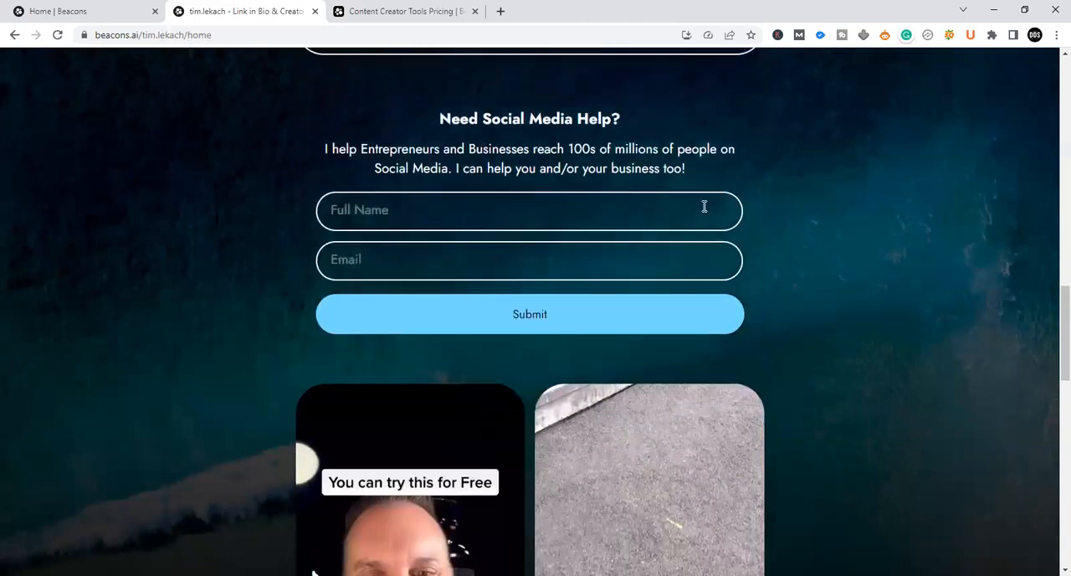
mouse_move(874, 245)
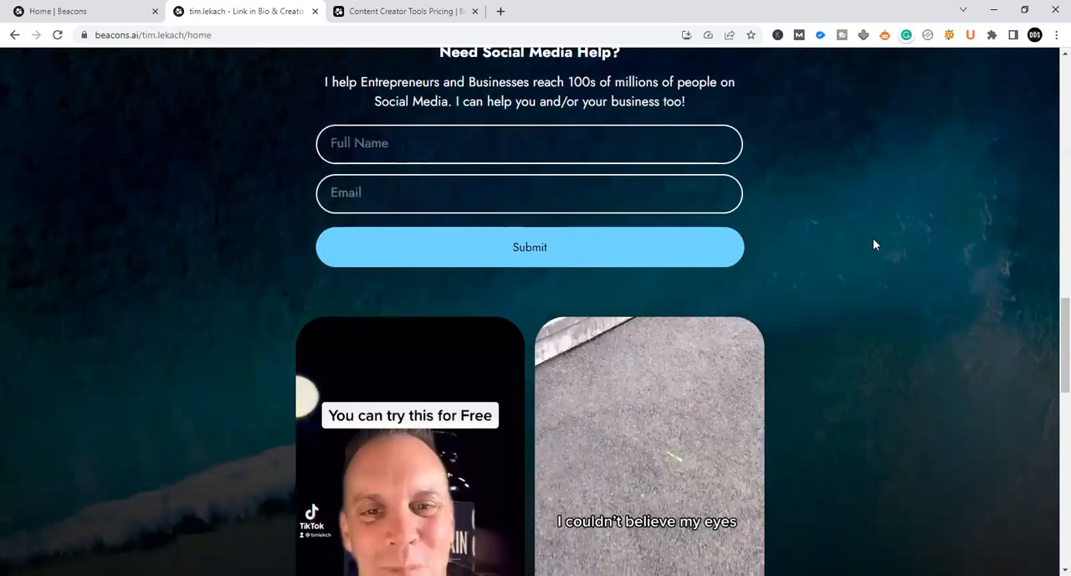
scroll(down, 3)
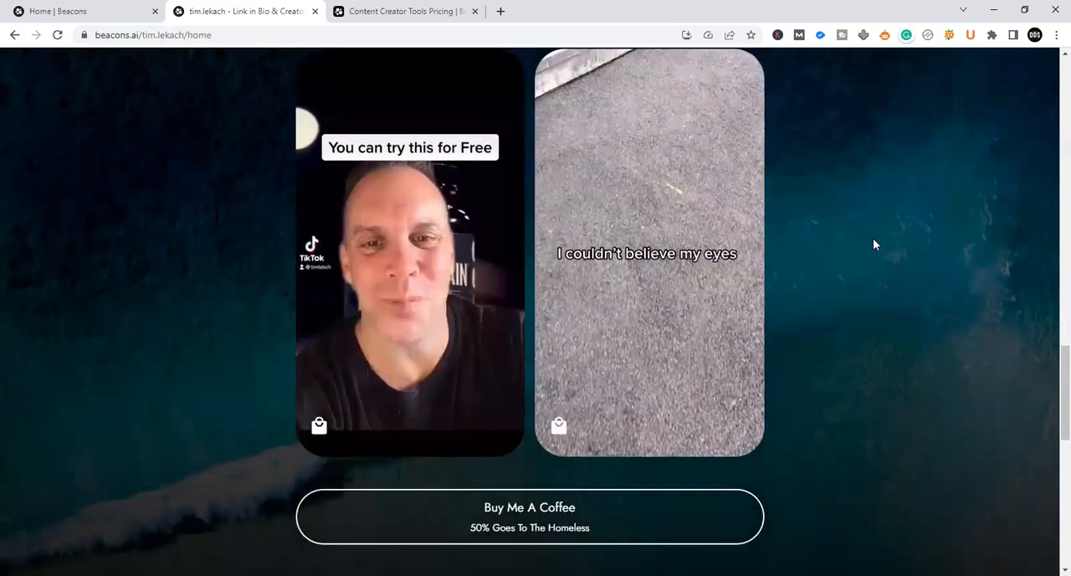
scroll(down, 3)
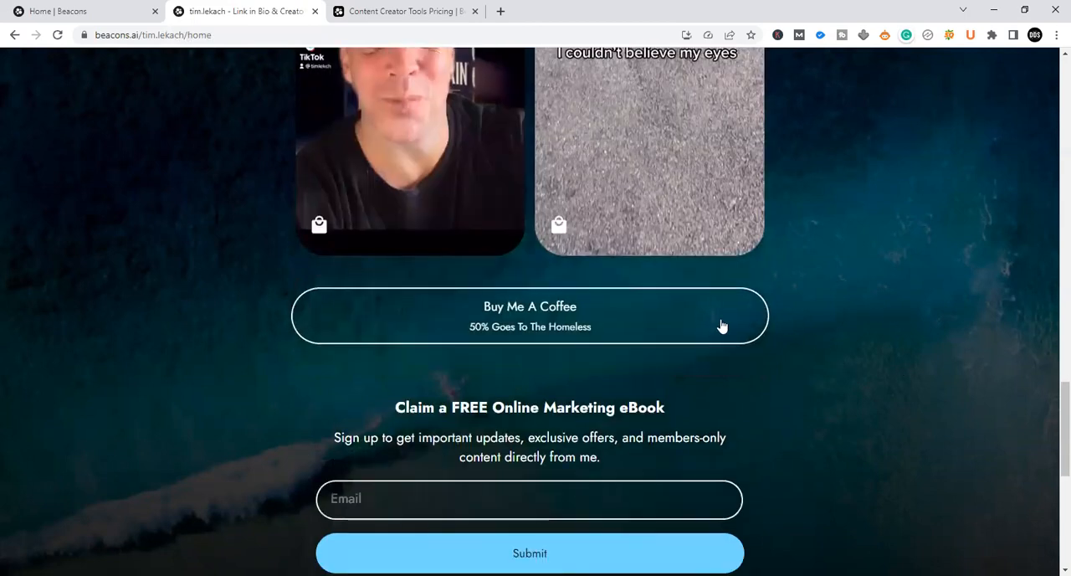
scroll(down, 3)
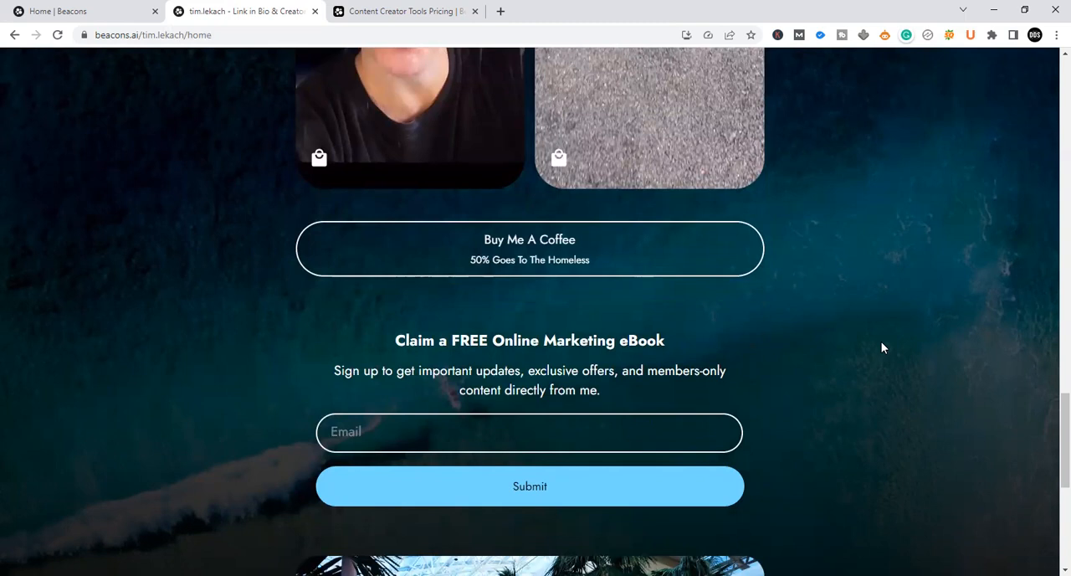
mouse_move(875, 305)
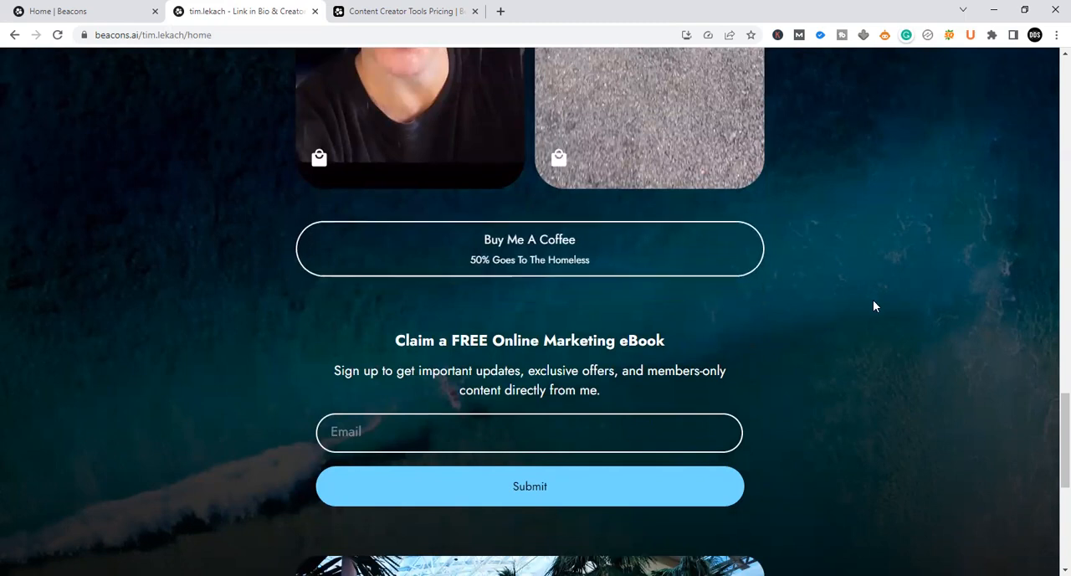
scroll(down, 3)
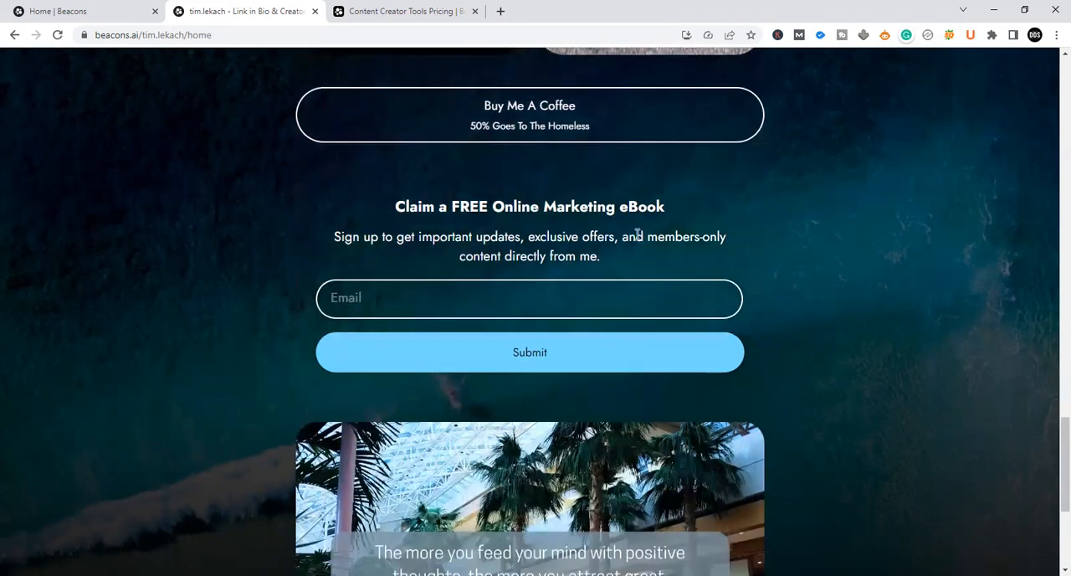
mouse_move(916, 340)
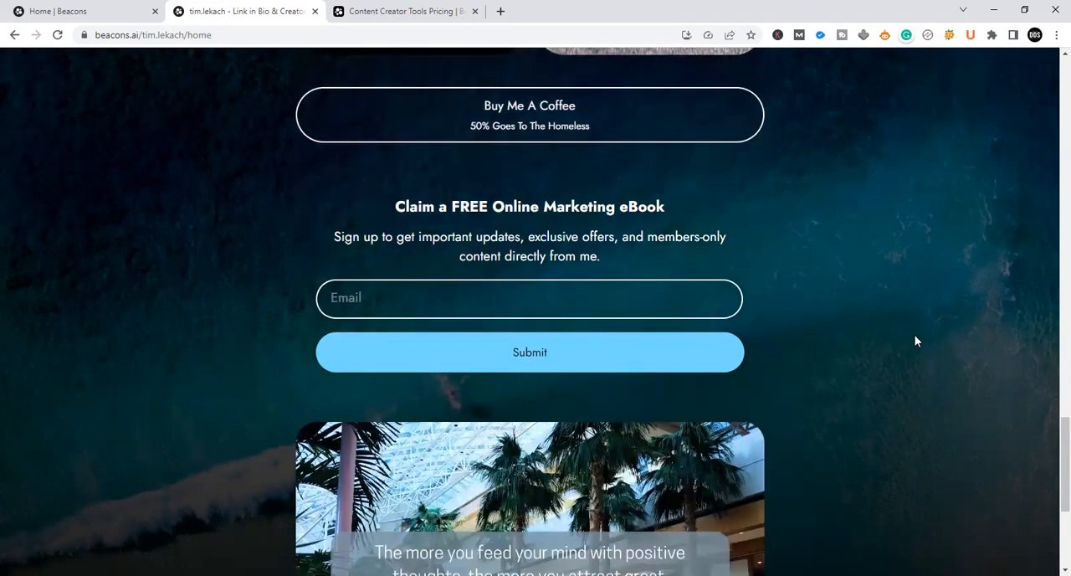
scroll(down, 3)
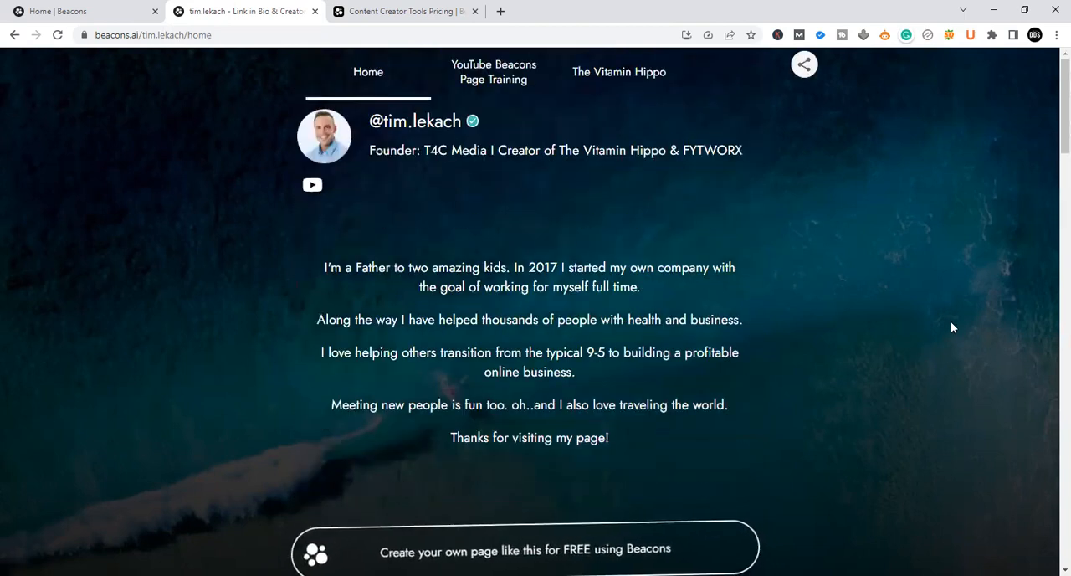
mouse_move(493, 79)
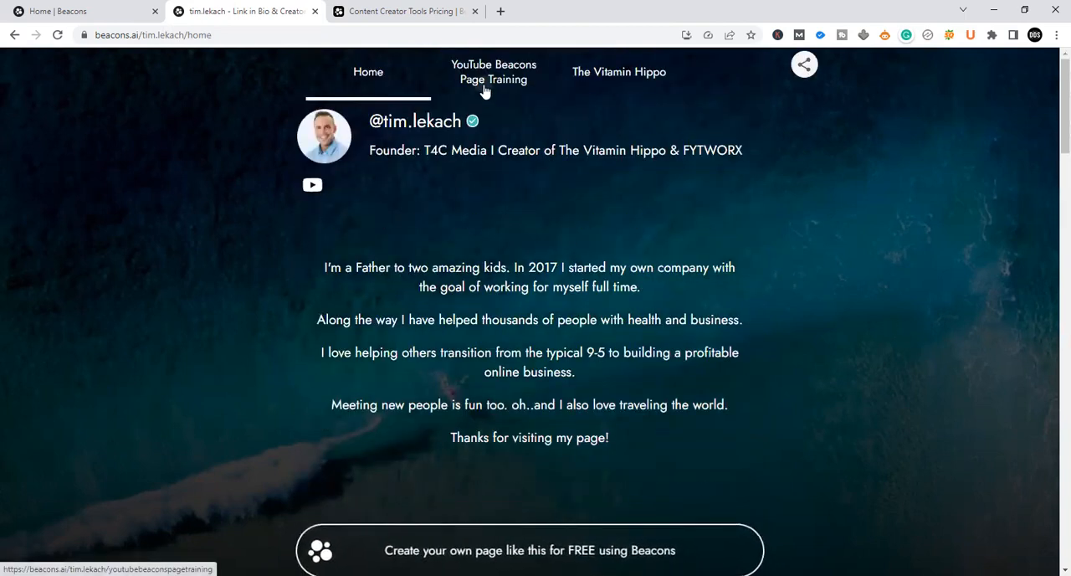
click(494, 71)
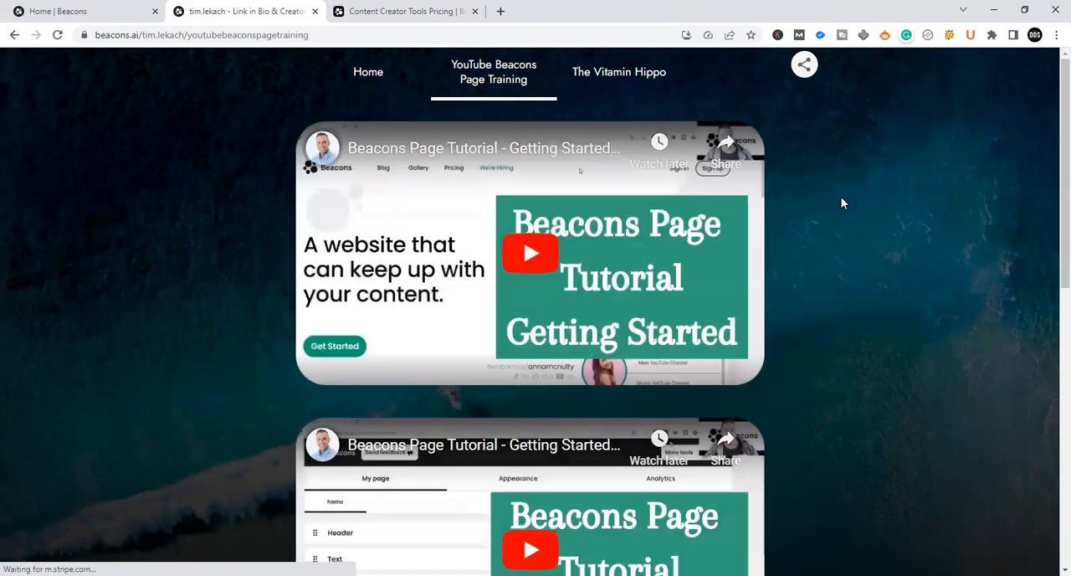
scroll(down, 3)
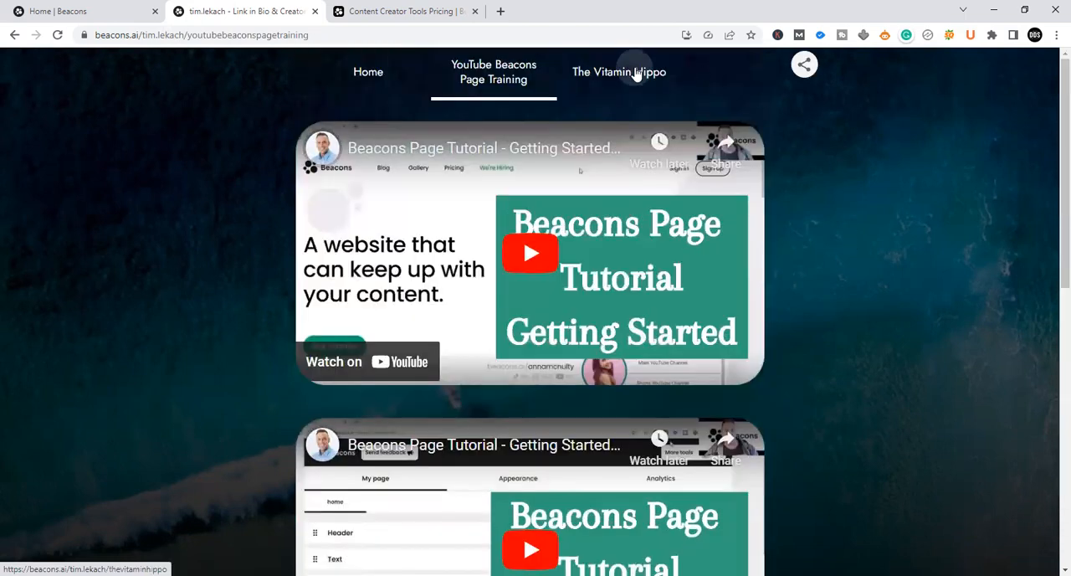
click(619, 72)
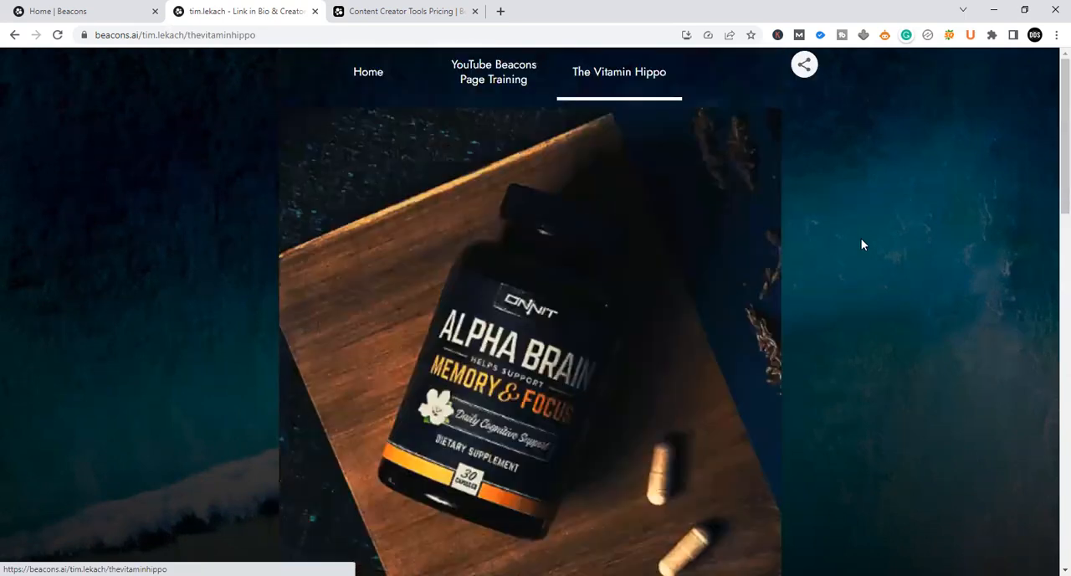
click(367, 72)
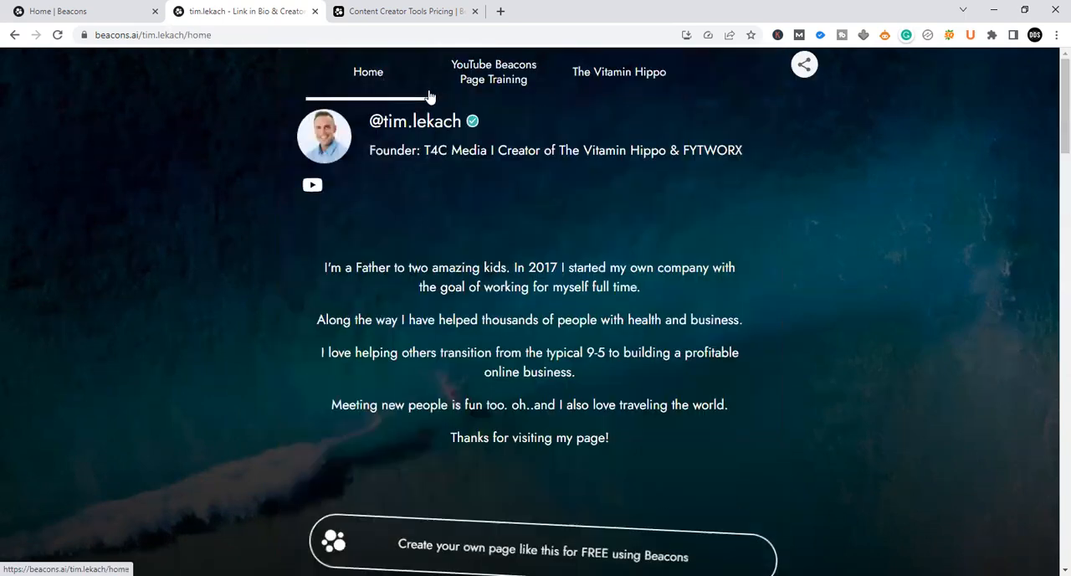
scroll(down, 3)
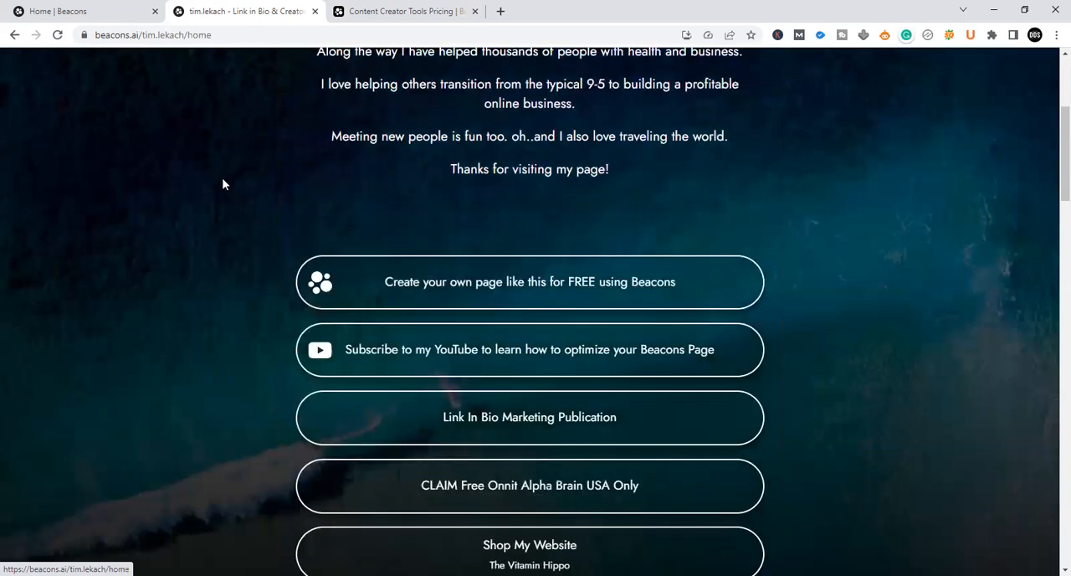
scroll(down, 3)
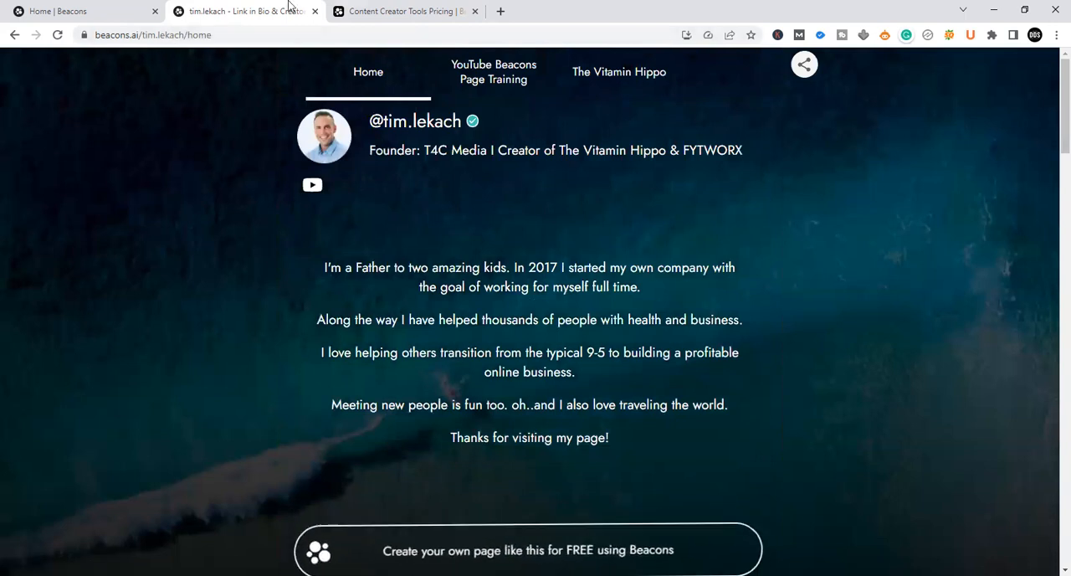
click(406, 11)
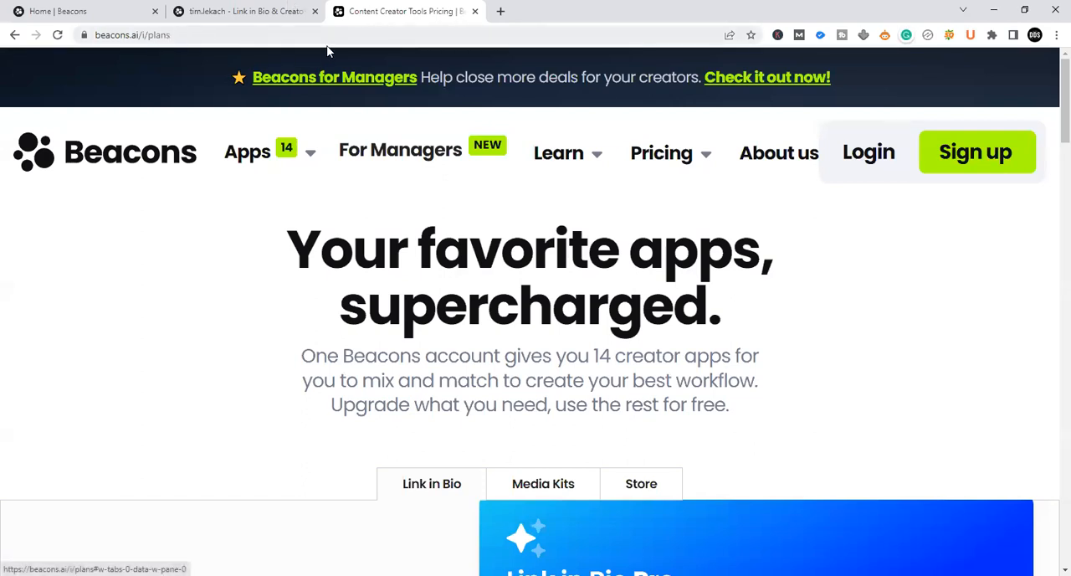
mouse_move(909, 276)
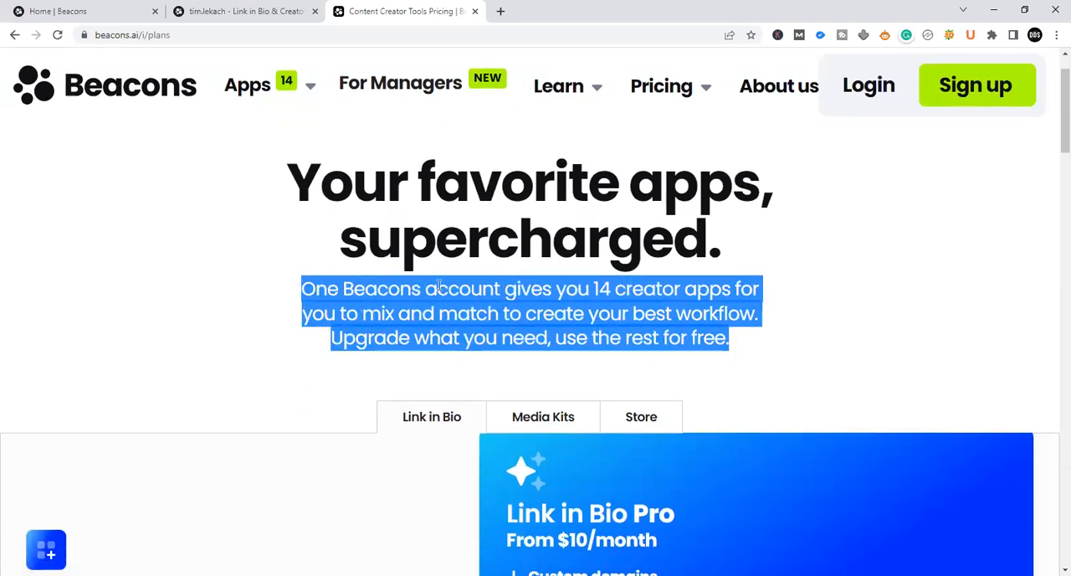
Step: Highlight the phrase '14 creator apps for' in the free plan intro
click(799, 296)
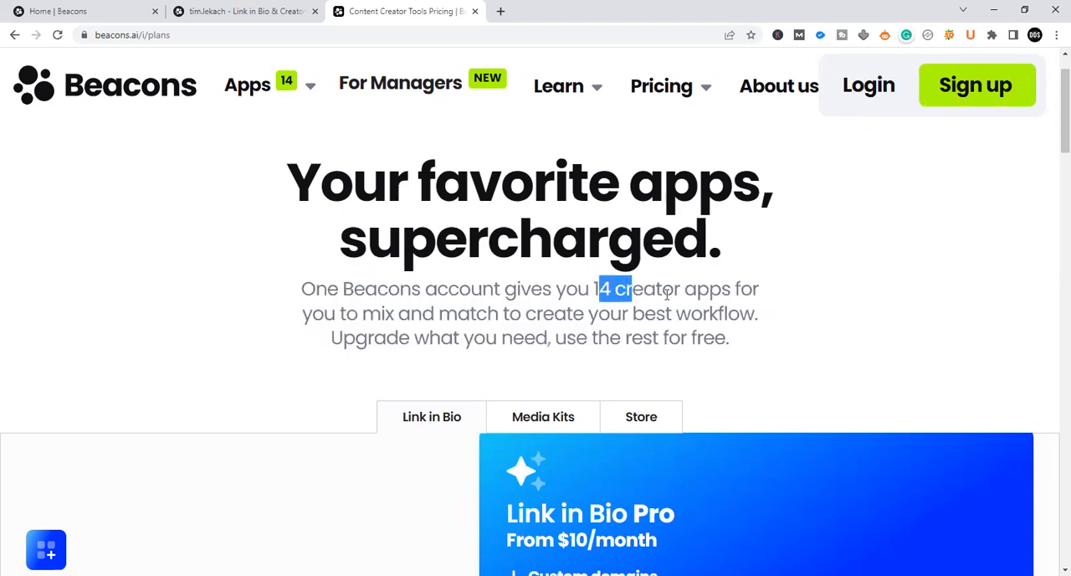
drag(596, 289, 759, 289)
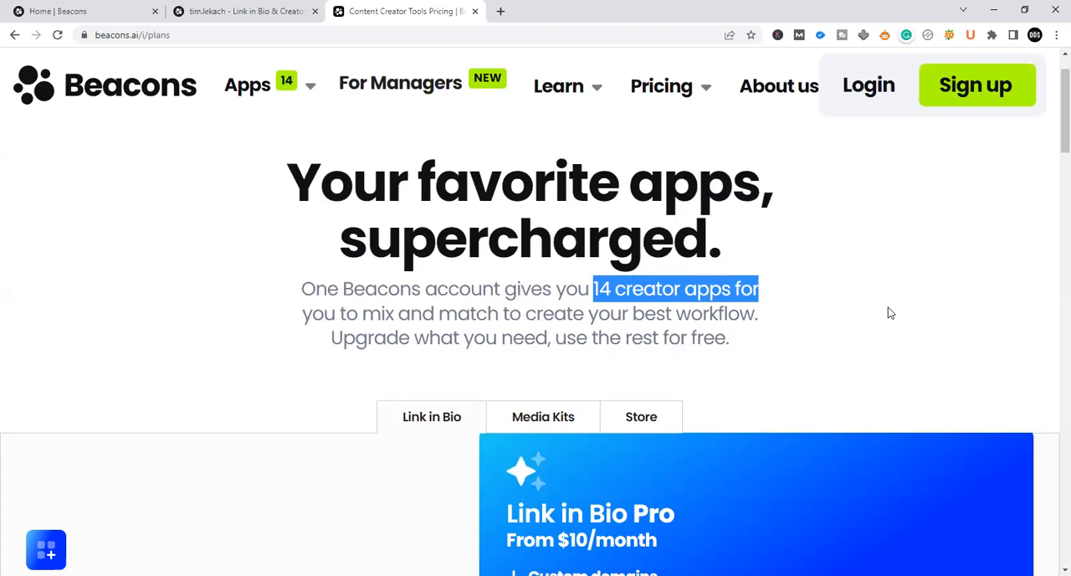
scroll(down, 3)
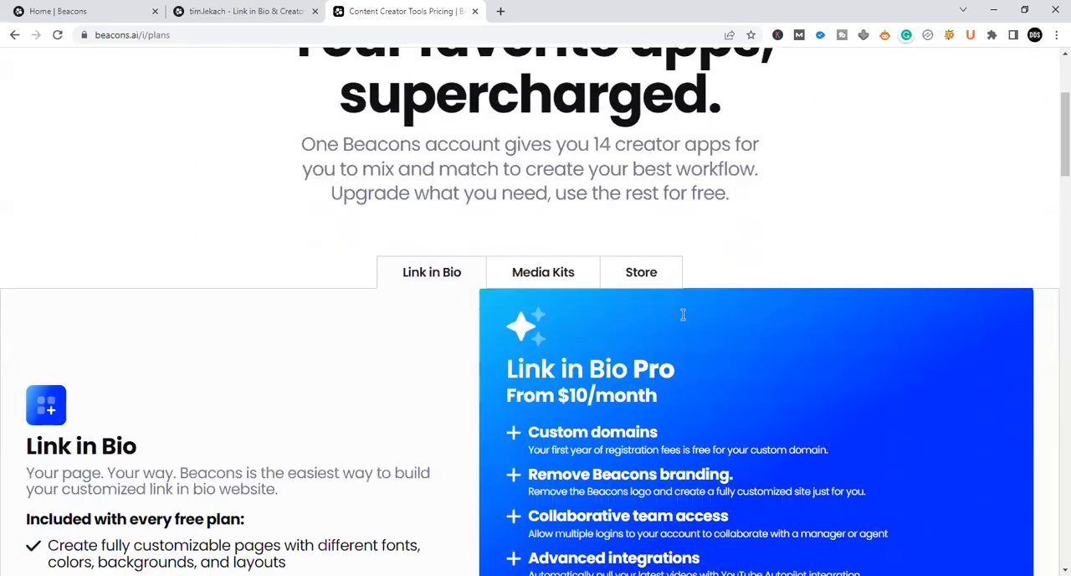
scroll(down, 3)
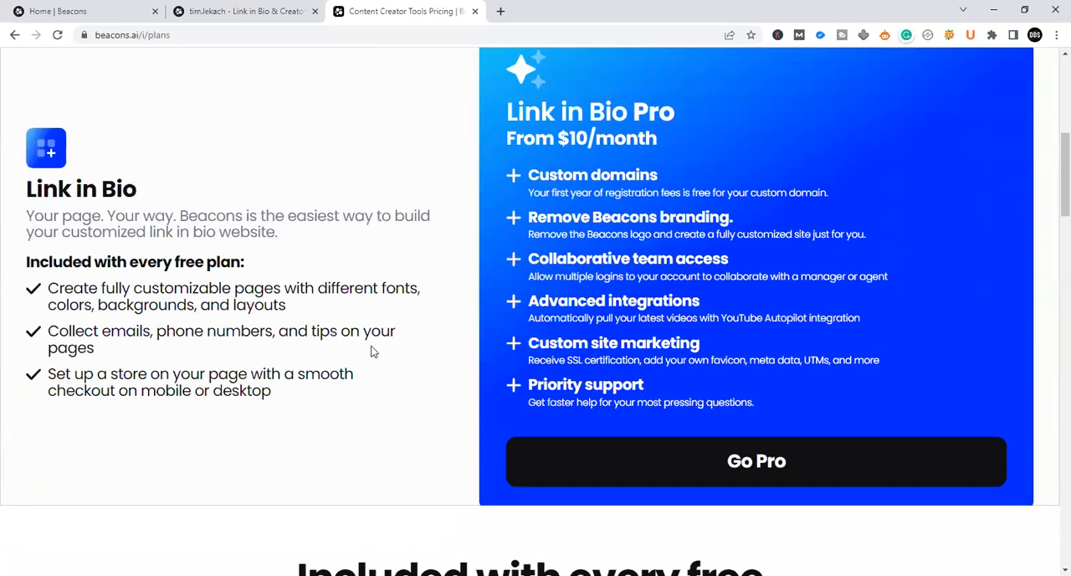
Step: Highlight the free-plan feature lines, including email collection and store checkout
drag(237, 373, 271, 390)
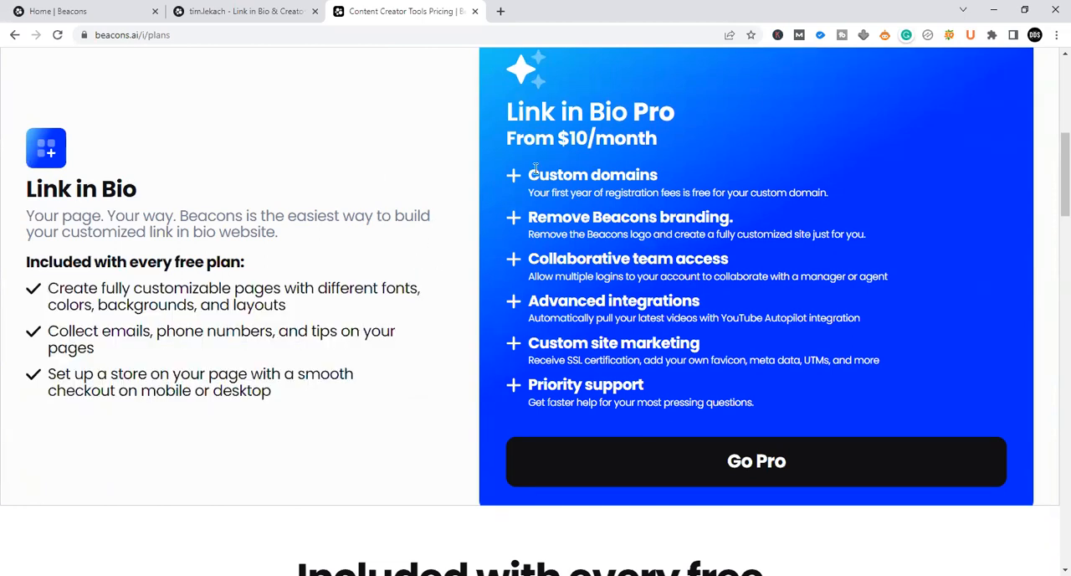
mouse_move(418, 285)
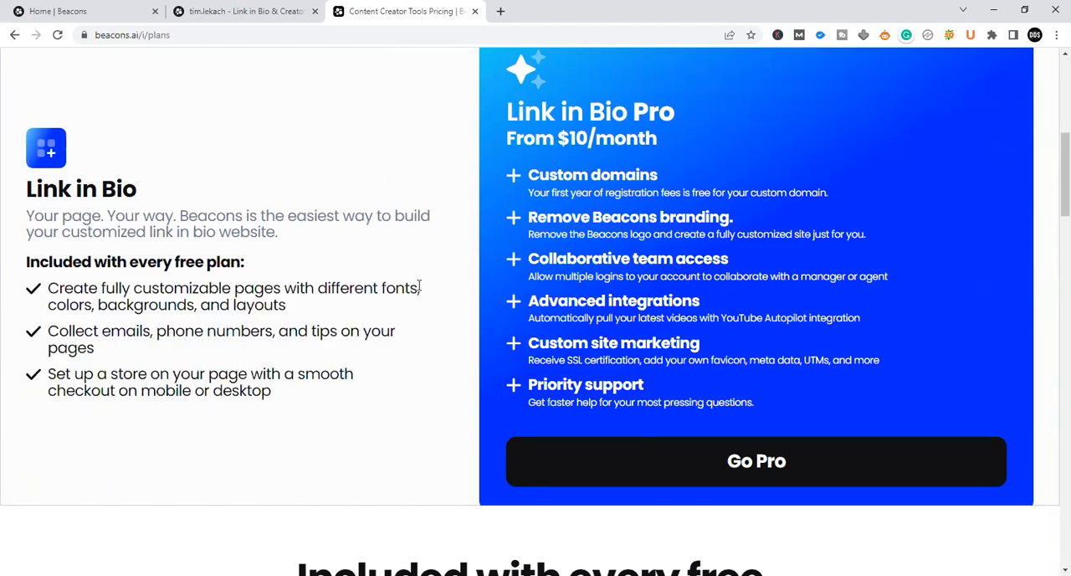
mouse_move(282, 394)
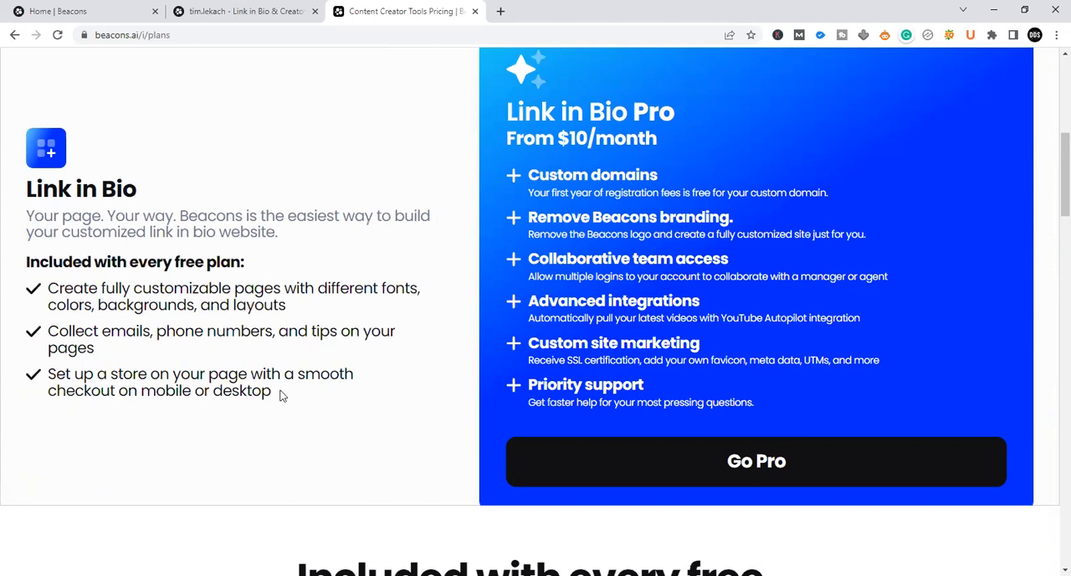
drag(48, 288, 271, 391)
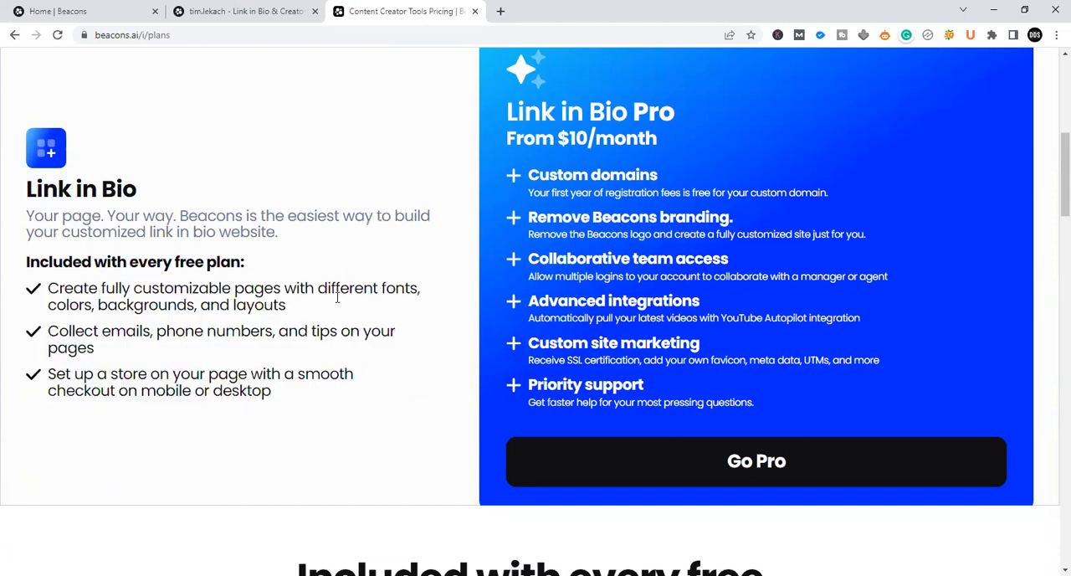
scroll(down, 3)
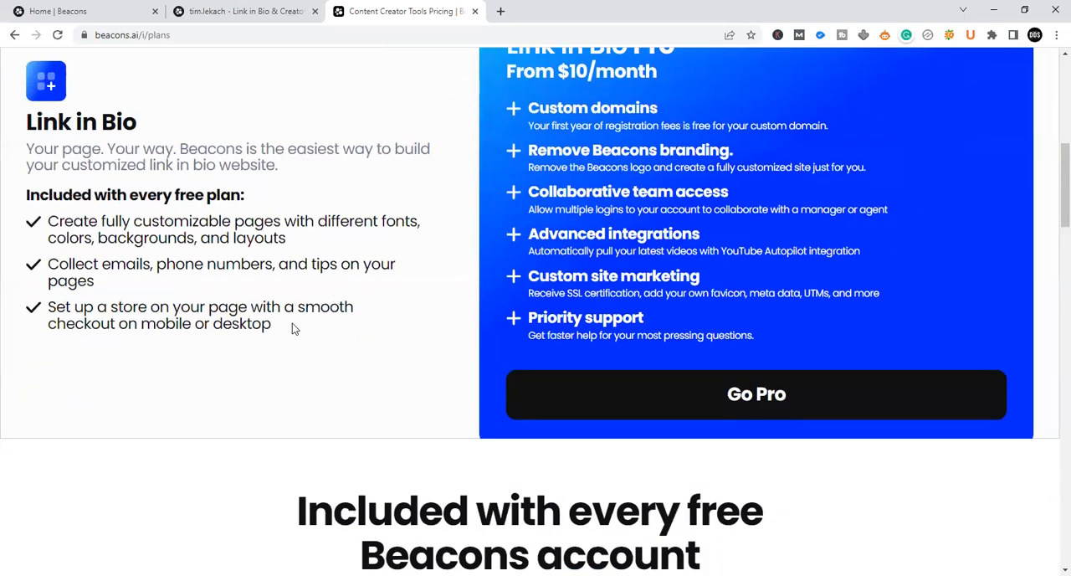
mouse_move(266, 324)
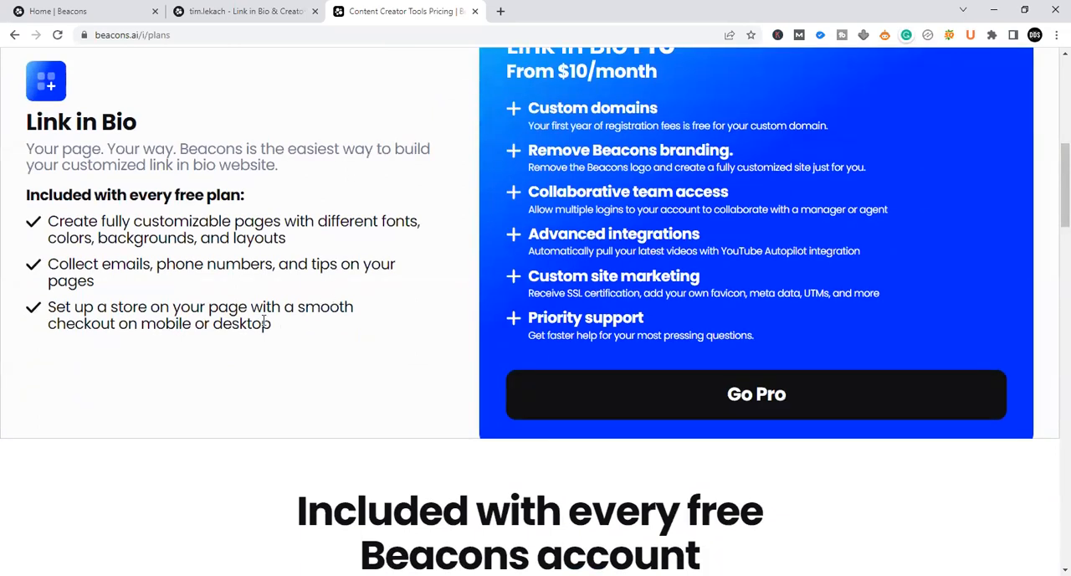
drag(48, 221, 271, 323)
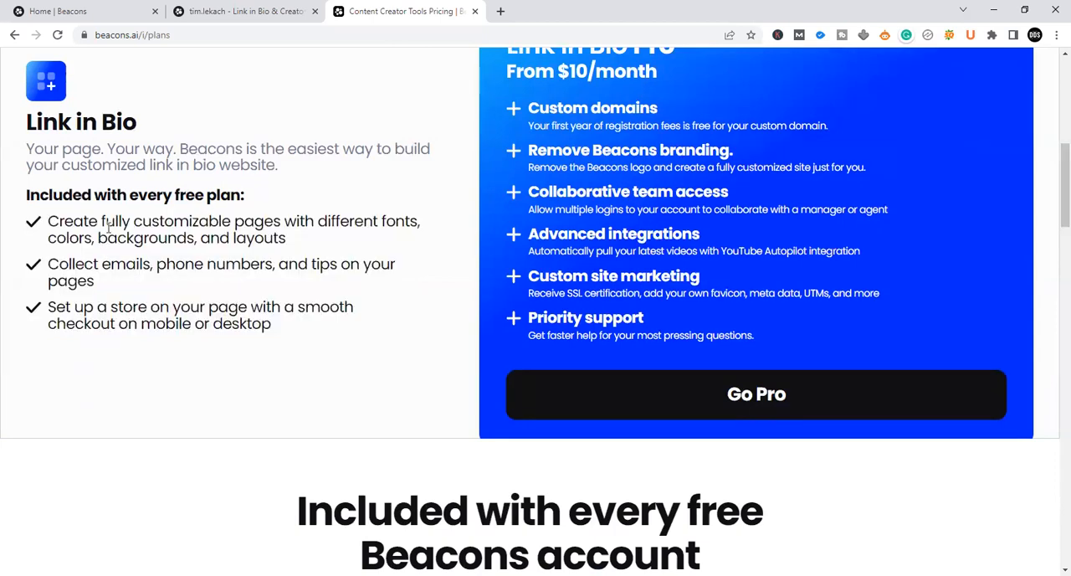
mouse_move(327, 227)
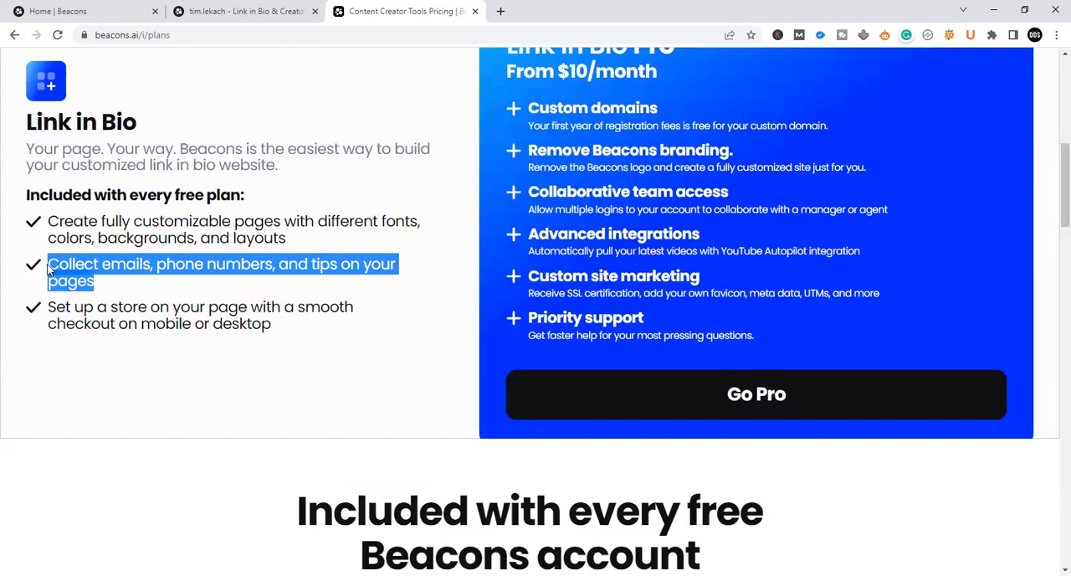
click(278, 333)
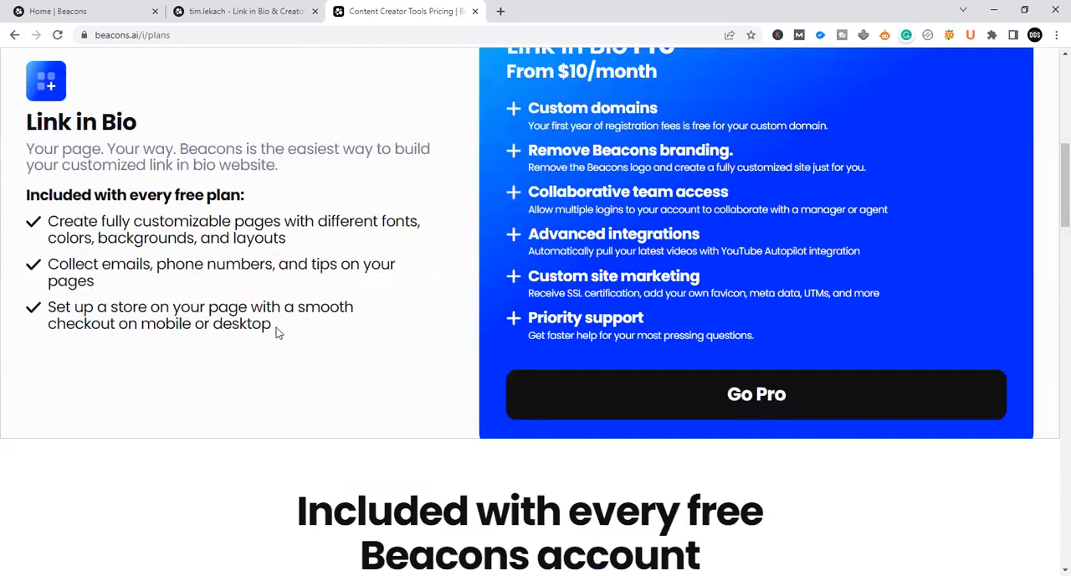
drag(208, 306, 272, 324)
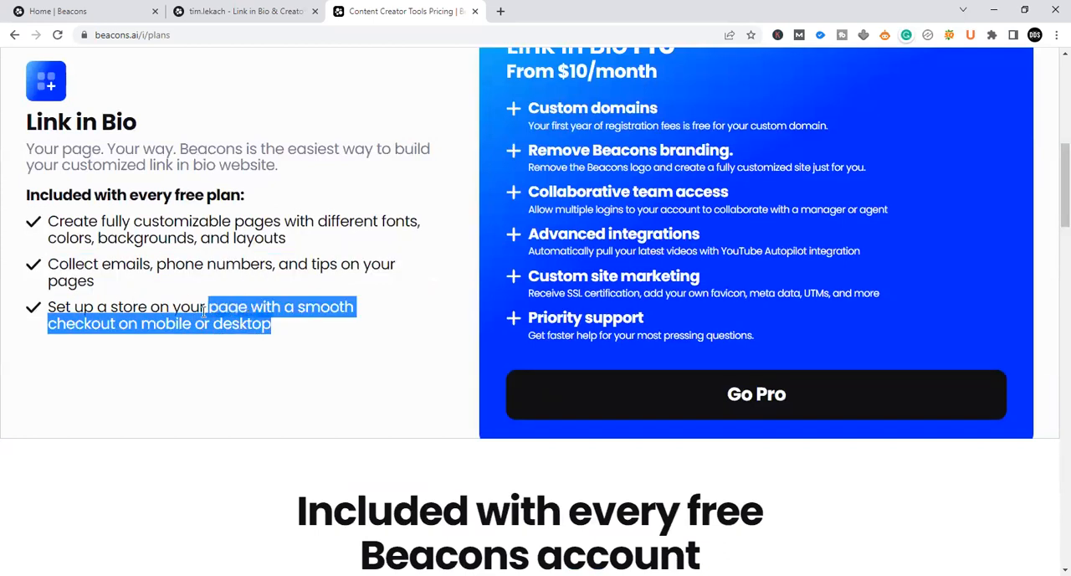
Step: Browse the 14 free creator apps and bring up the public Link in Bio page
scroll(down, 3)
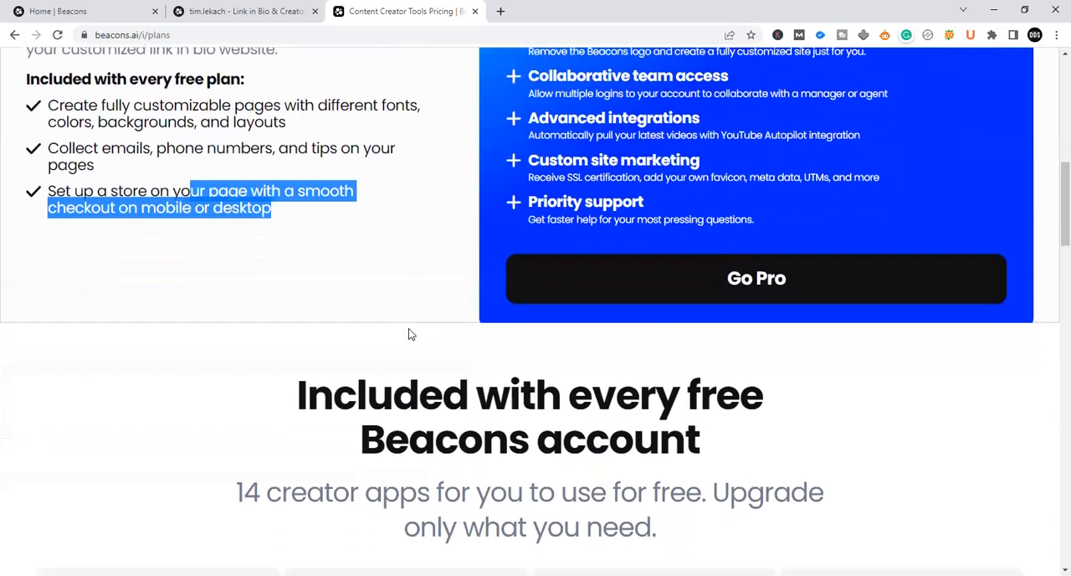
scroll(down, 3)
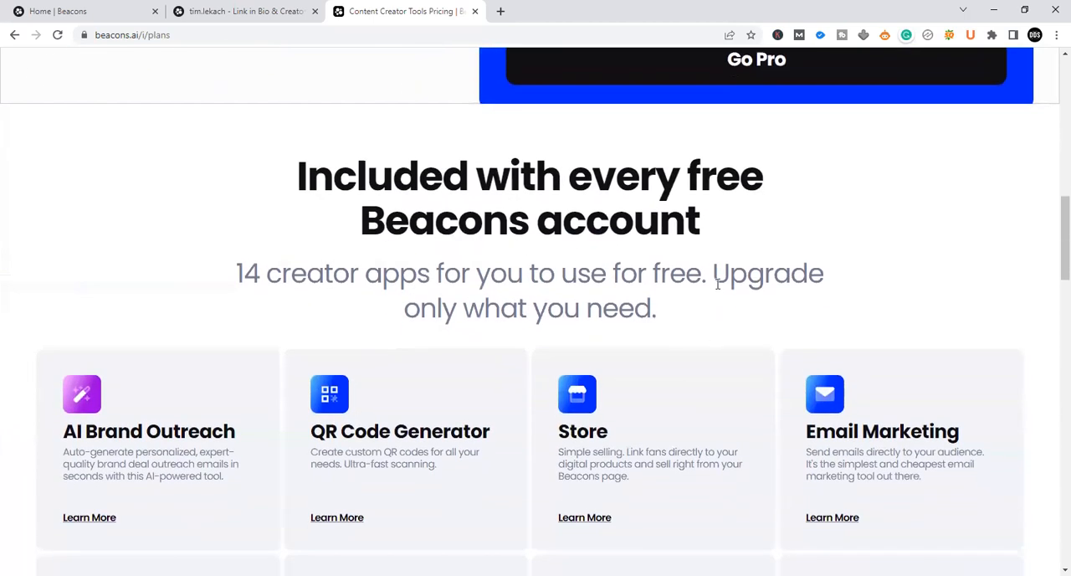
scroll(down, 3)
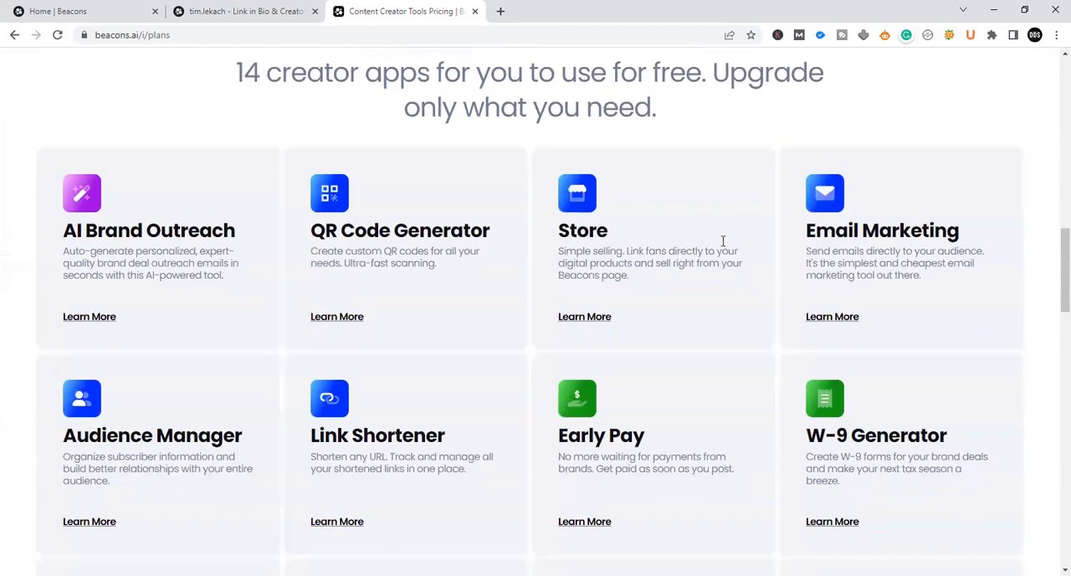
scroll(down, 3)
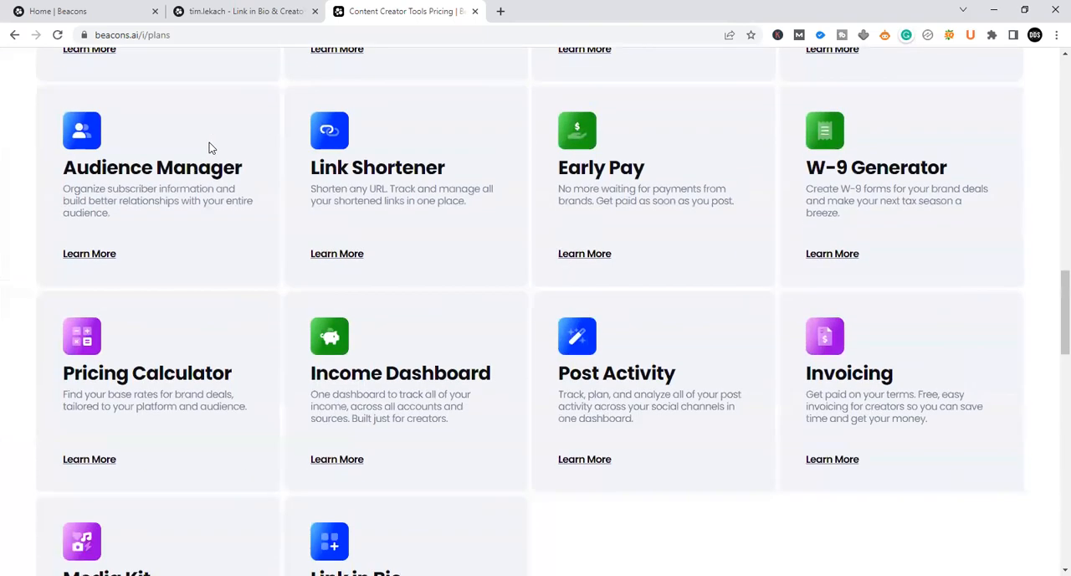
scroll(down, 3)
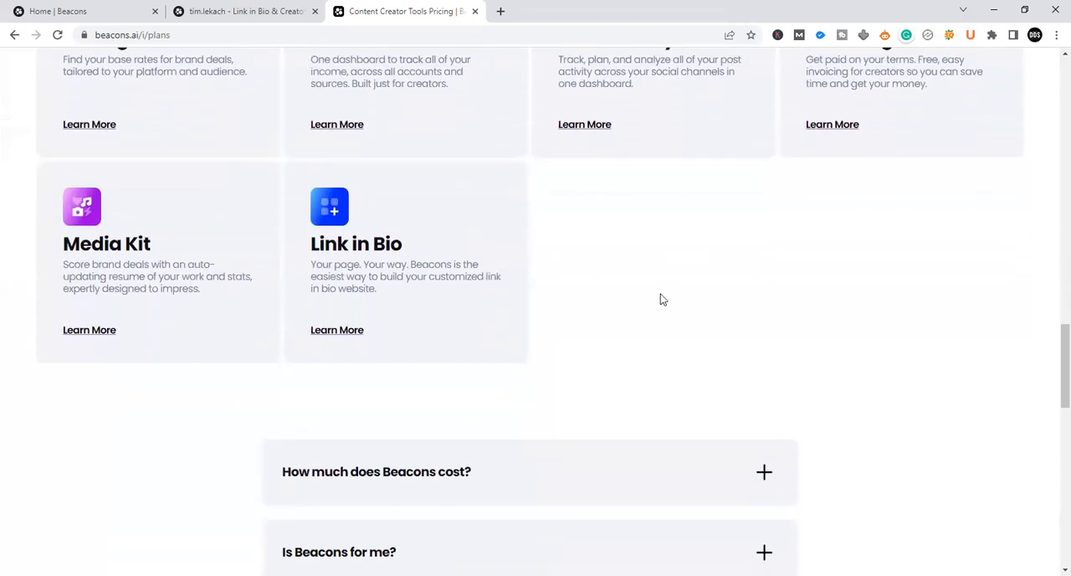
scroll(down, 3)
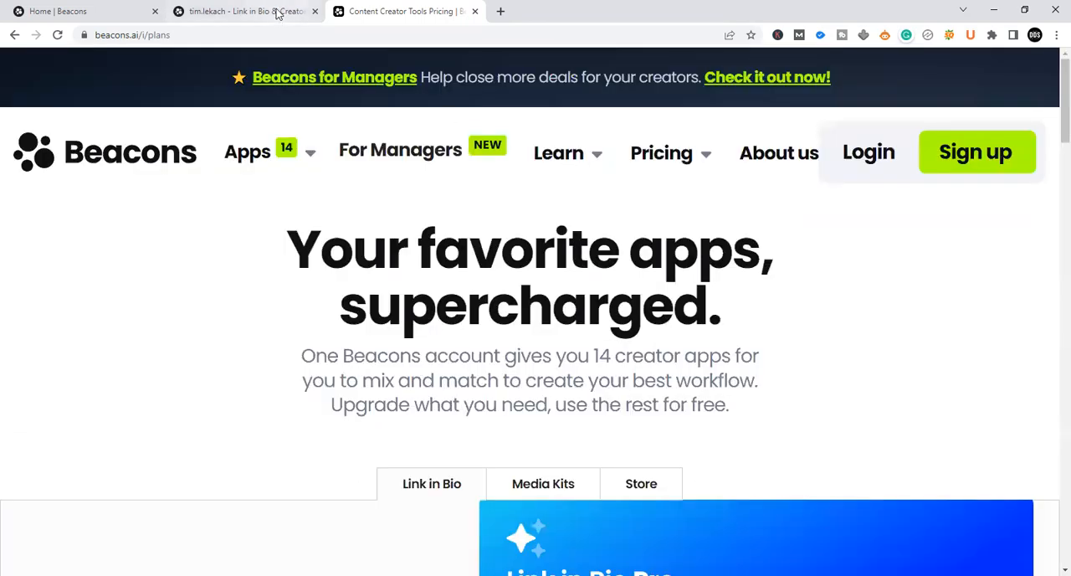
click(243, 10)
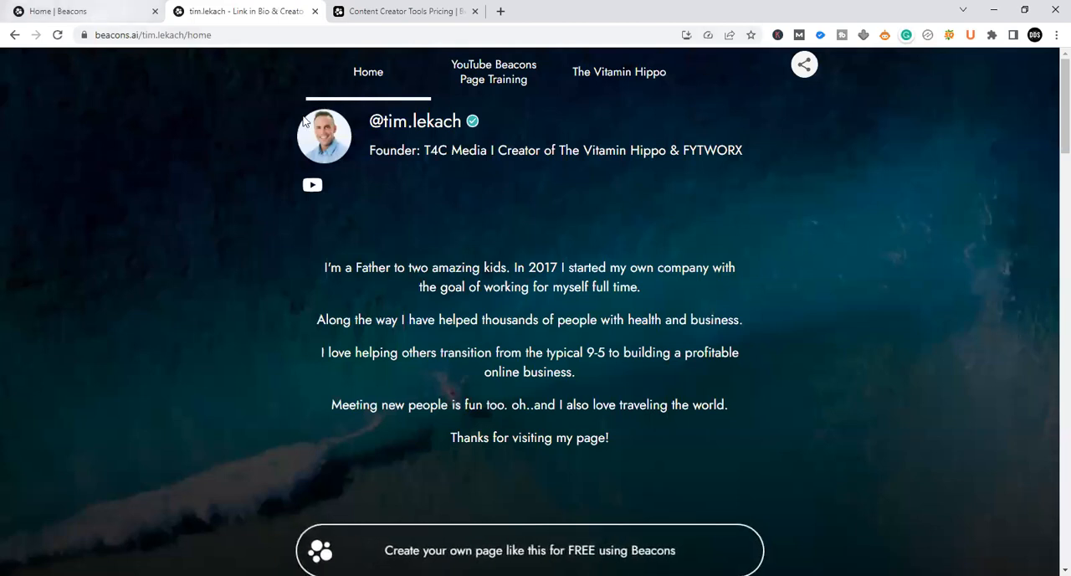
Step: Scroll the account home and highlight its welcome heading
scroll(down, 3)
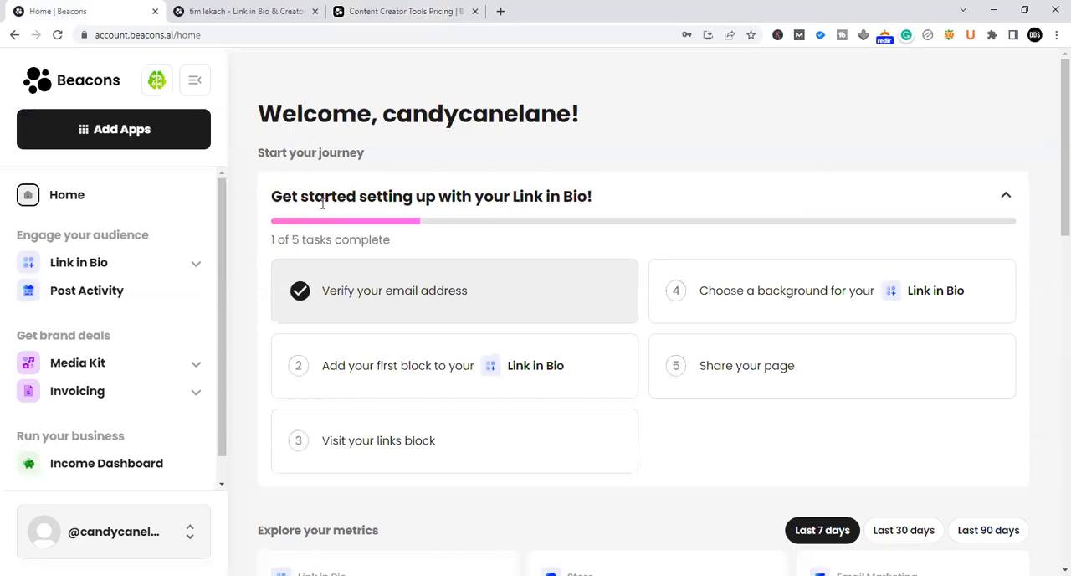
scroll(down, 3)
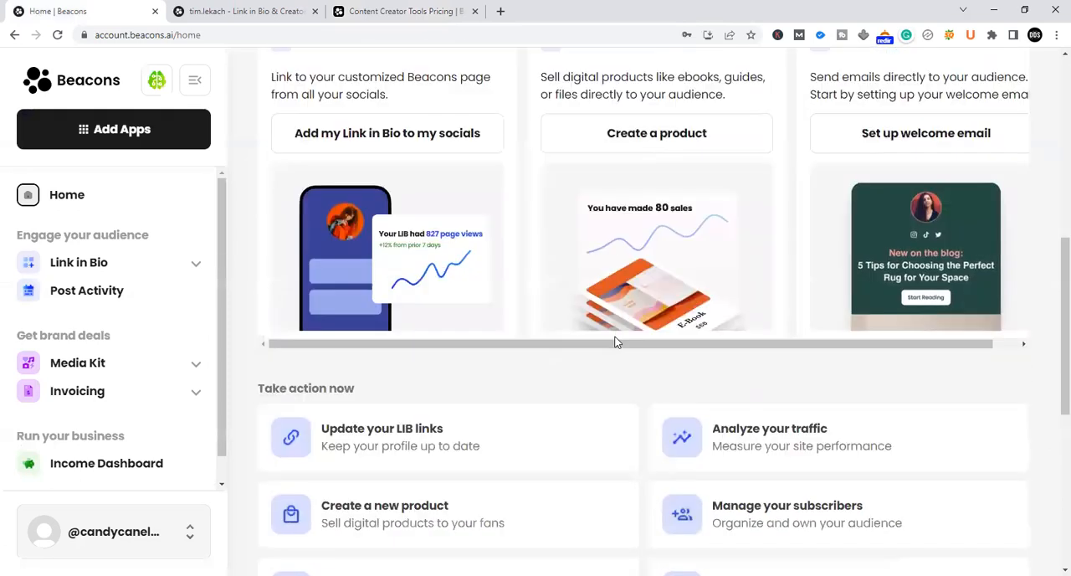
scroll(down, 3)
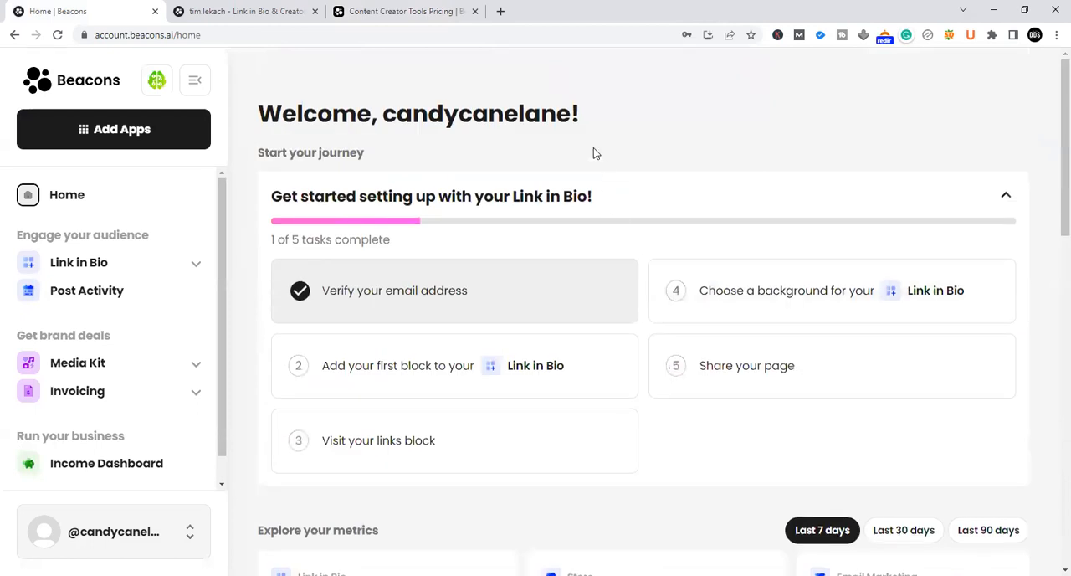
mouse_move(585, 123)
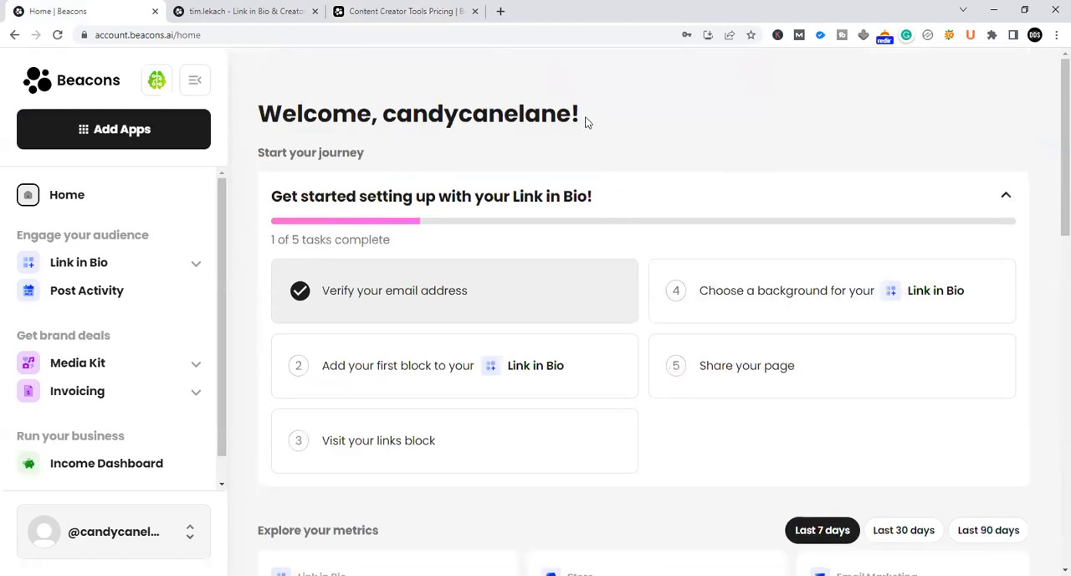
drag(443, 114, 579, 113)
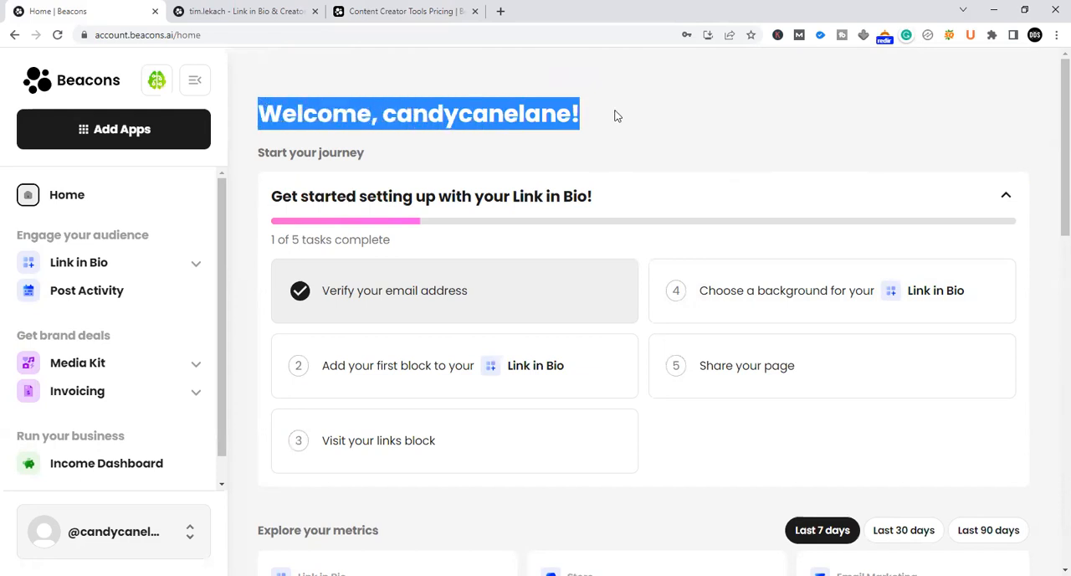
mouse_move(769, 121)
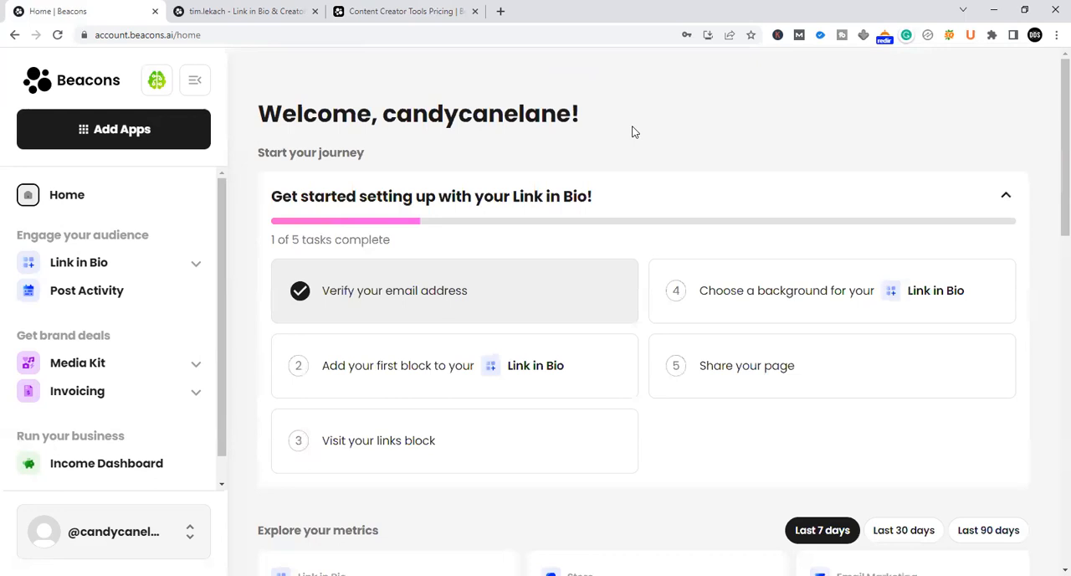
drag(422, 114, 580, 114)
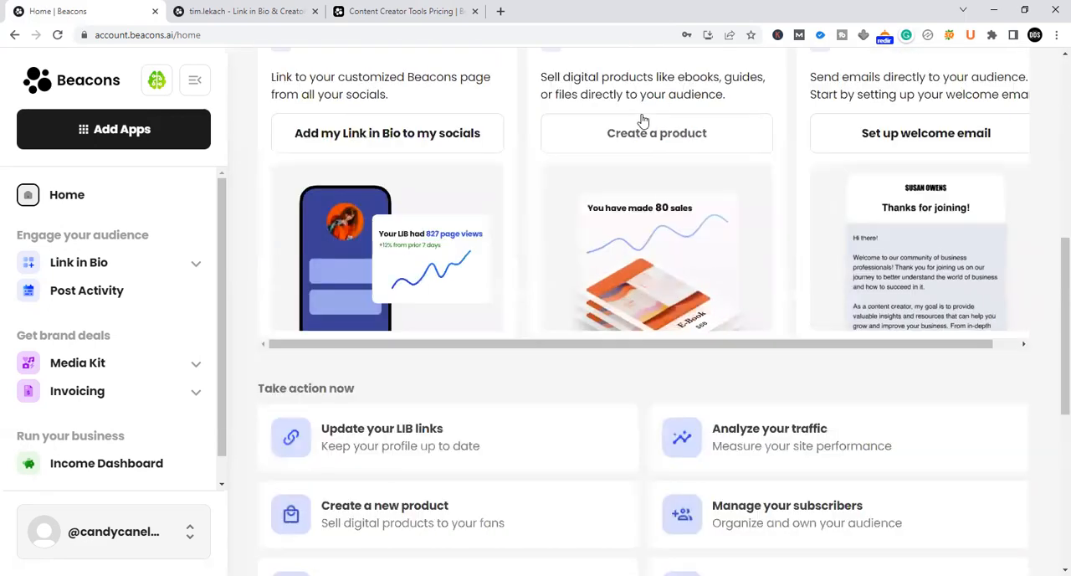
Step: Scroll through Start your journey, Explore your metrics and Take action now
scroll(down, 3)
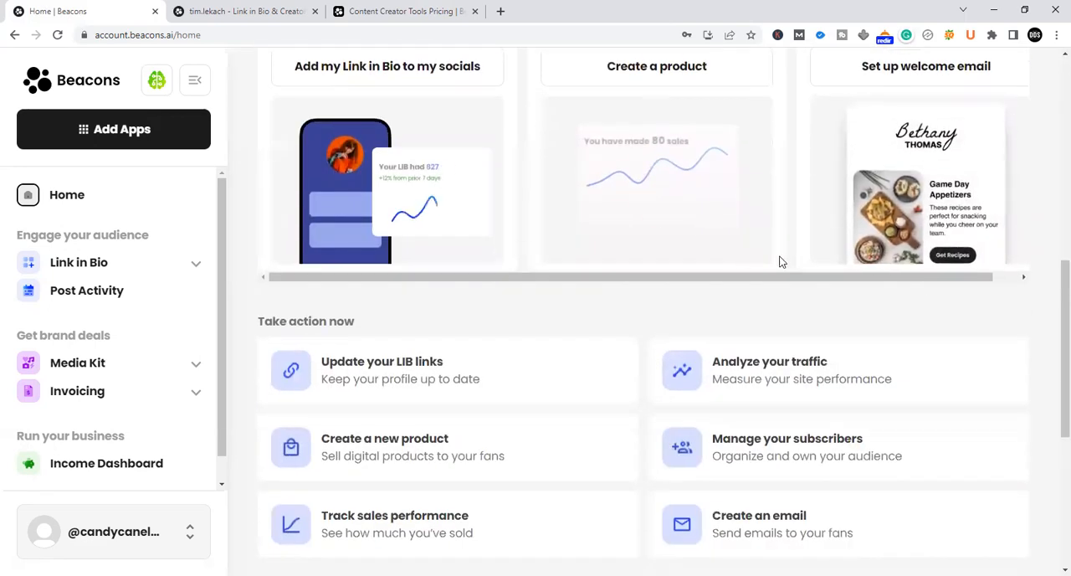
scroll(down, 3)
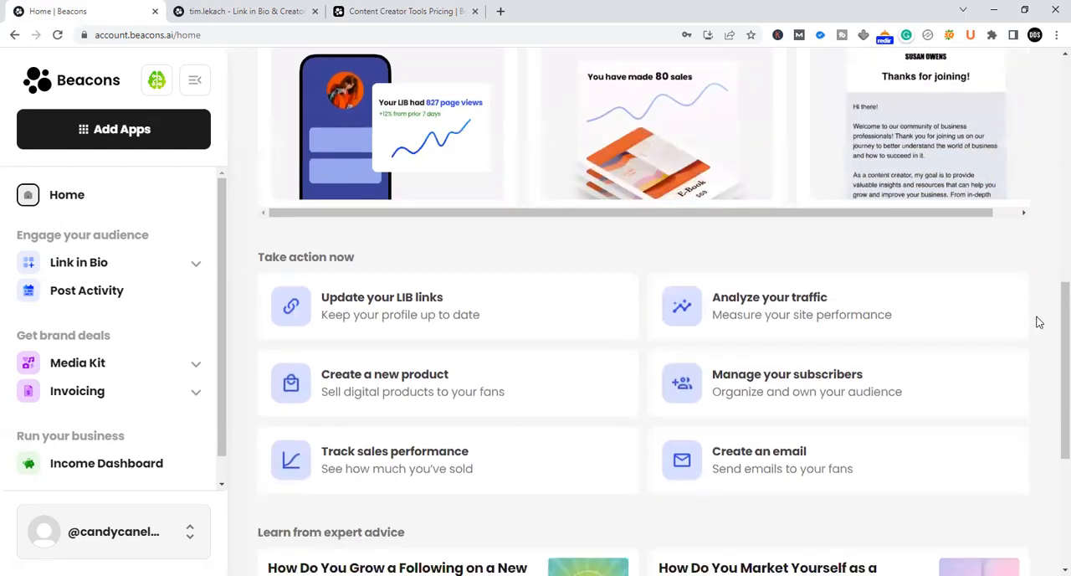
scroll(down, 3)
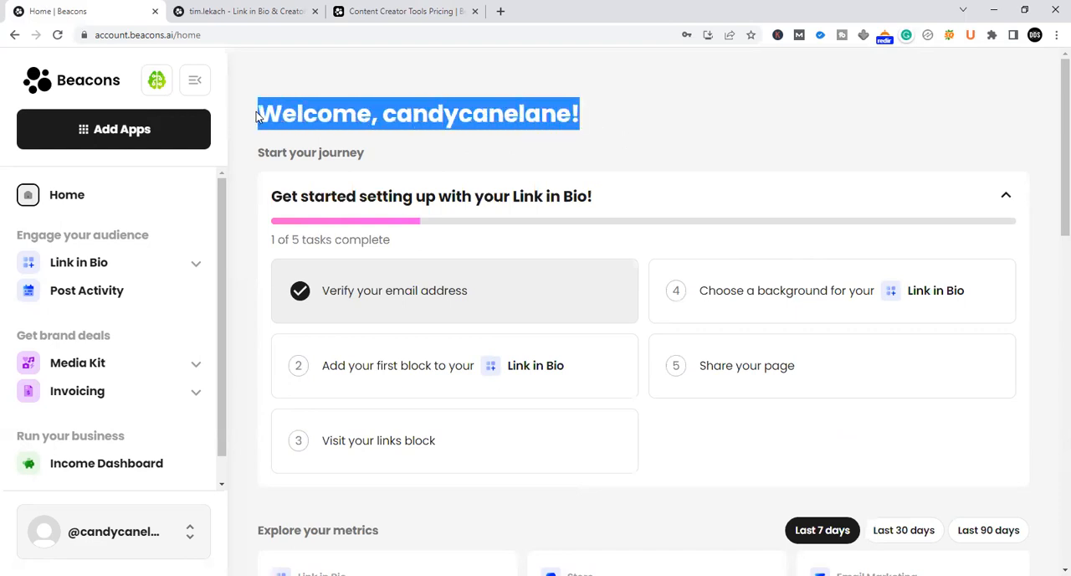
click(419, 113)
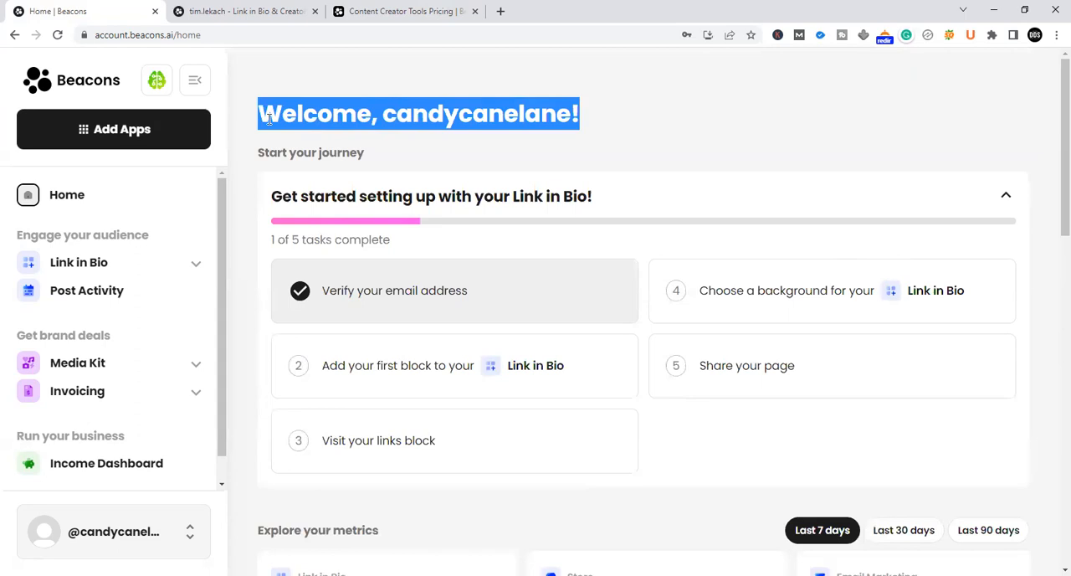
click(604, 117)
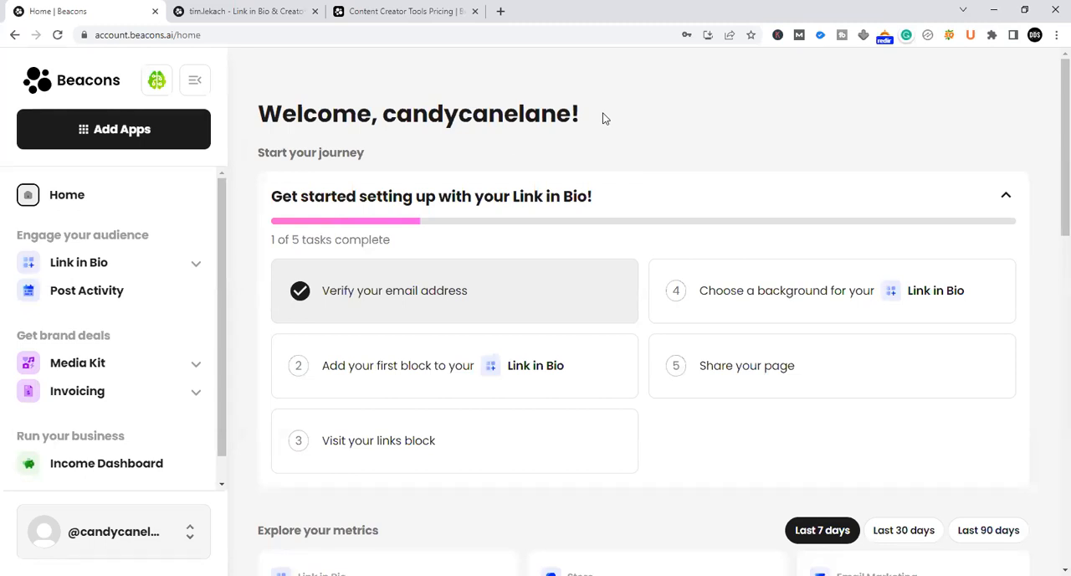
mouse_move(612, 107)
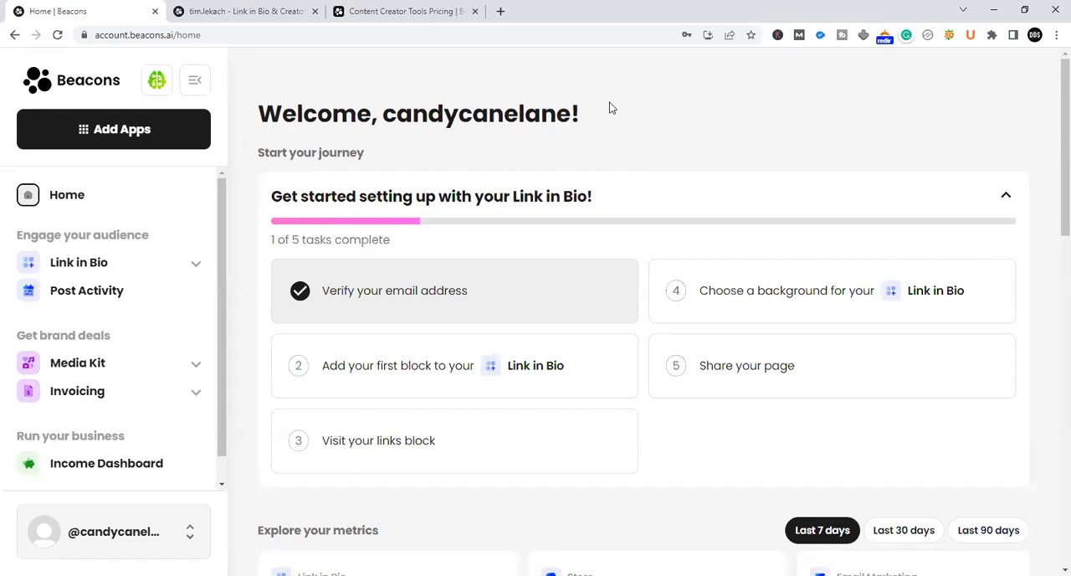
mouse_move(599, 118)
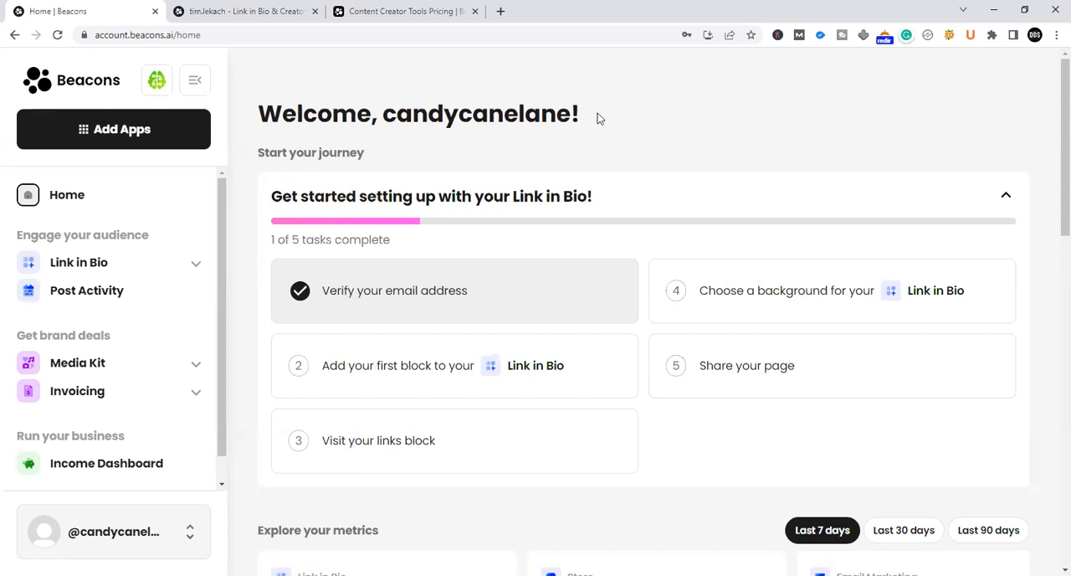
mouse_move(678, 25)
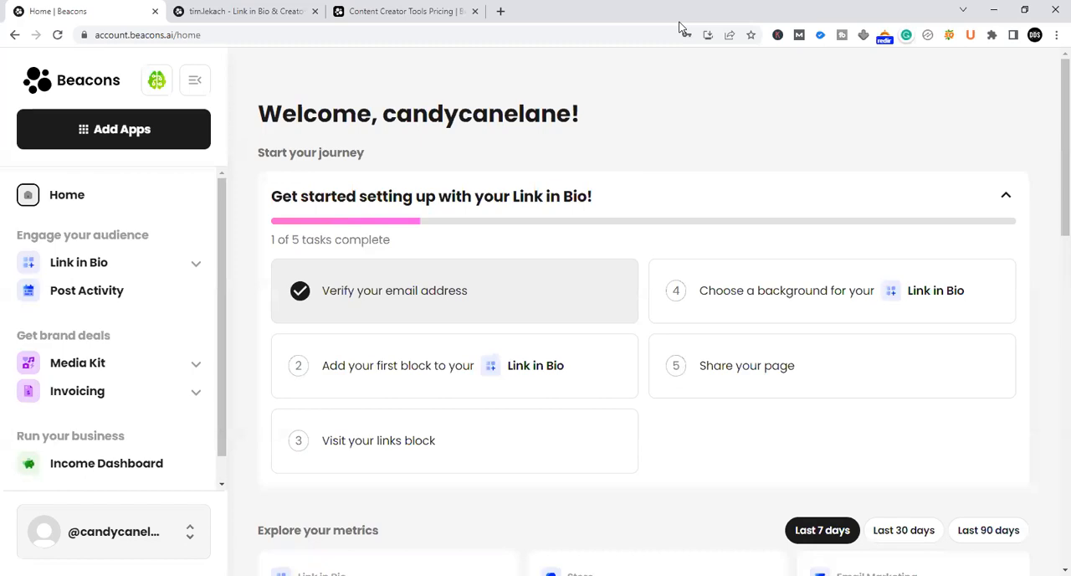